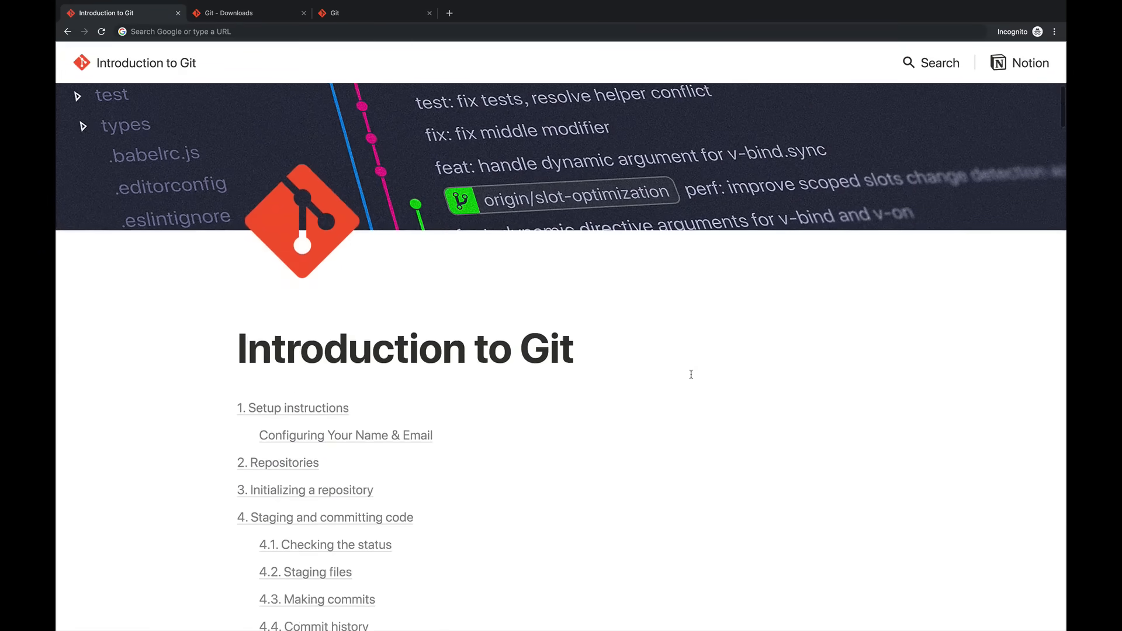
# Step: Rename the duplicated essay to essay_new_intro and remove its opening fish-story paragraph
pyautogui.scroll(-3)
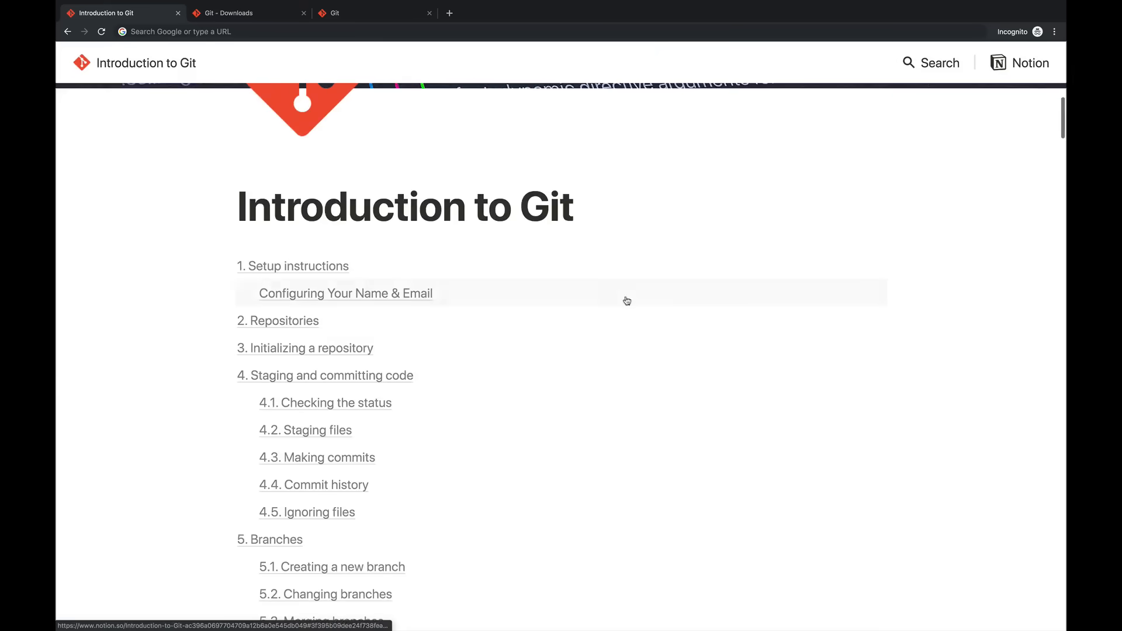
pyautogui.scroll(-3)
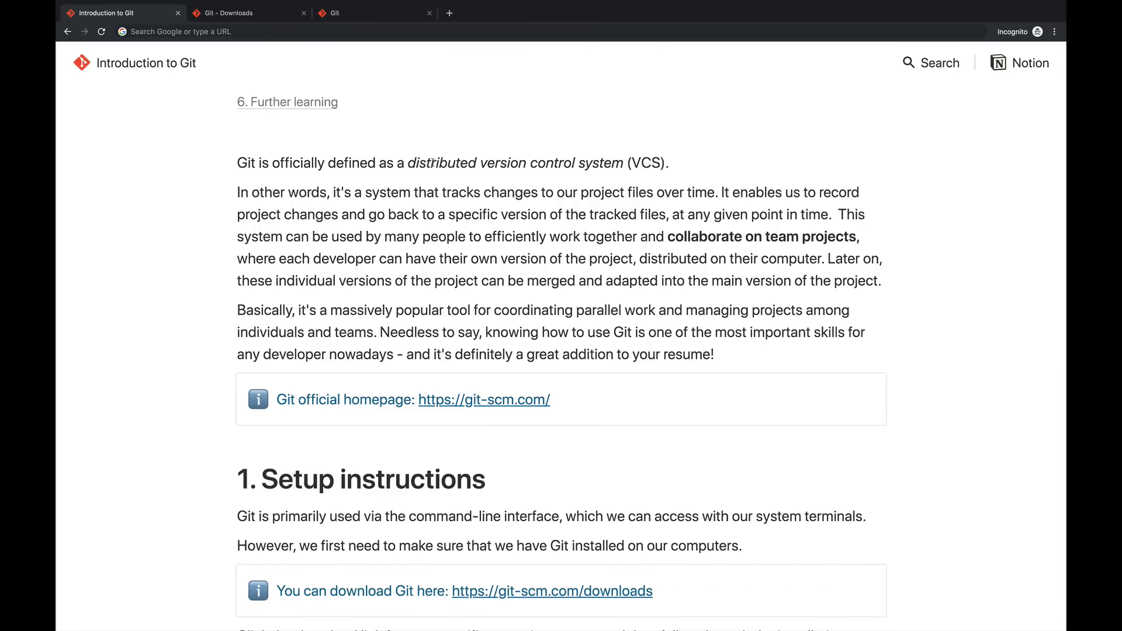
pyautogui.moveTo(535, 178)
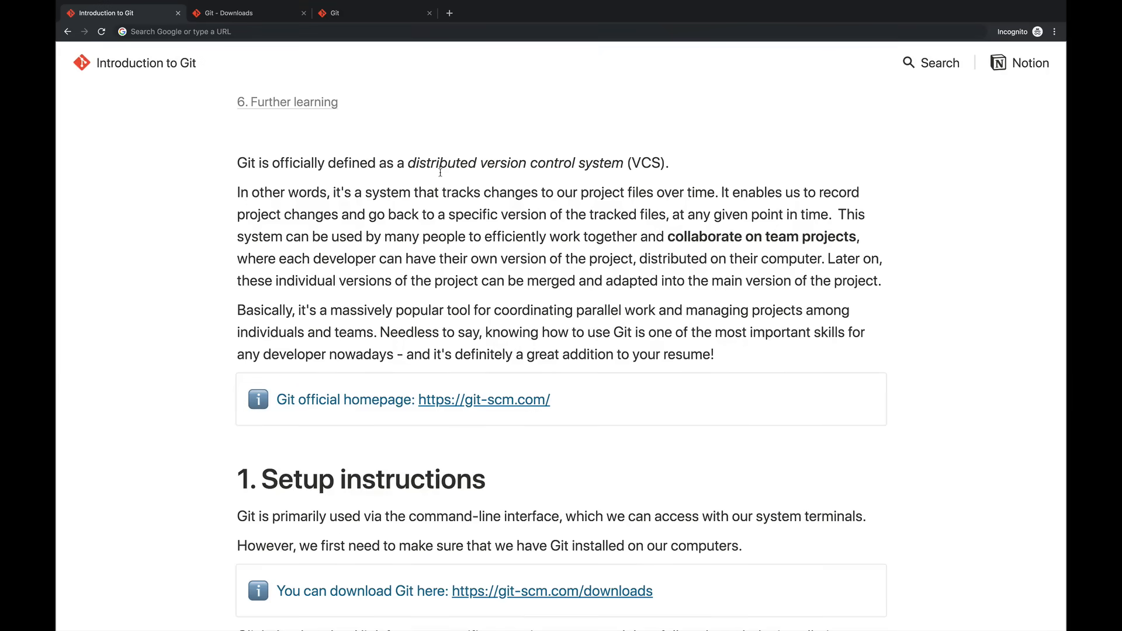
pyautogui.moveTo(844, 248)
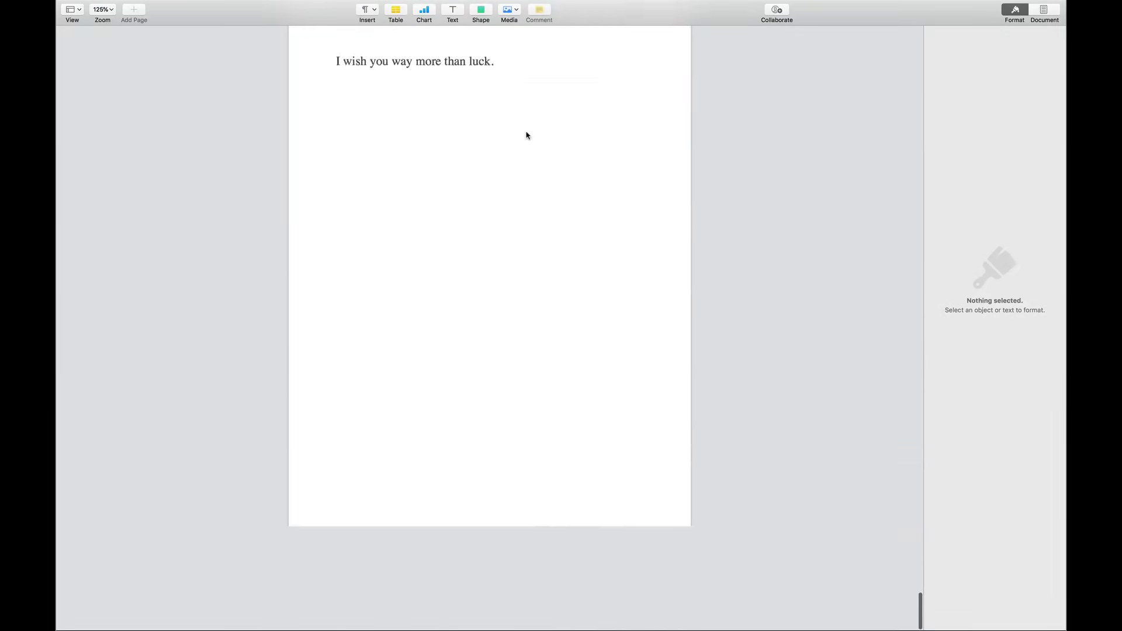
pyautogui.scroll(-3)
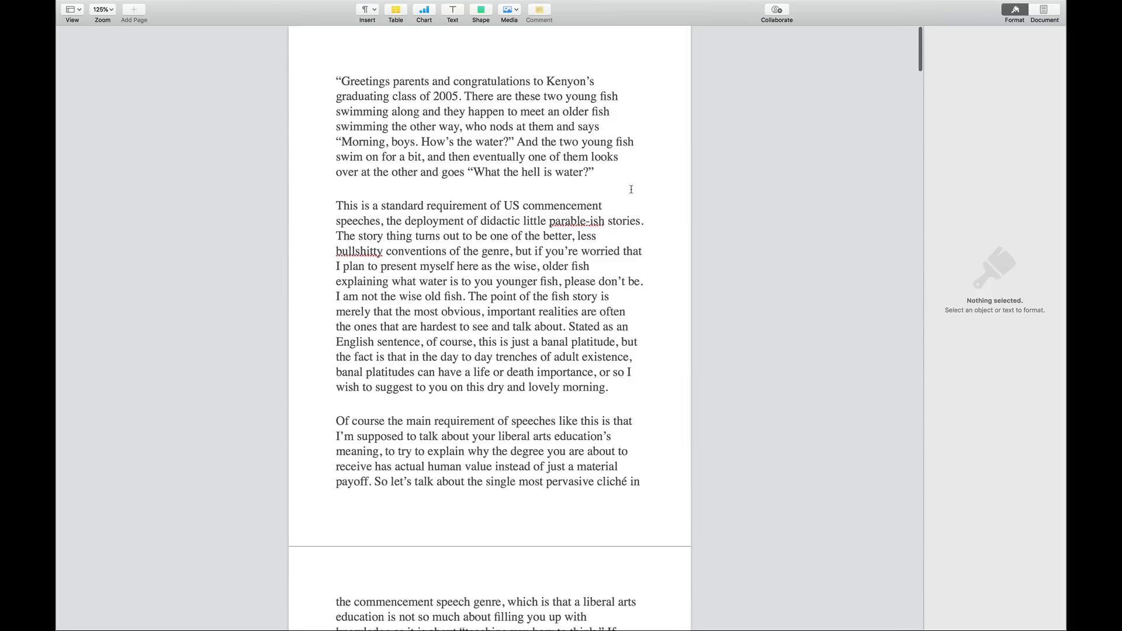
pyautogui.click(560, 6)
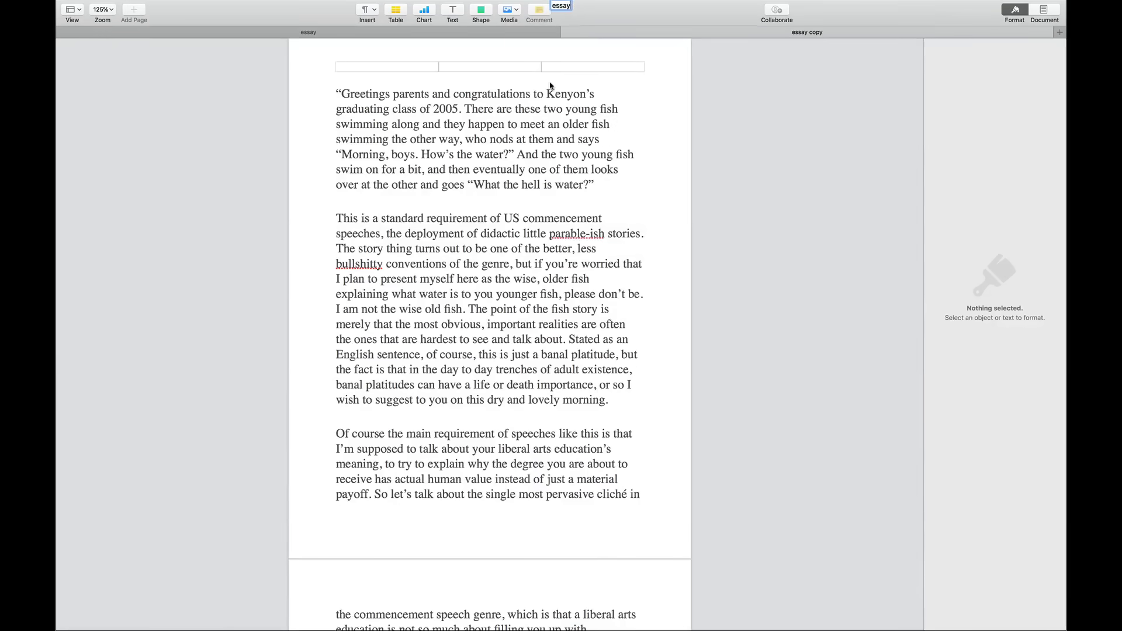
pyautogui.write('essay_new_intro')
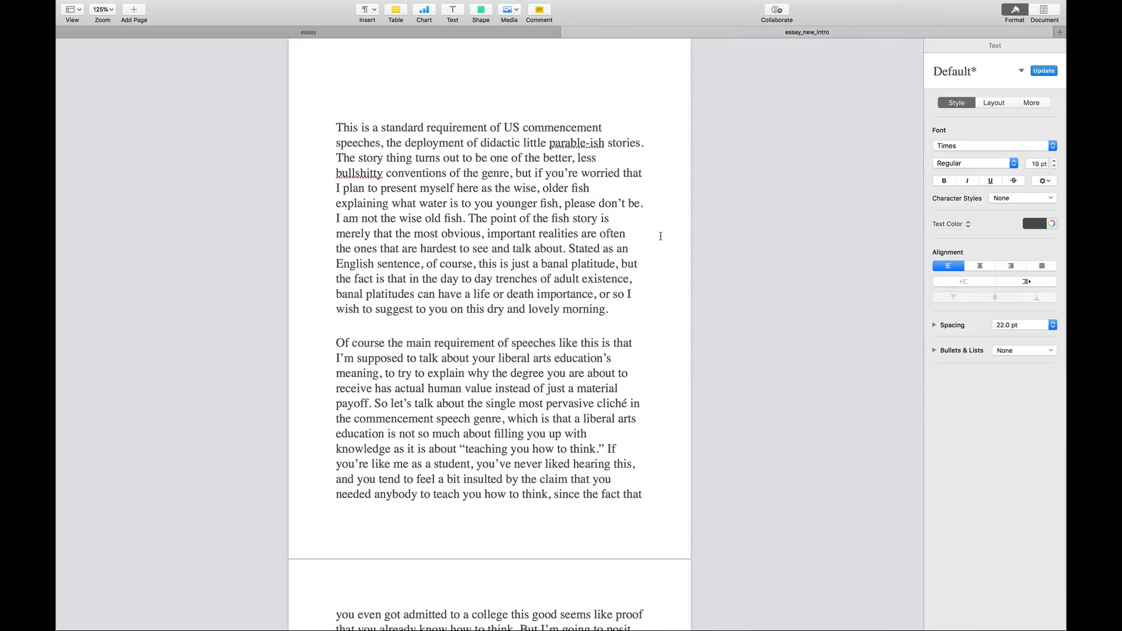
pyautogui.click(628, 234)
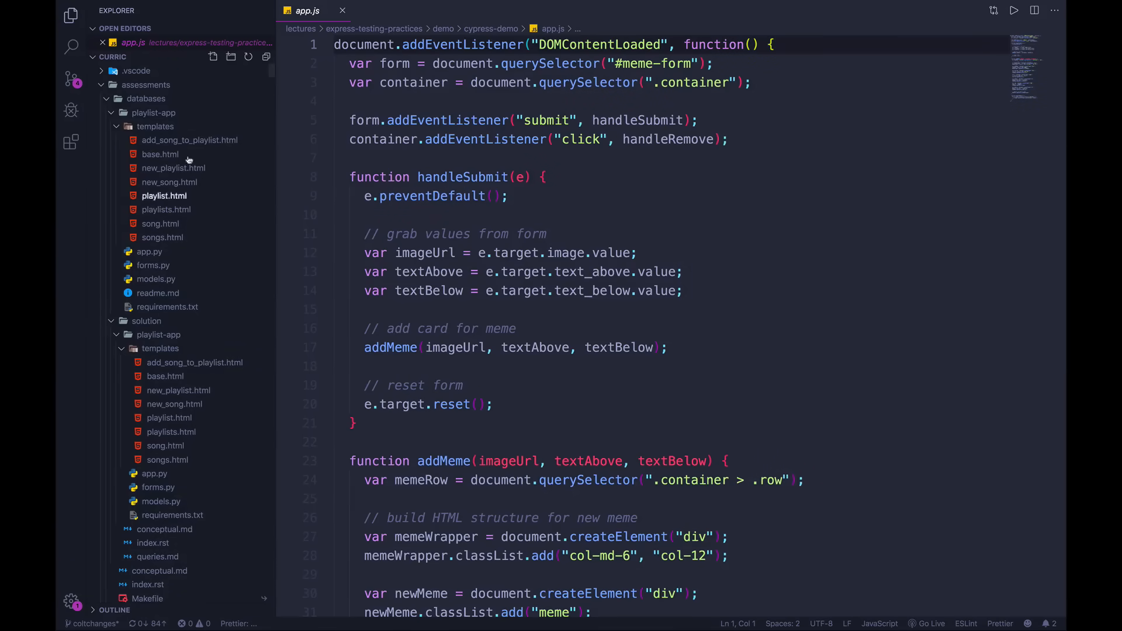
pyautogui.scroll(-3)
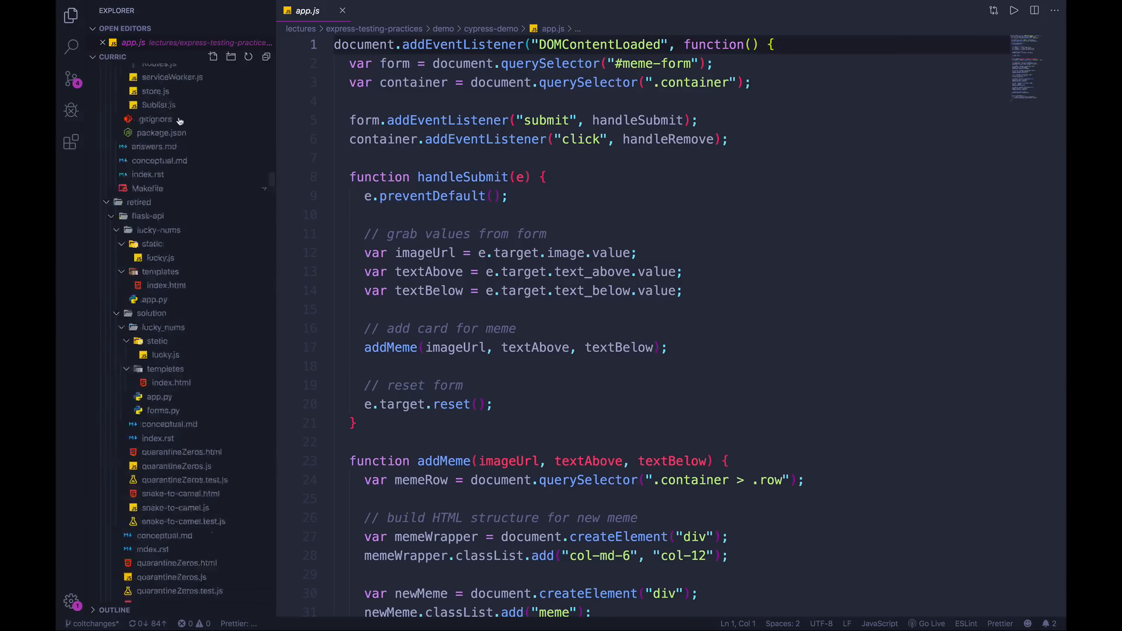
pyautogui.scroll(-3)
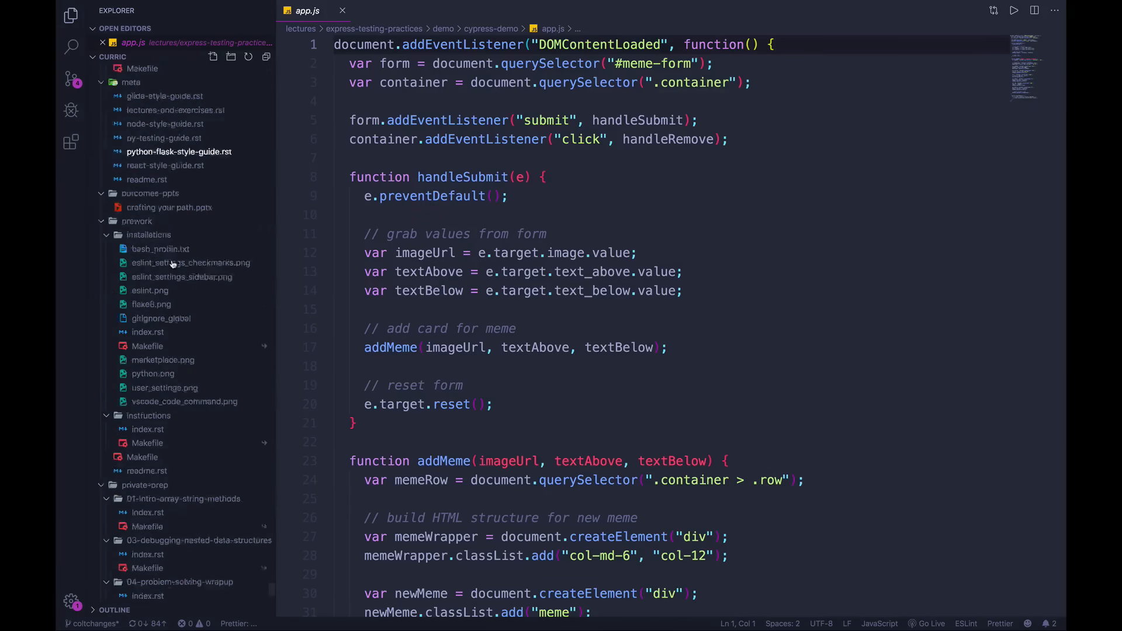
pyautogui.scroll(-3)
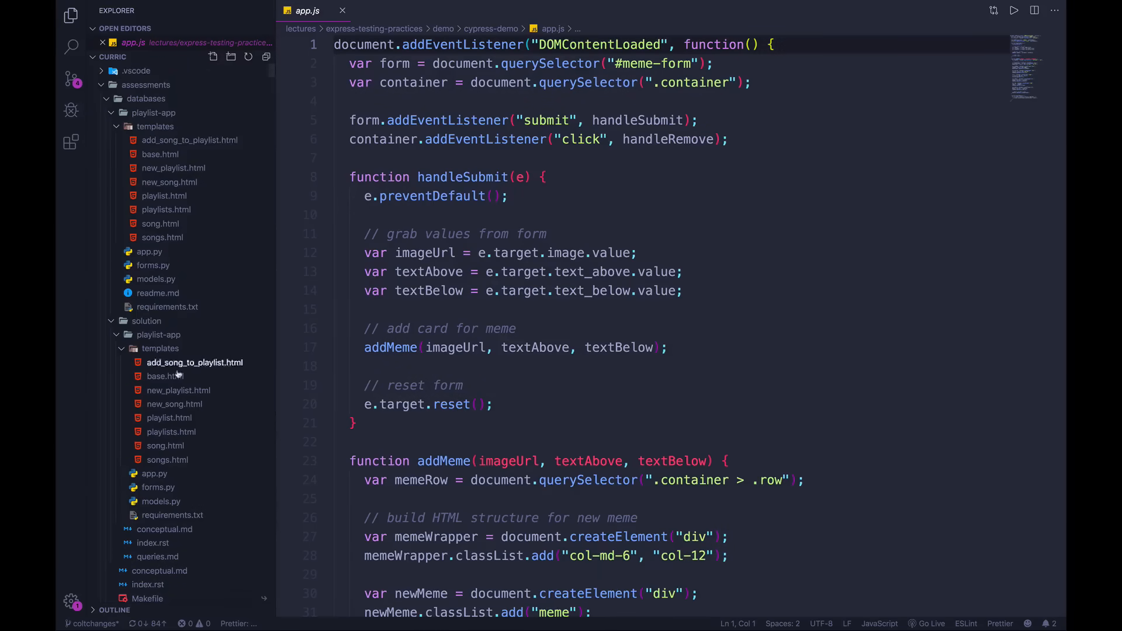
pyautogui.scroll(-3)
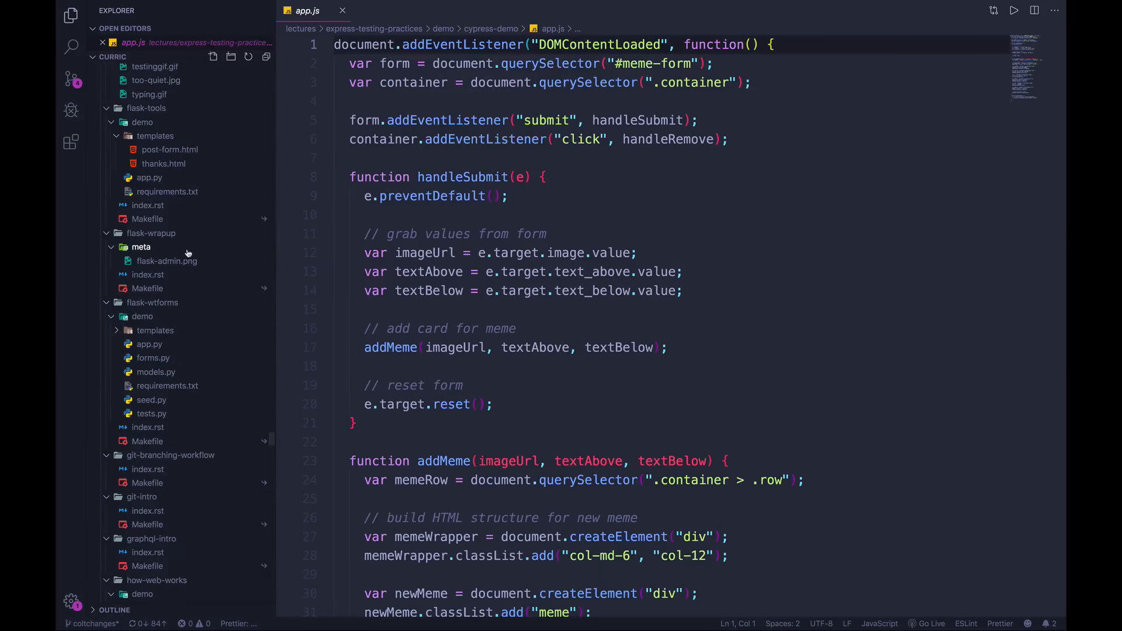
pyautogui.scroll(-3)
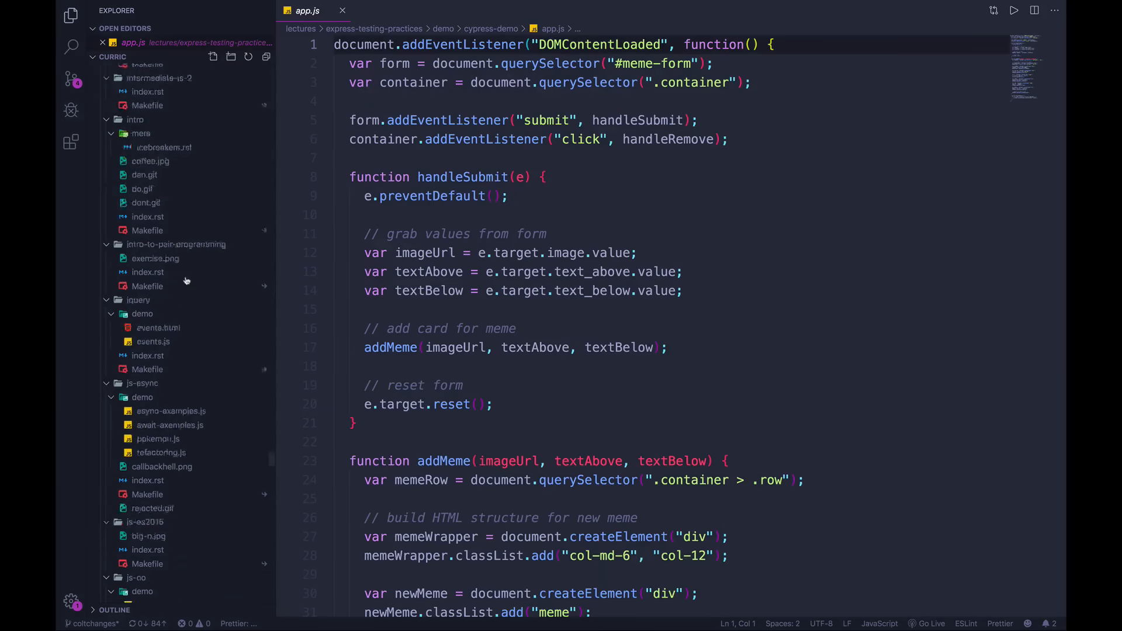
pyautogui.scroll(-3)
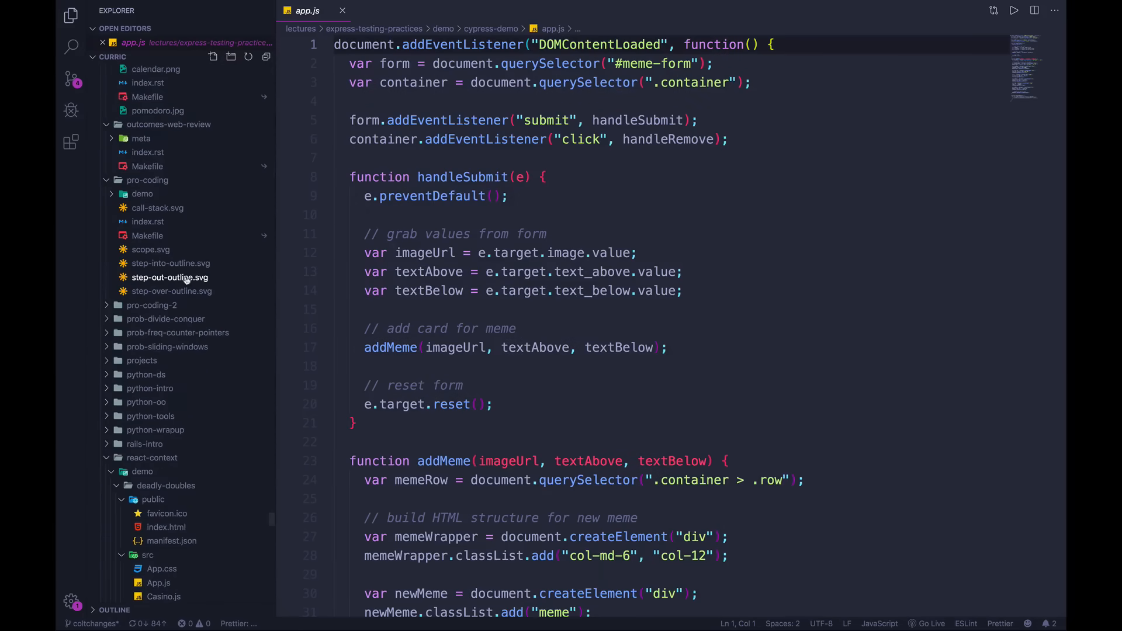
pyautogui.moveTo(168, 278)
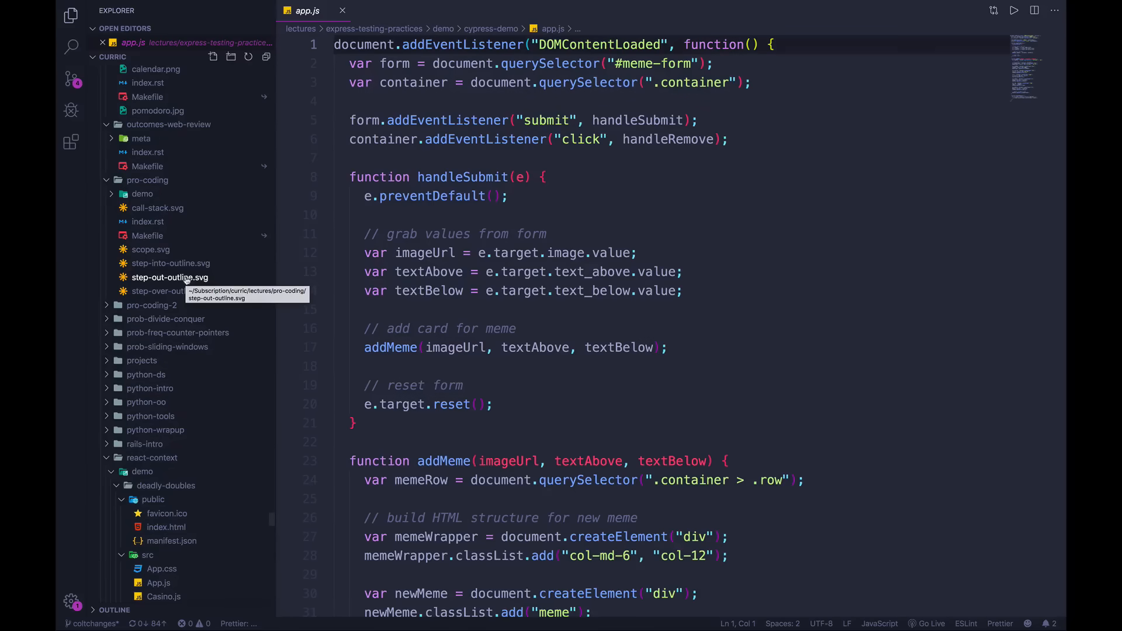
pyautogui.scroll(-3)
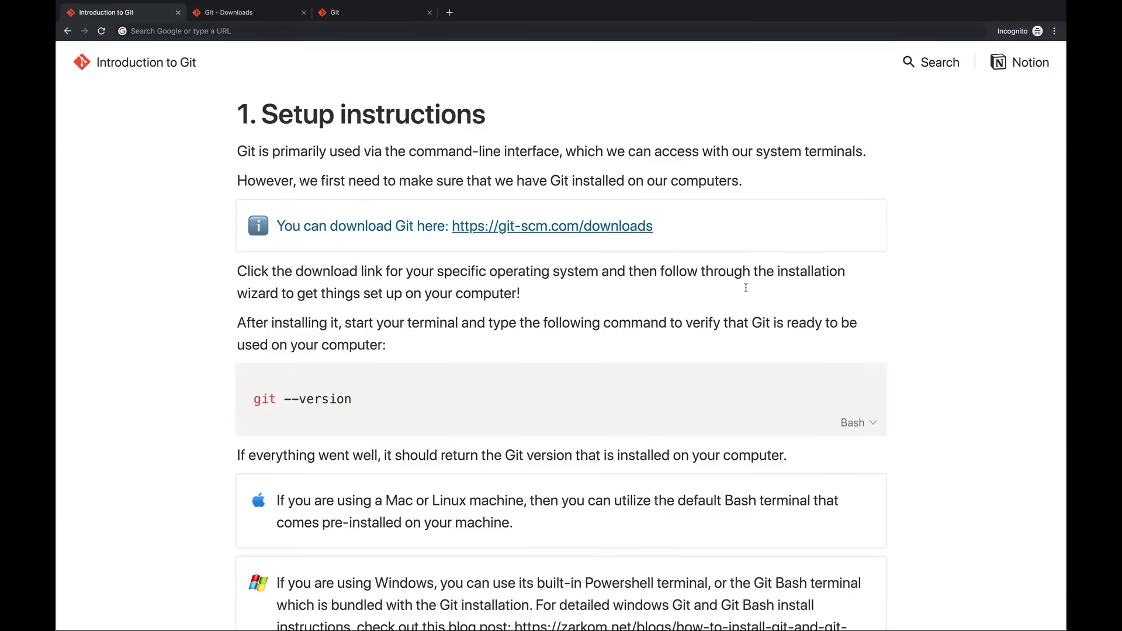
pyautogui.scroll(-3)
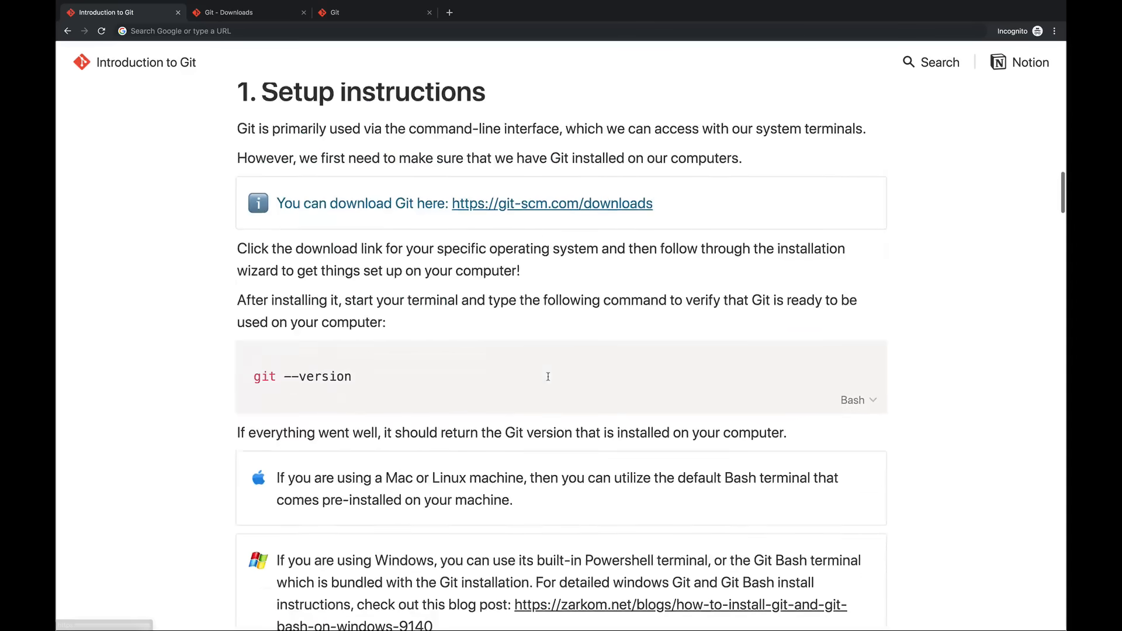
pyautogui.scroll(-3)
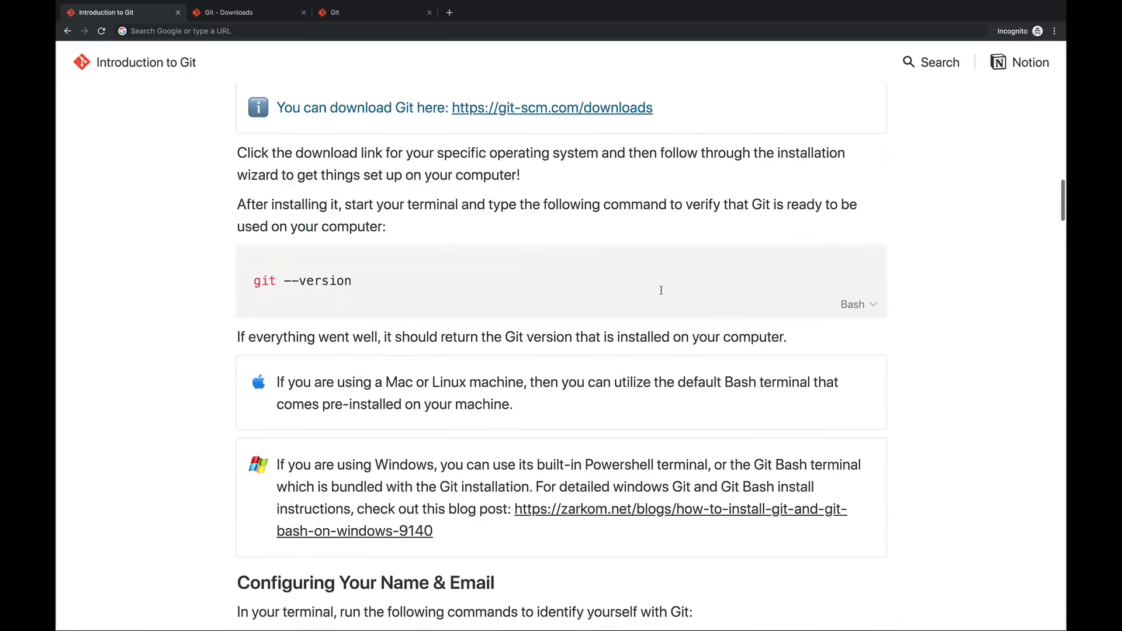
pyautogui.click(243, 12)
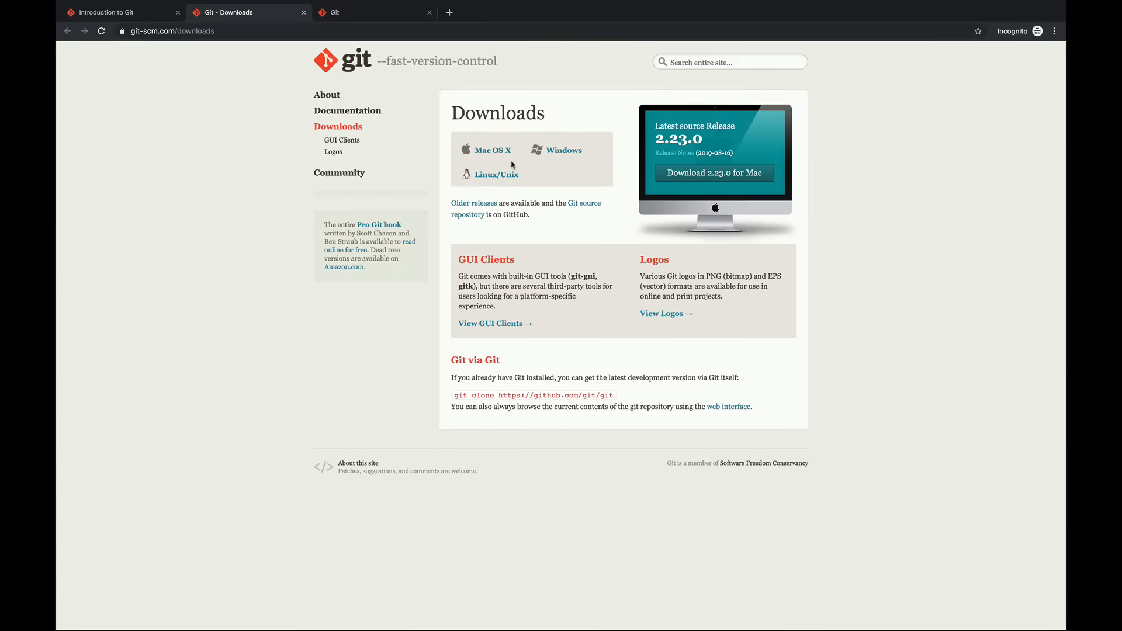
pyautogui.click(111, 12)
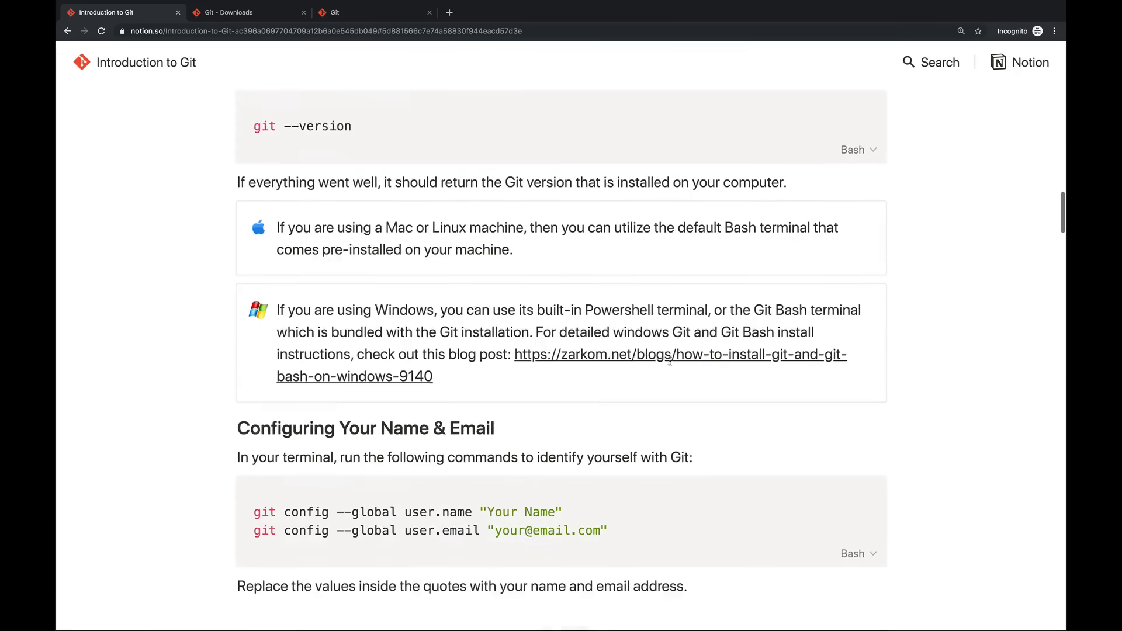
pyautogui.scroll(-3)
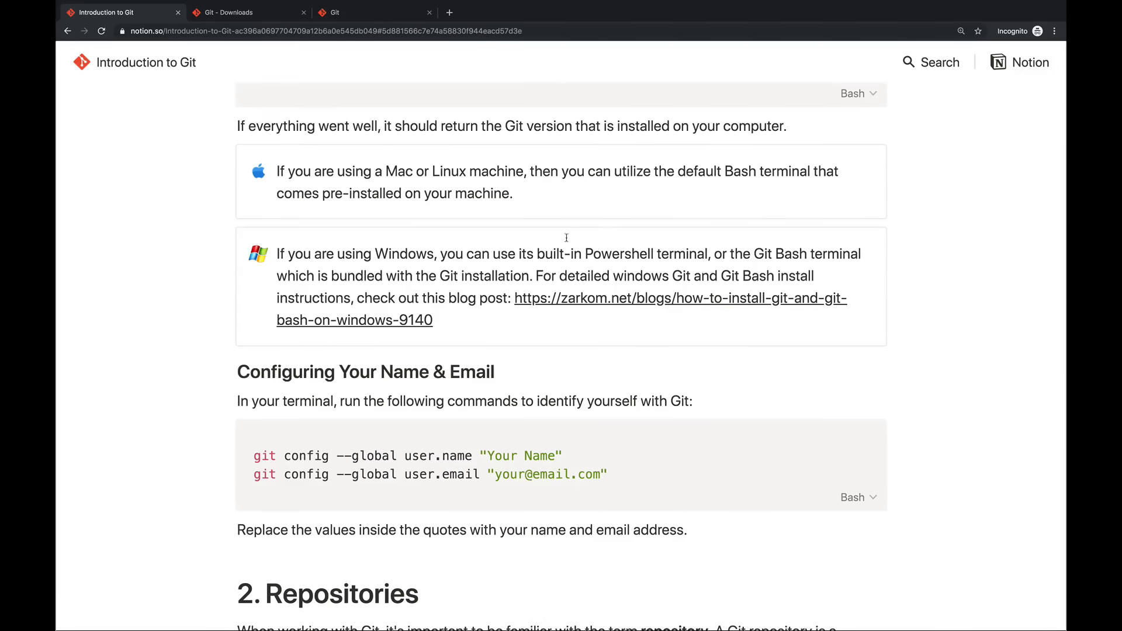
pyautogui.moveTo(652, 170); pyautogui.dragTo(513, 193)
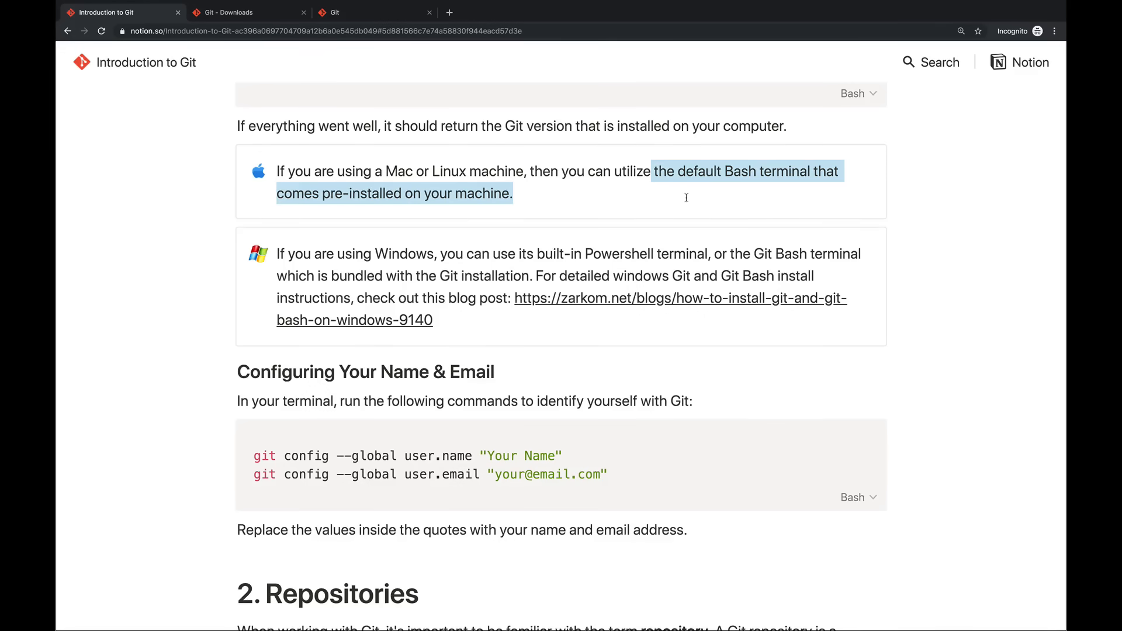
pyautogui.scroll(-3)
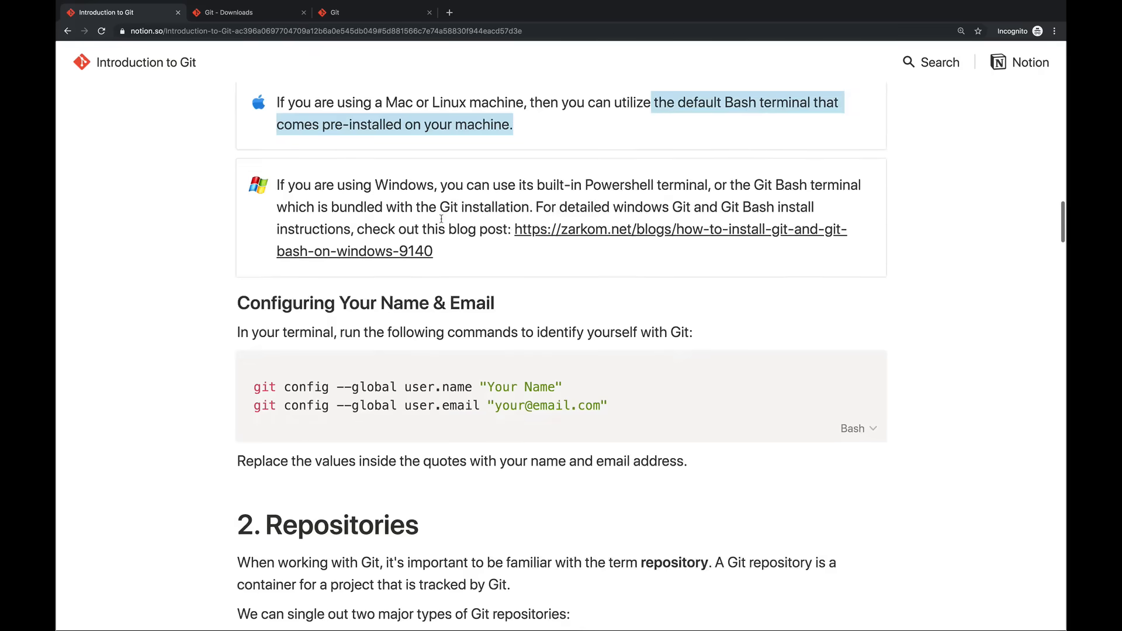
pyautogui.scroll(-3)
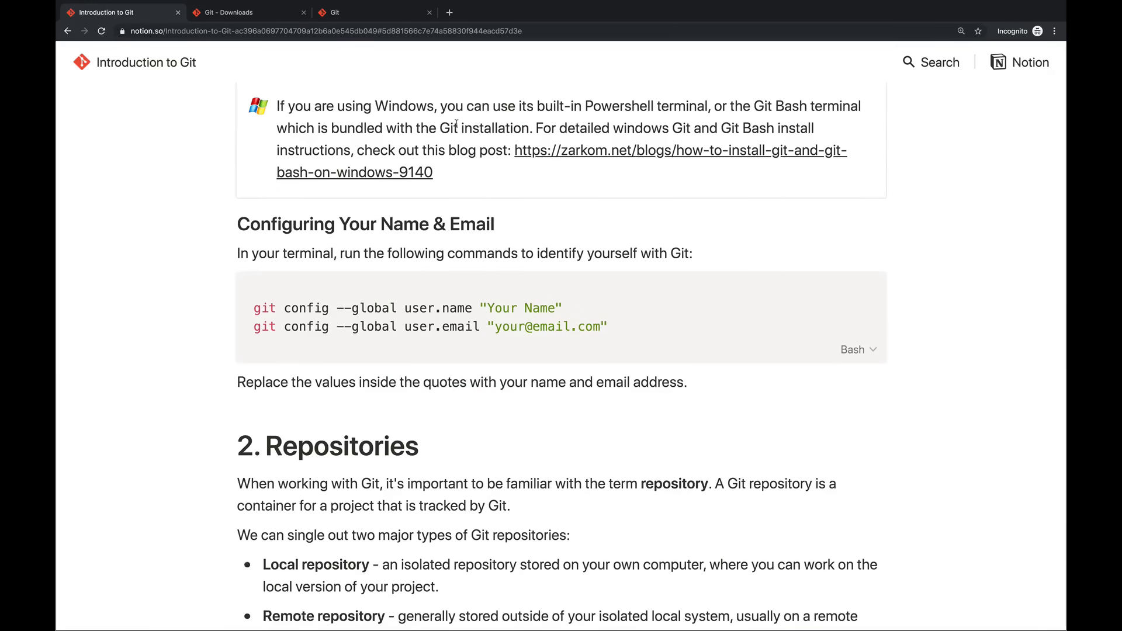
pyautogui.scroll(-3)
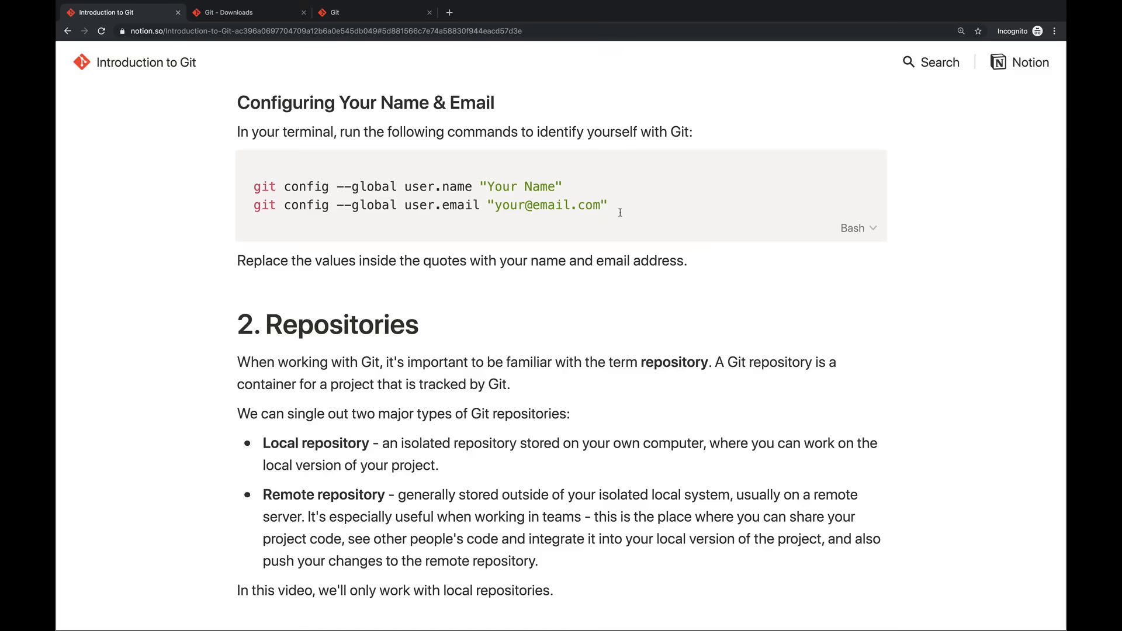
pyautogui.moveTo(253, 186); pyautogui.dragTo(606, 206)
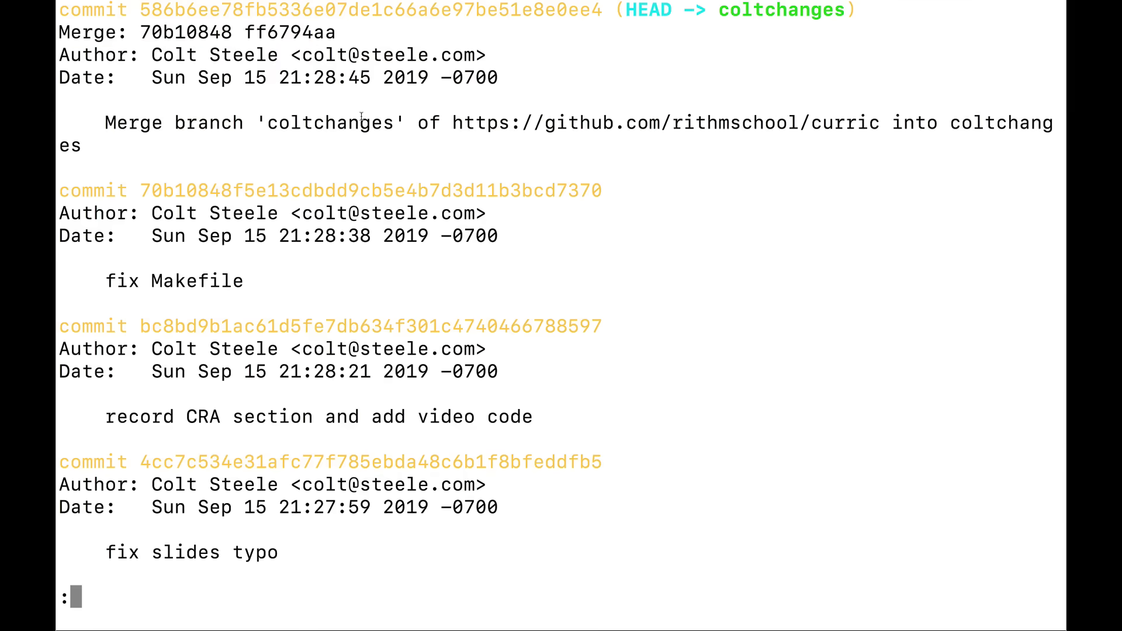
pyautogui.moveTo(538, 213)
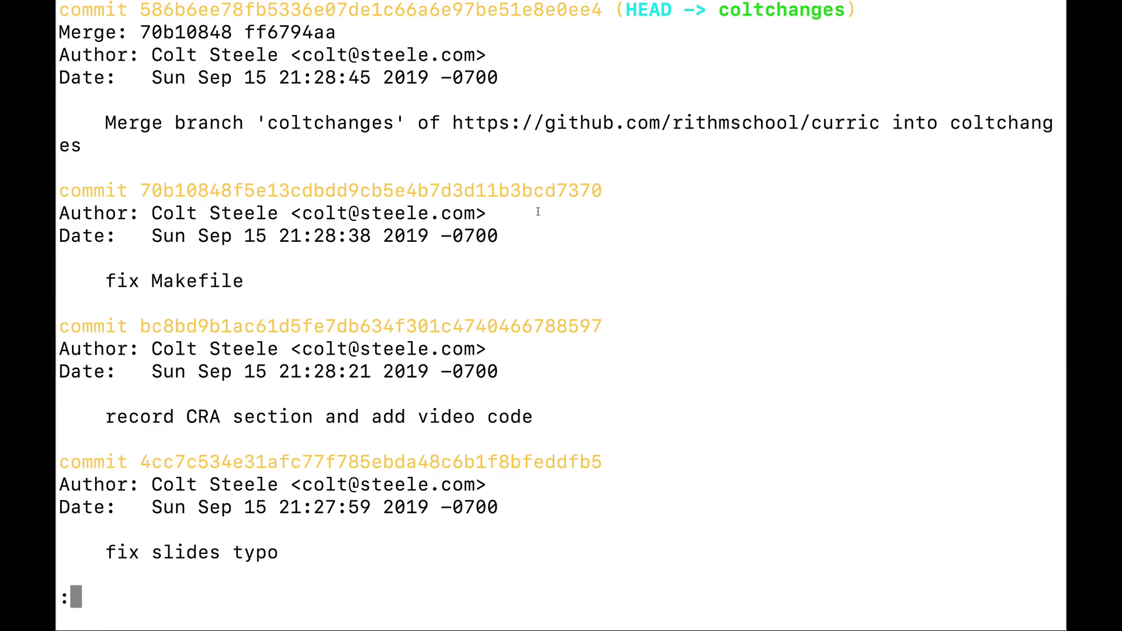
pyautogui.scroll(-3)
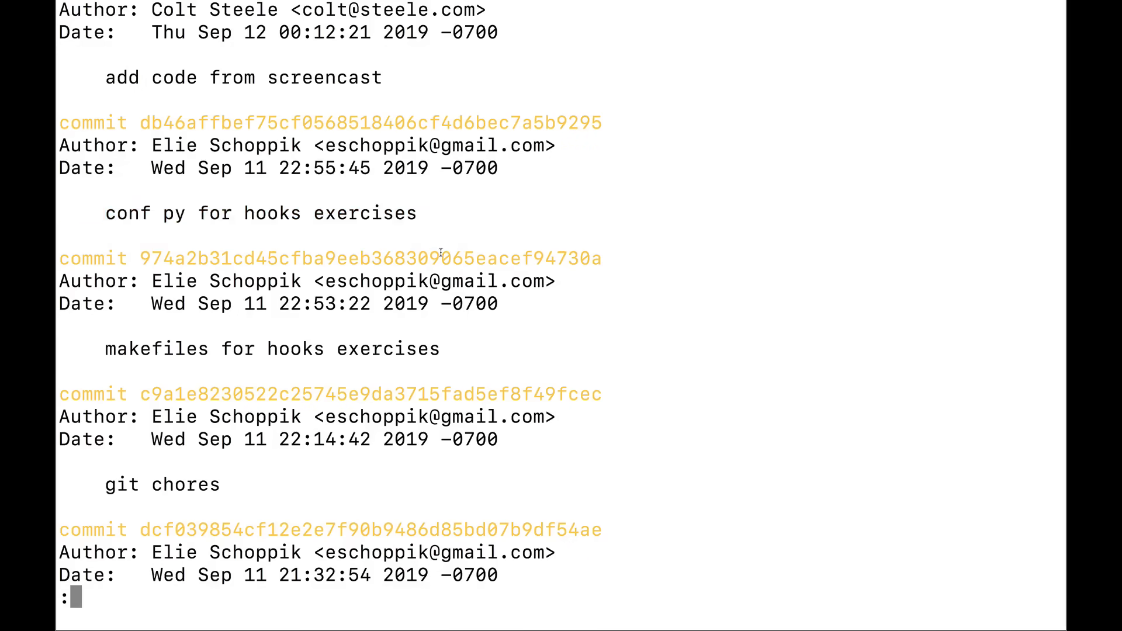
pyautogui.scroll(-3)
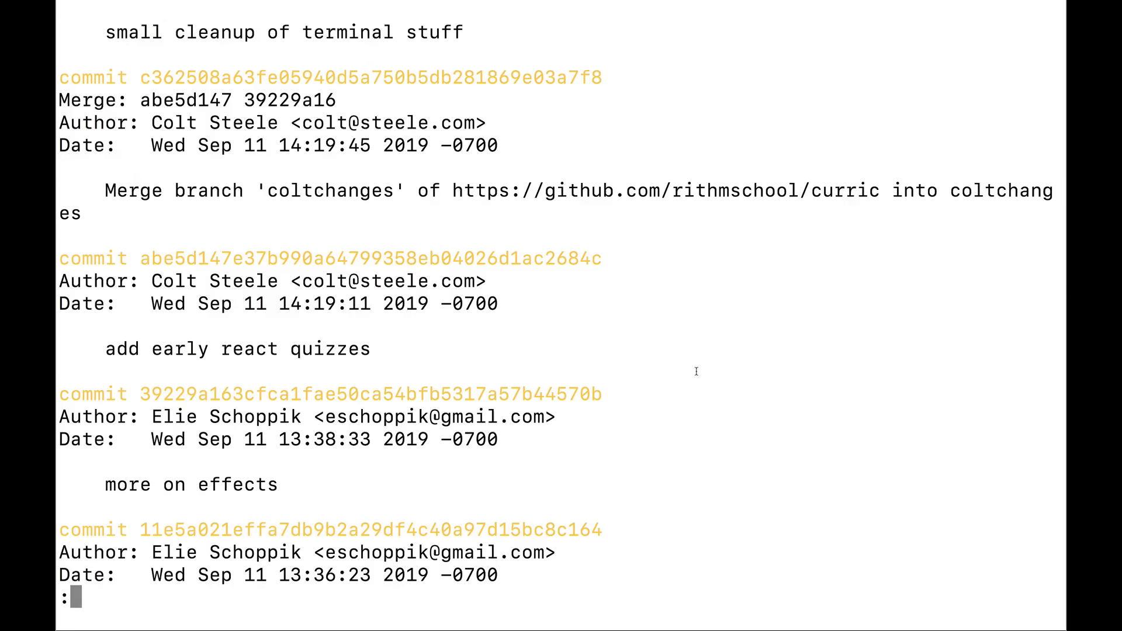
pyautogui.moveTo(558, 311)
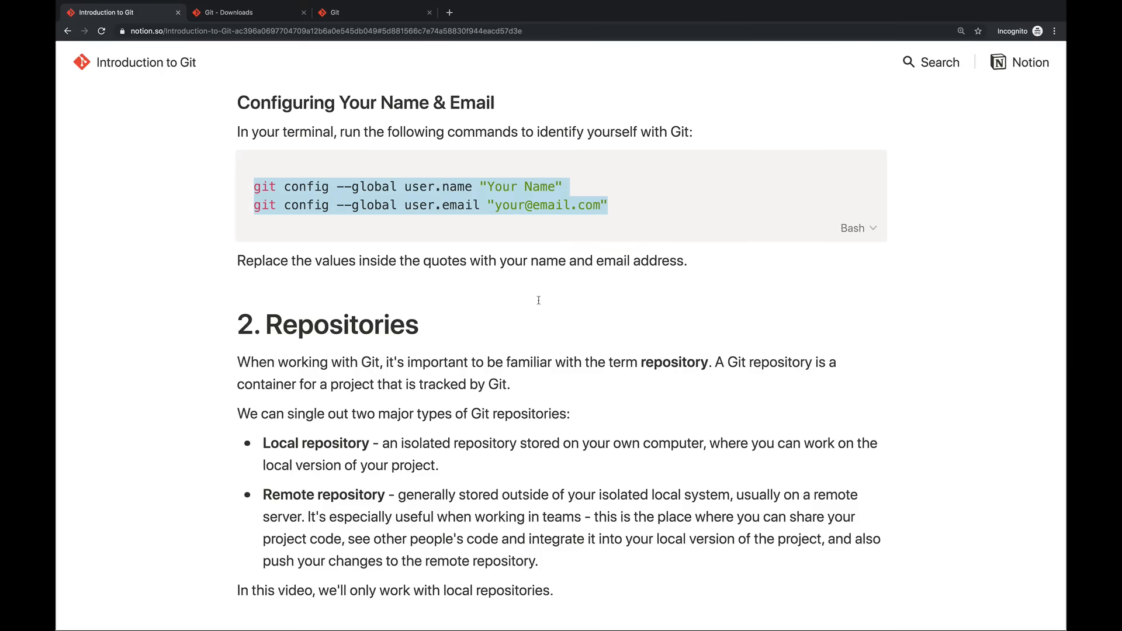
pyautogui.scroll(-3)
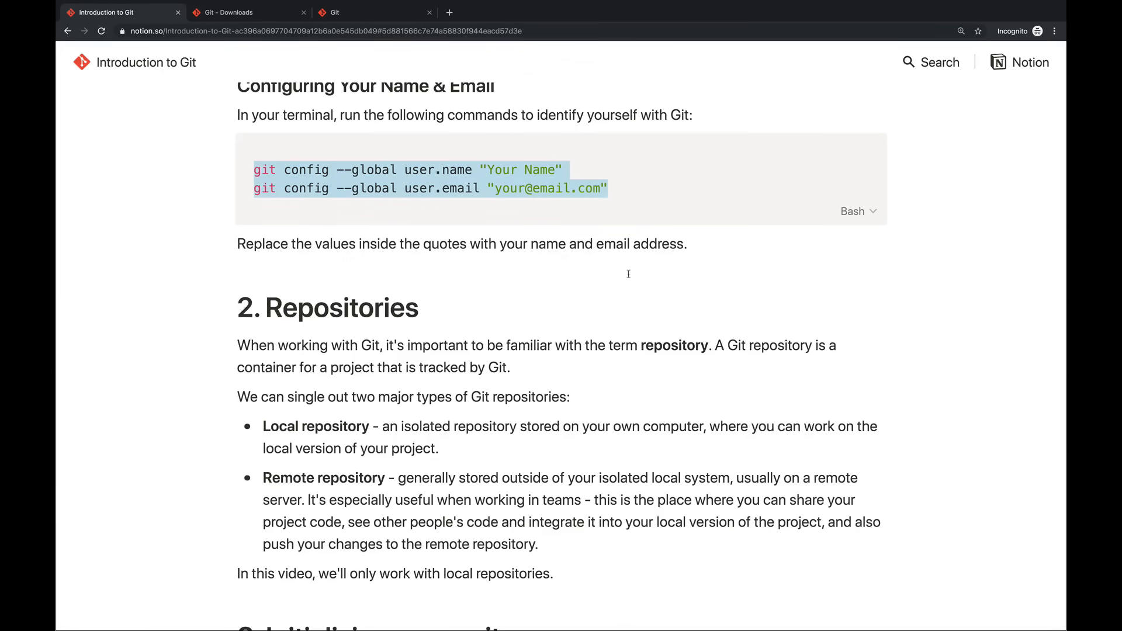
pyautogui.scroll(-3)
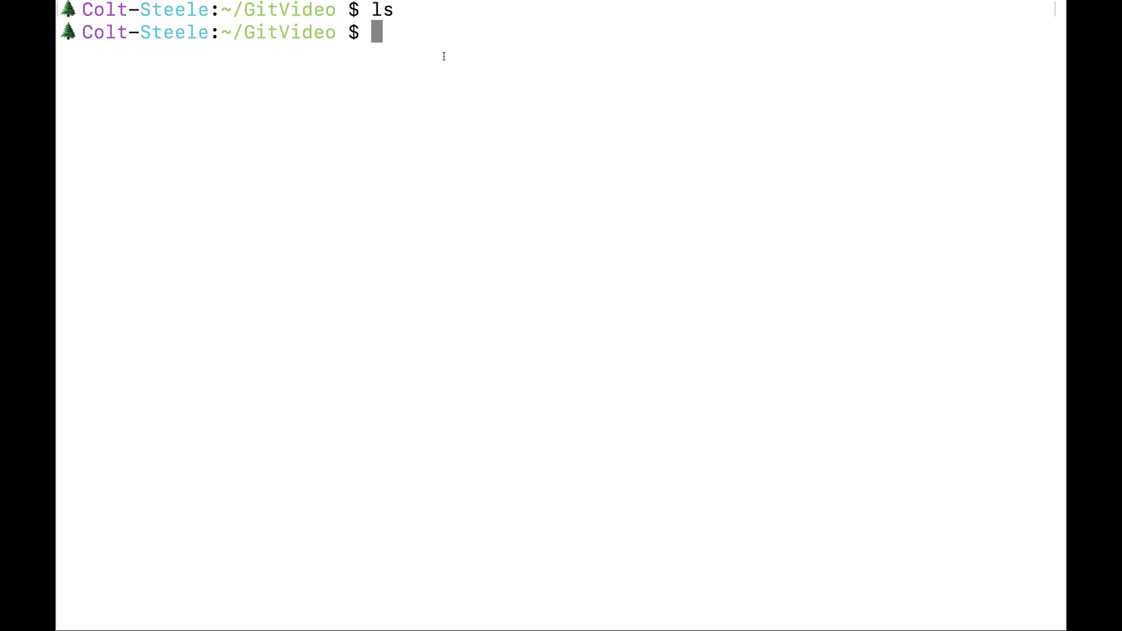
pyautogui.moveTo(383, 91)
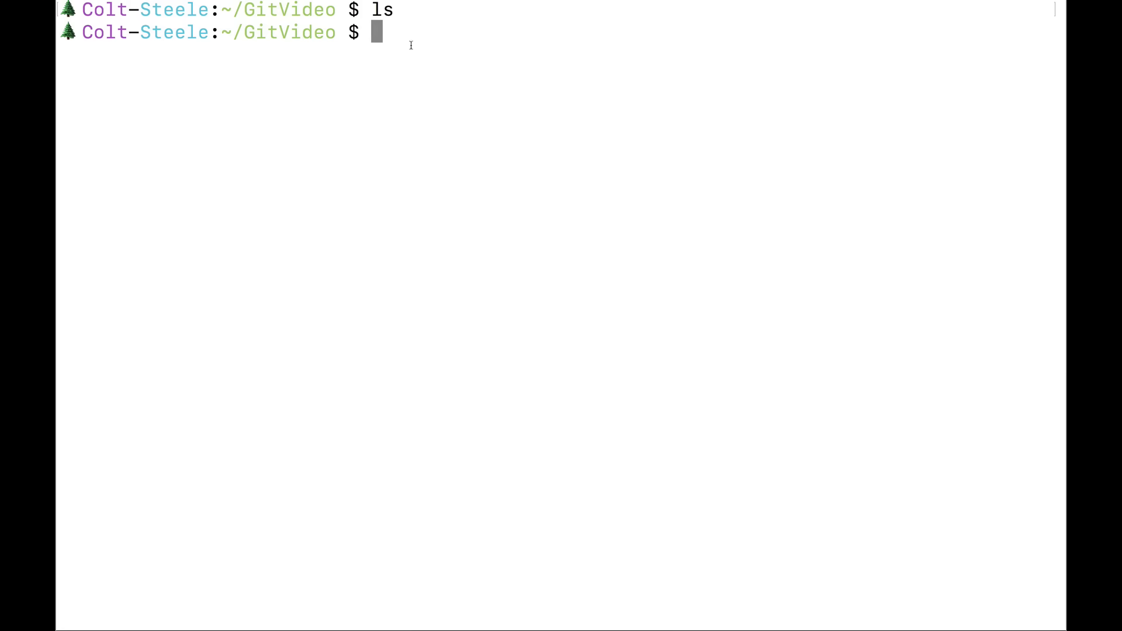
pyautogui.moveTo(469, 90)
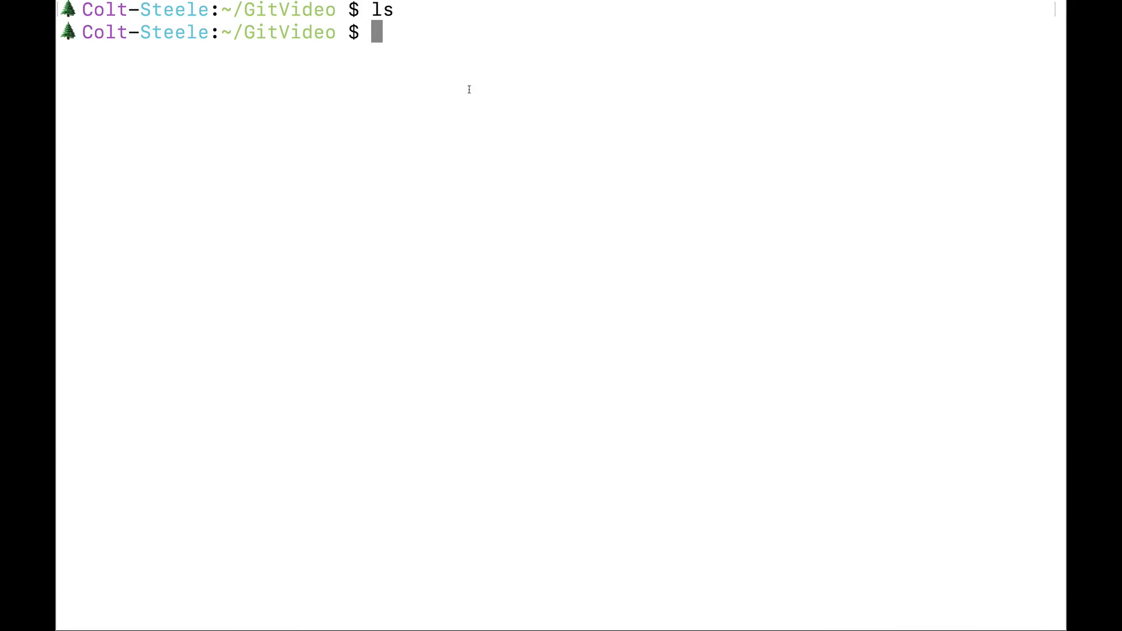
# Step: Run git init in ~/GitVideo and list the folder to reveal the hidden .git directory
pyautogui.write('git init')
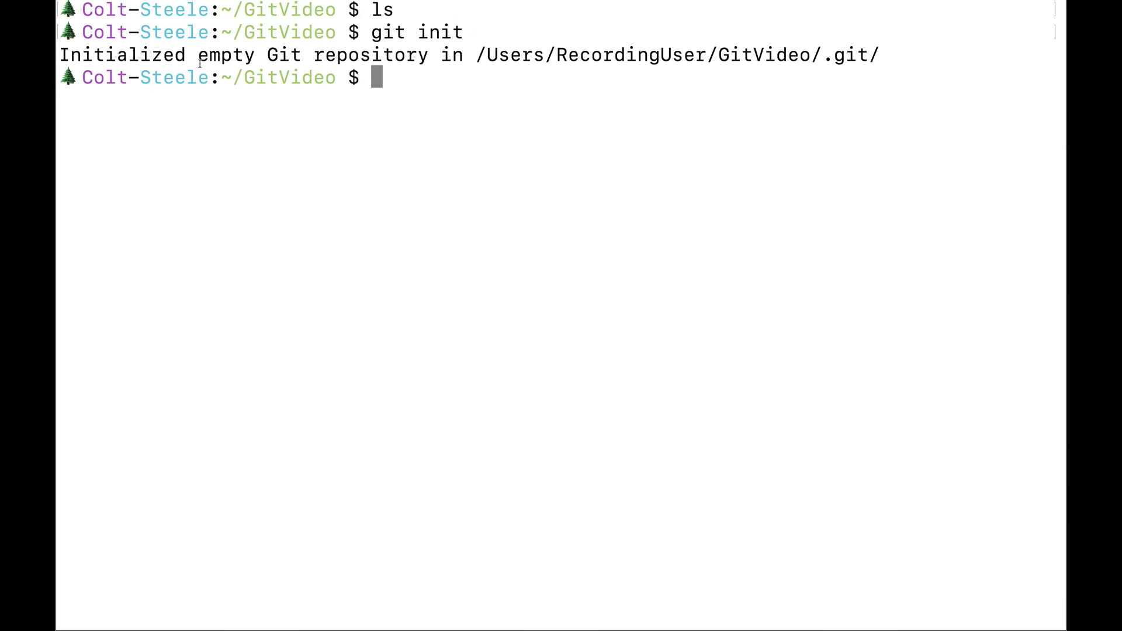
pyautogui.write('ls')
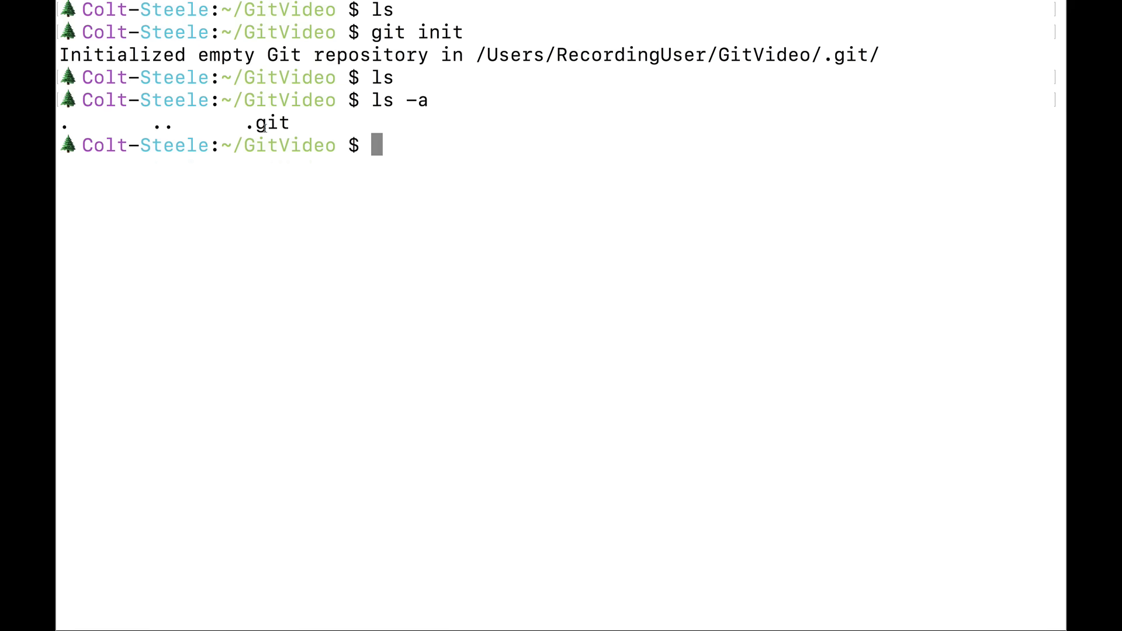
pyautogui.doubleClick(268, 123)
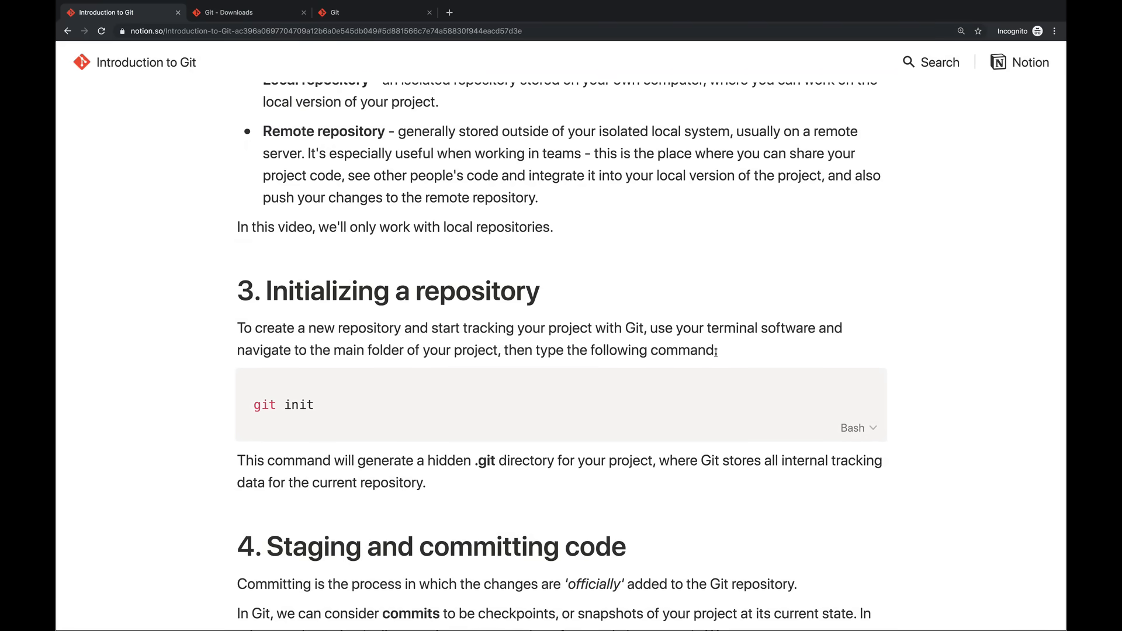
# Step: Scroll the Notion guide to 4.1 Checking the status and select the git status command
pyautogui.scroll(-3)
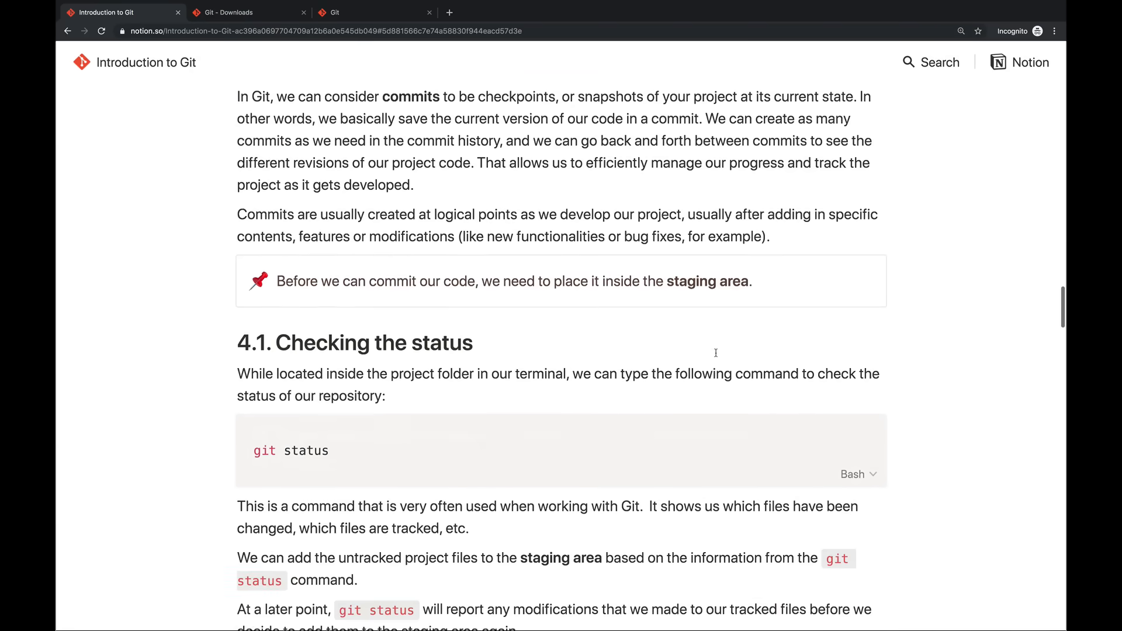
pyautogui.moveTo(252, 451); pyautogui.dragTo(329, 450)
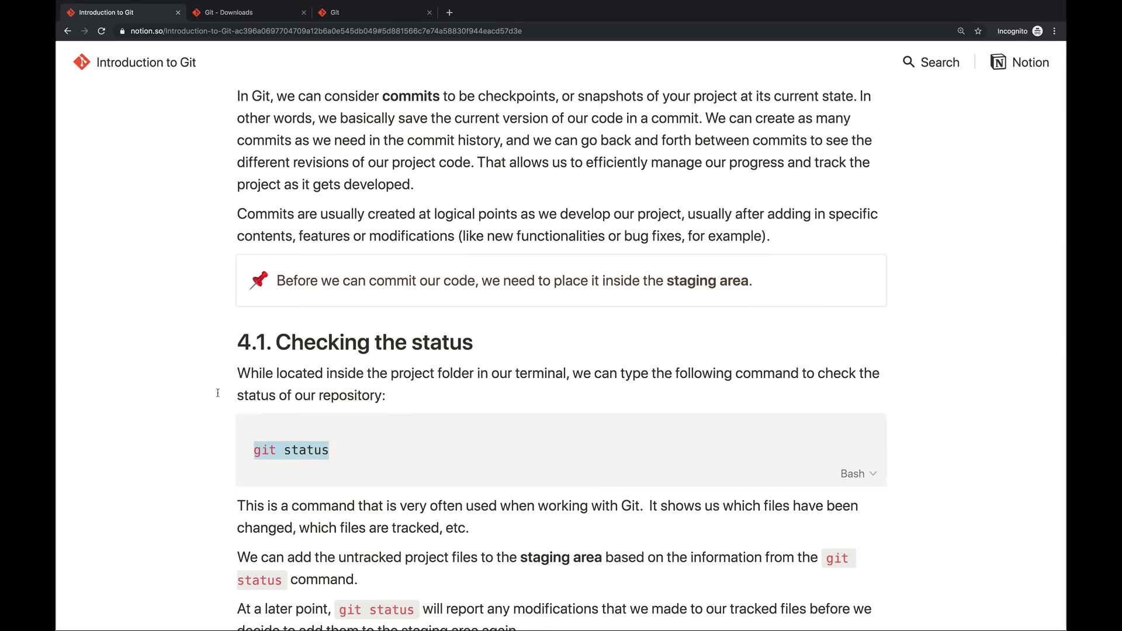
pyautogui.scroll(3)
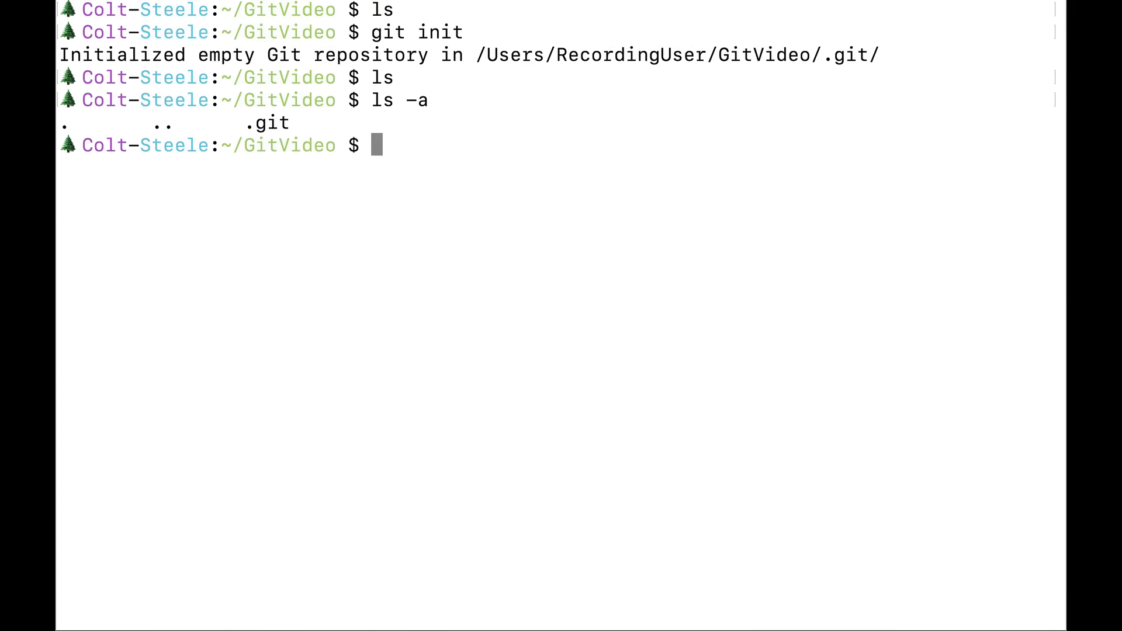
# Step: Run git status, create index.html with touch, and check status again showing it untracked
pyautogui.write('git status')
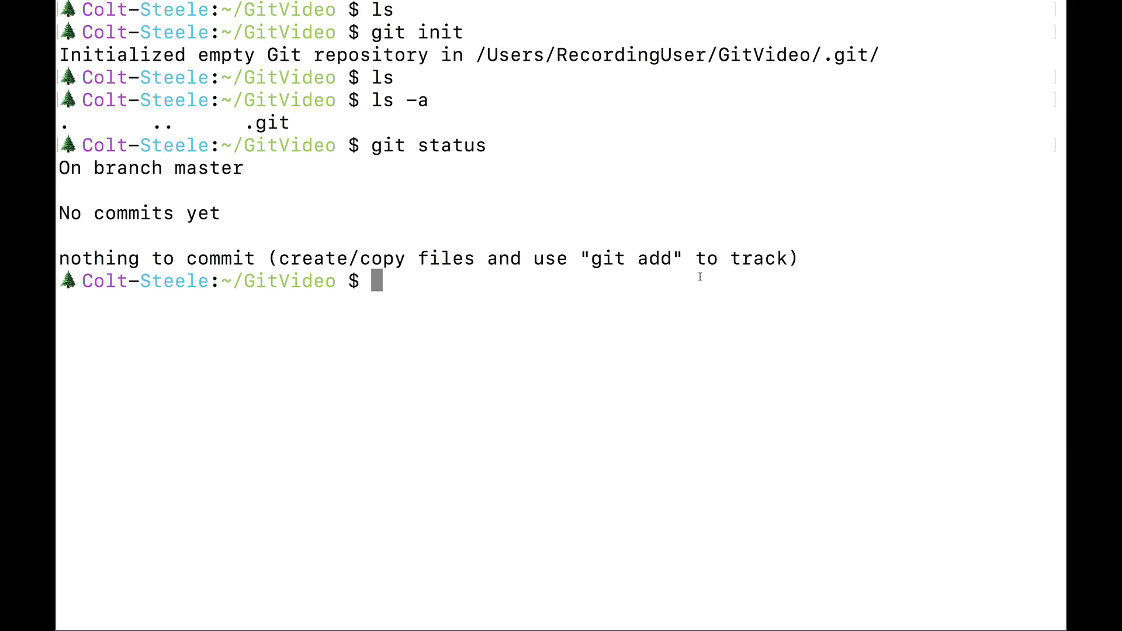
pyautogui.write('touch index.h')
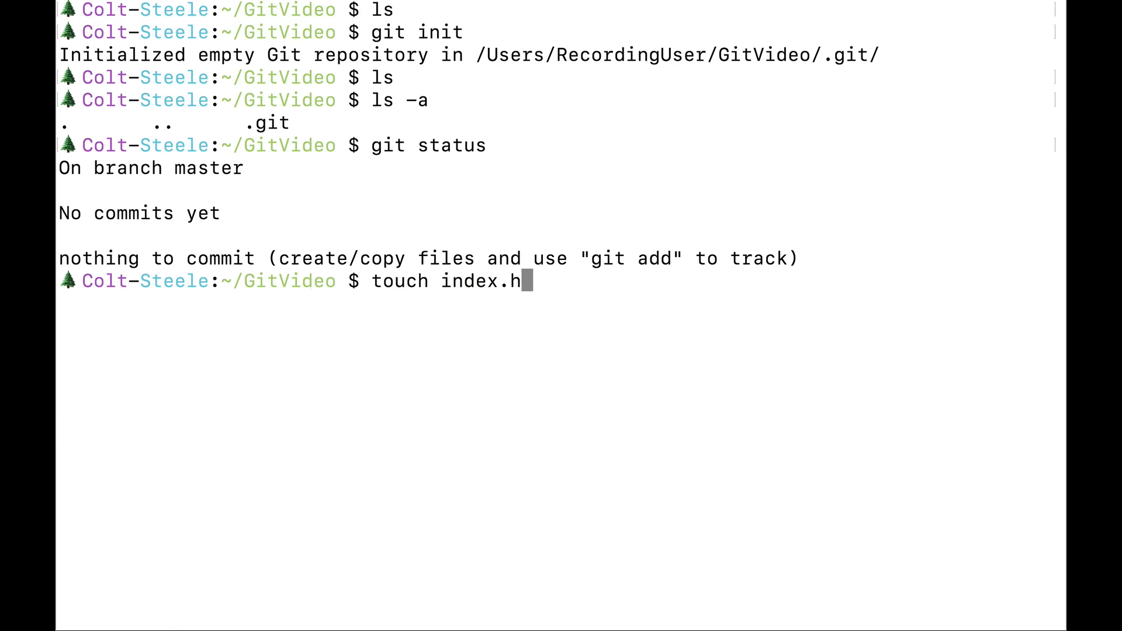
pyautogui.write('git st')
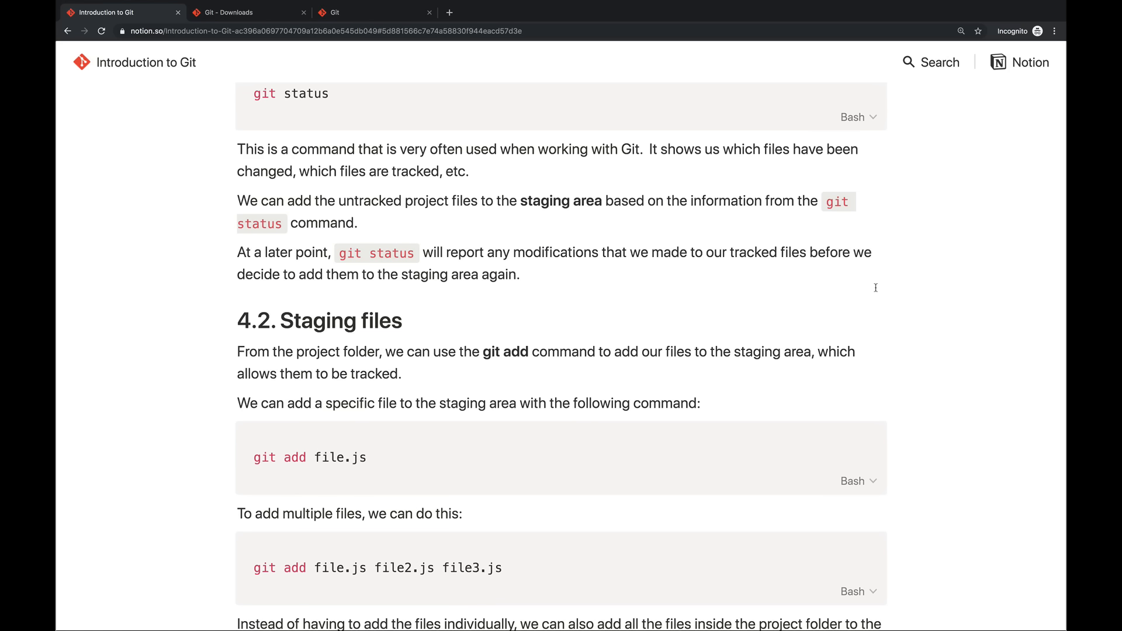
# Step: Scroll the Notion guide down to section 4.2 Staging files
pyautogui.scroll(-3)
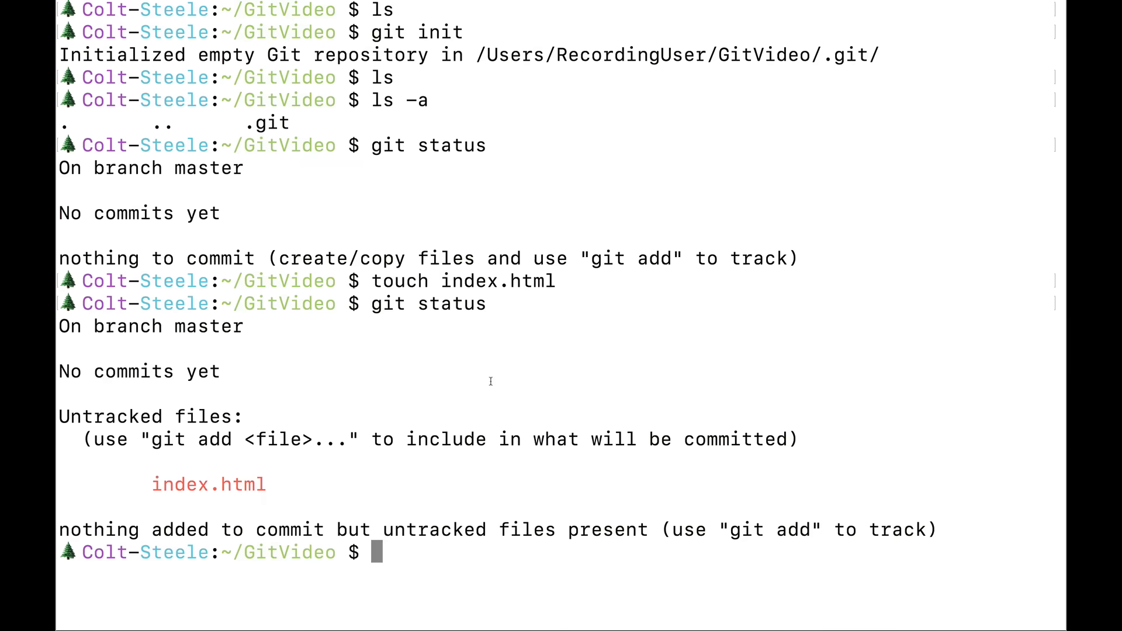
# Step: Run git add index.html and git status to see it listed as a new file to commit
pyautogui.write('git add')
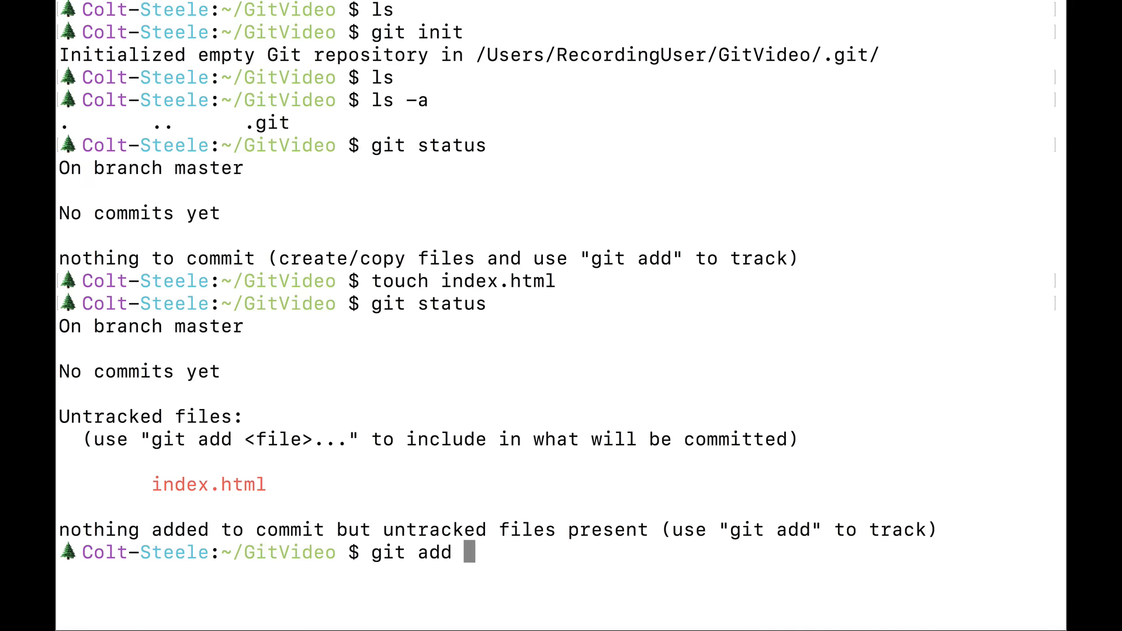
pyautogui.write('index.html')
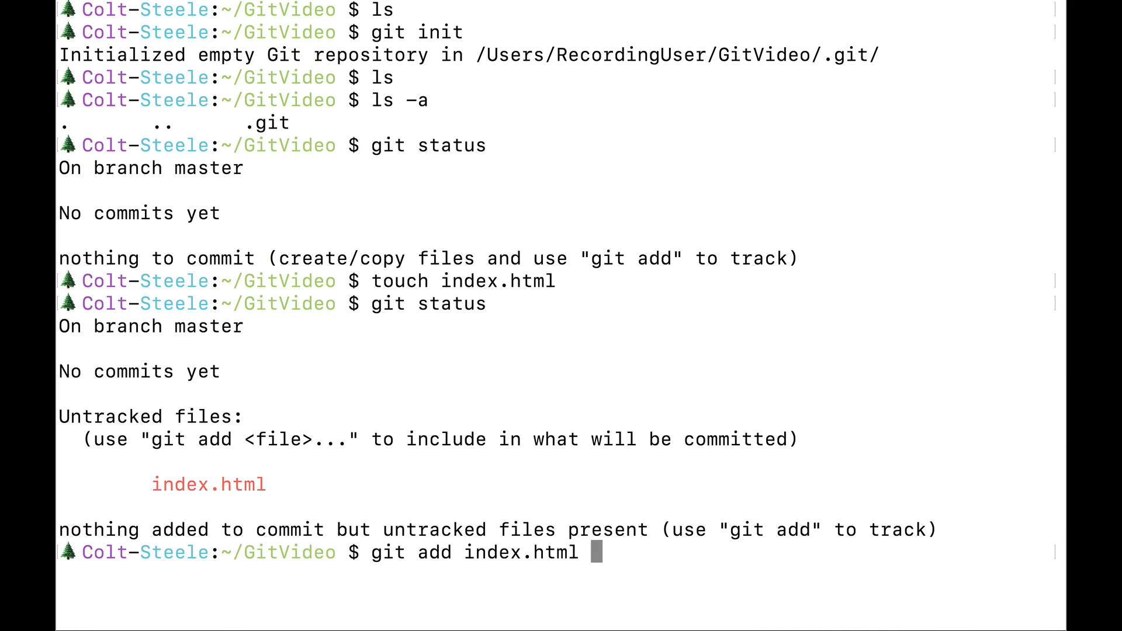
pyautogui.write('git status')
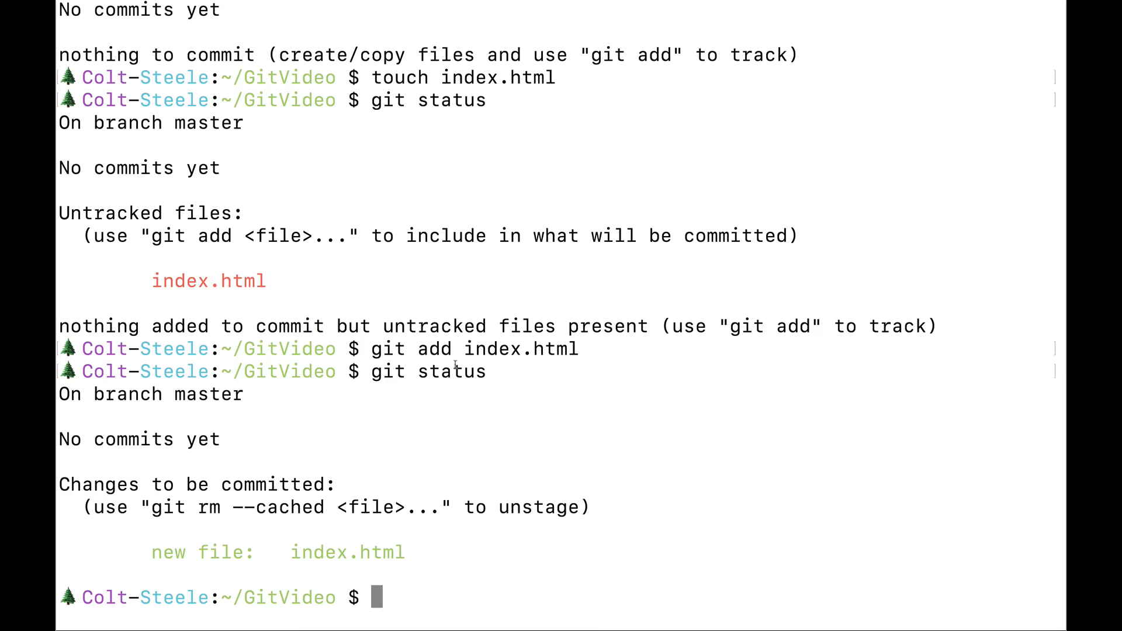
pyautogui.moveTo(151, 552); pyautogui.dragTo(404, 552)
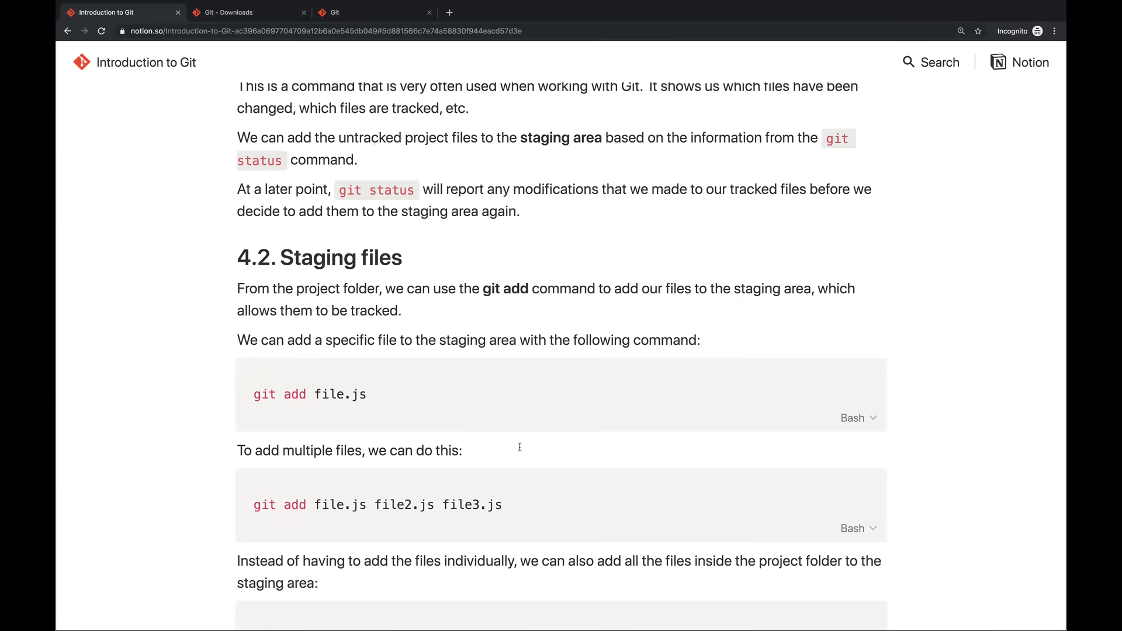
# Step: Scroll the Notion guide to 4.3 Making commits and select the git commit -m example
pyautogui.scroll(-3)
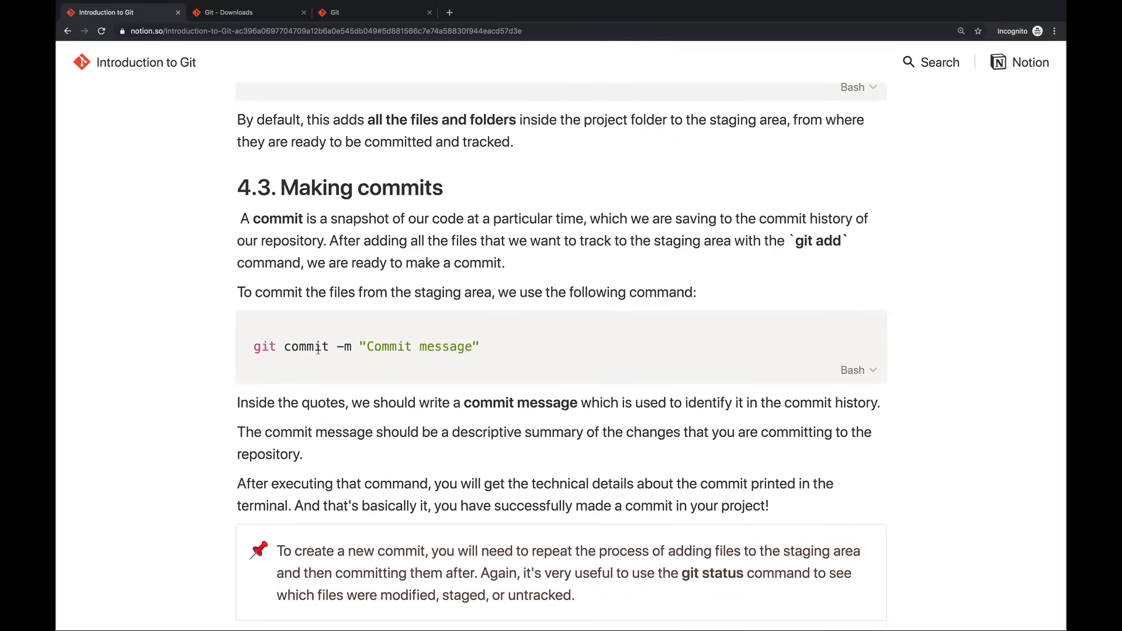
pyautogui.doubleClick(343, 347)
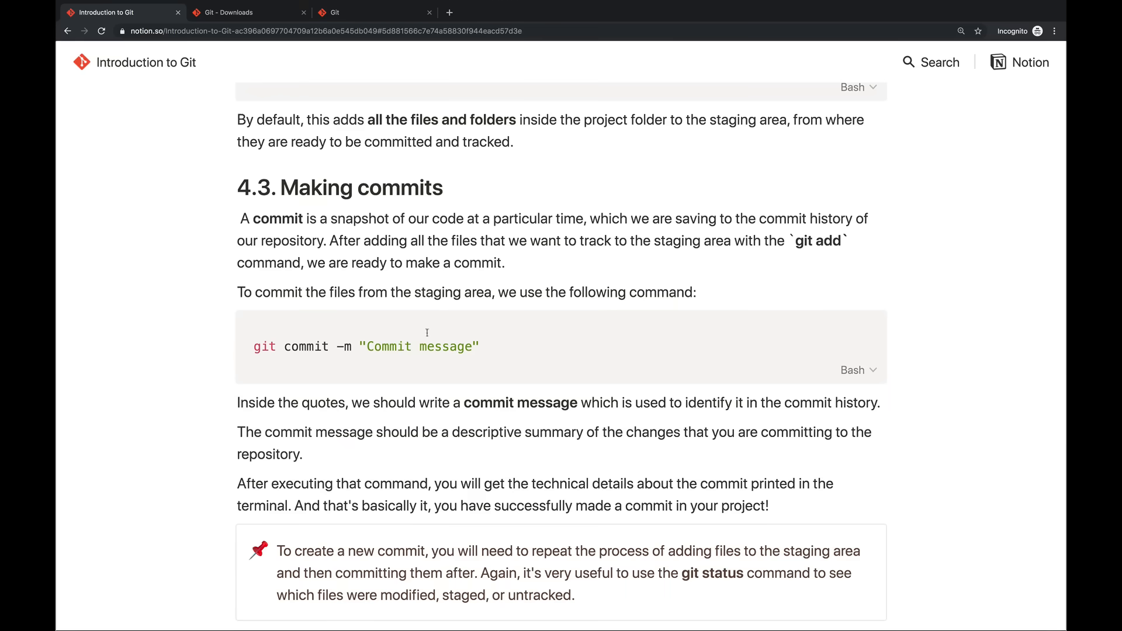
pyautogui.moveTo(458, 341)
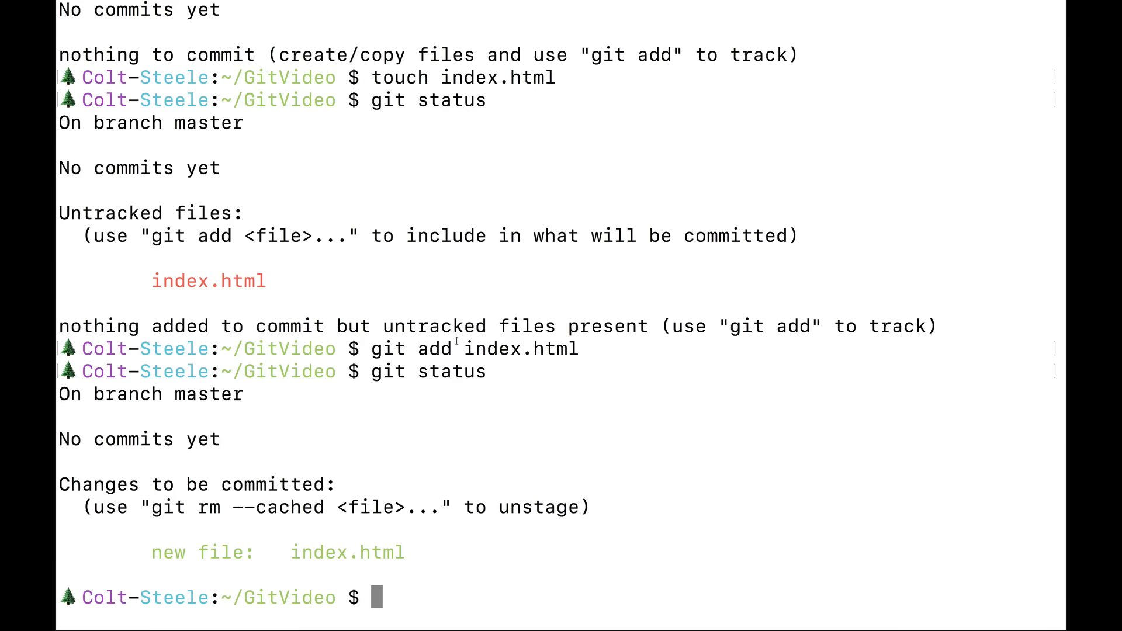
# Step: Commit with message "create index.html", then run git log to see the root commit
pyautogui.write('git commit -')
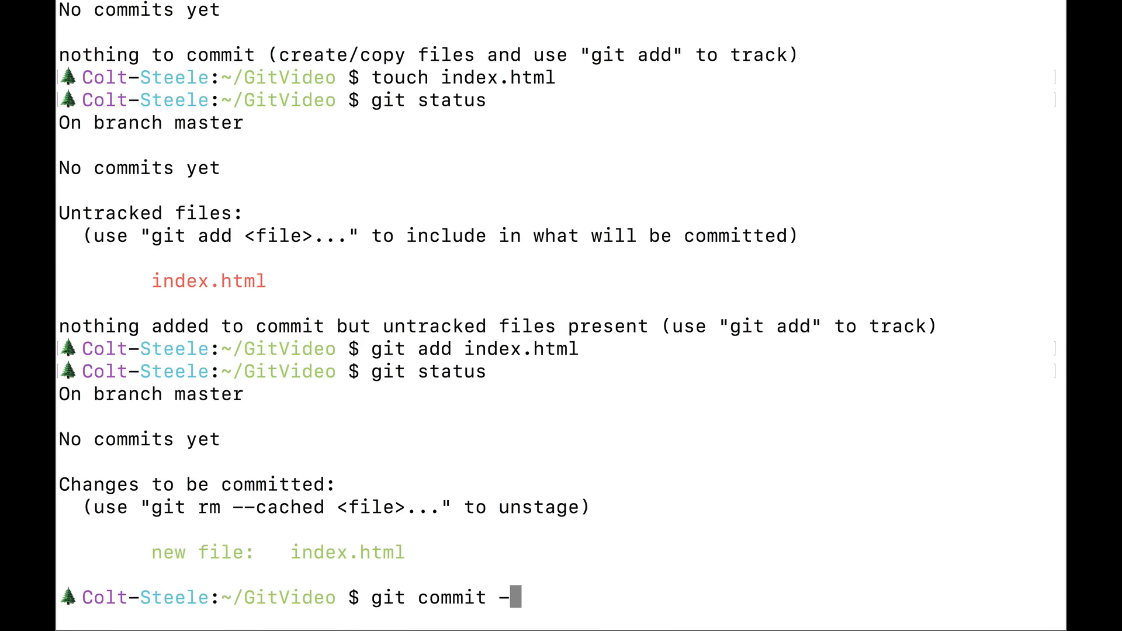
pyautogui.write('m "create index.html')
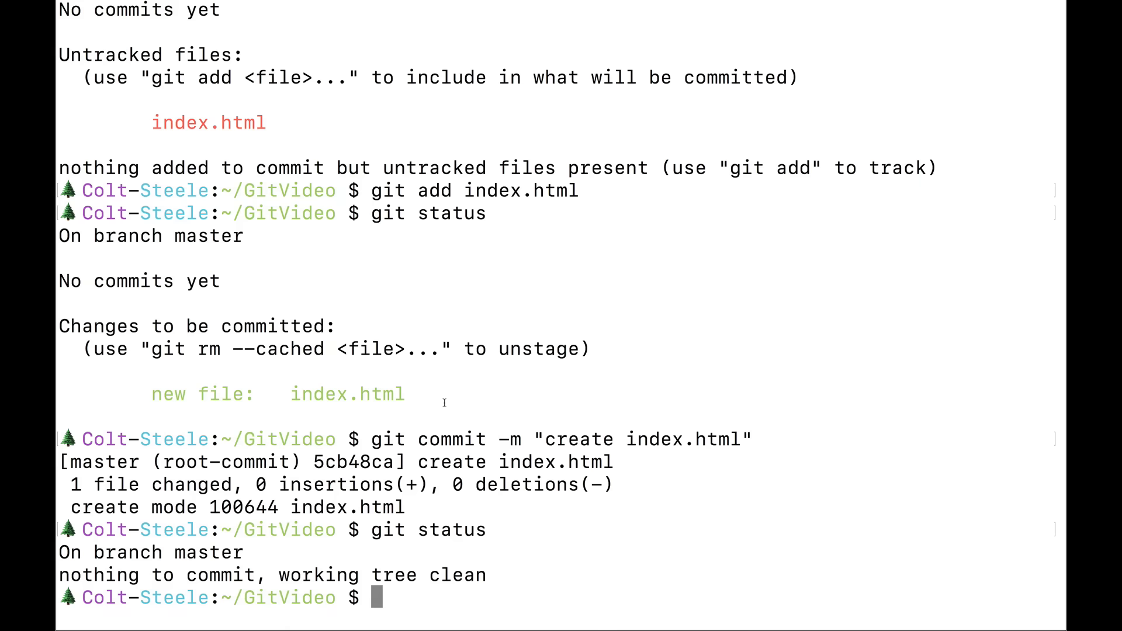
pyautogui.write('git log')
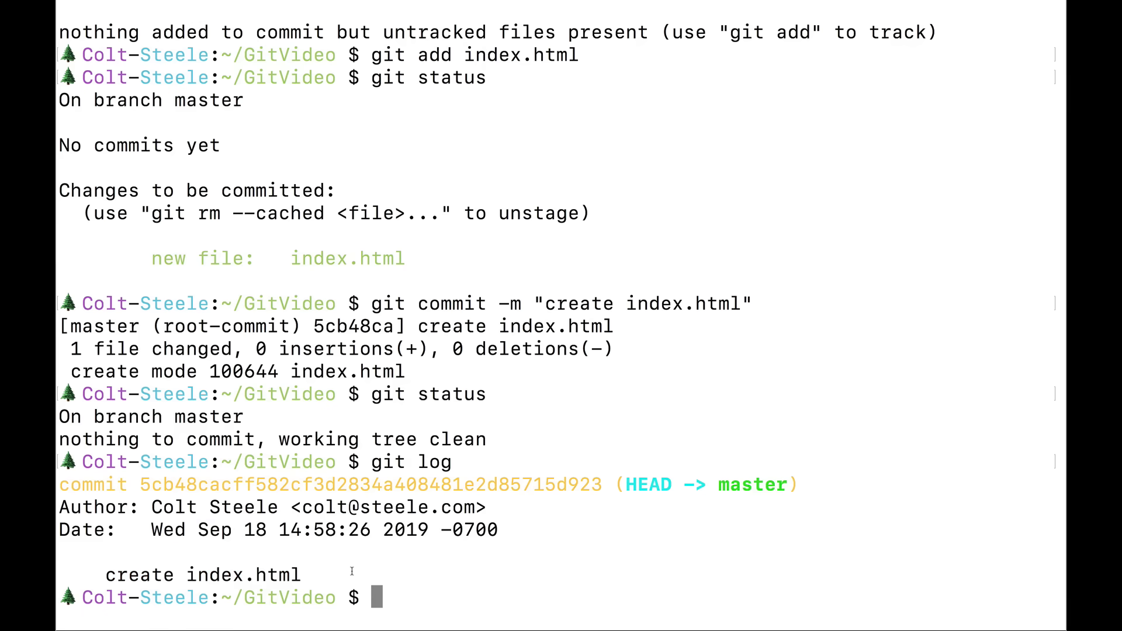
# Step: Create empty app.js and styles.css files with touch
pyautogui.write('touch aoo')
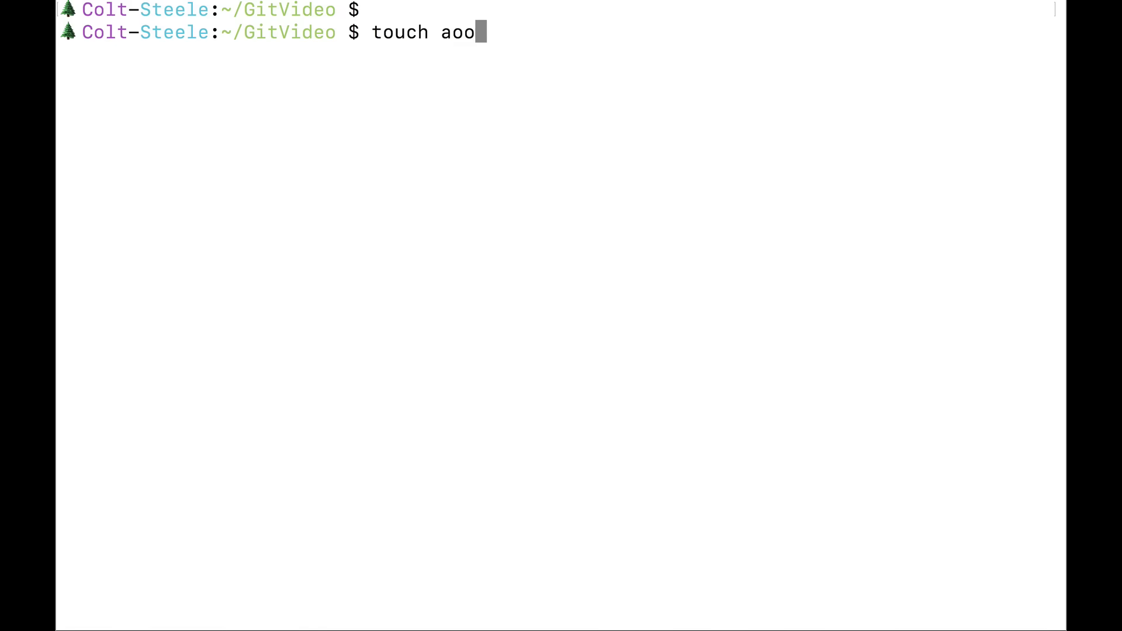
pyautogui.write('app.j')
pyautogui.write('touch ap')
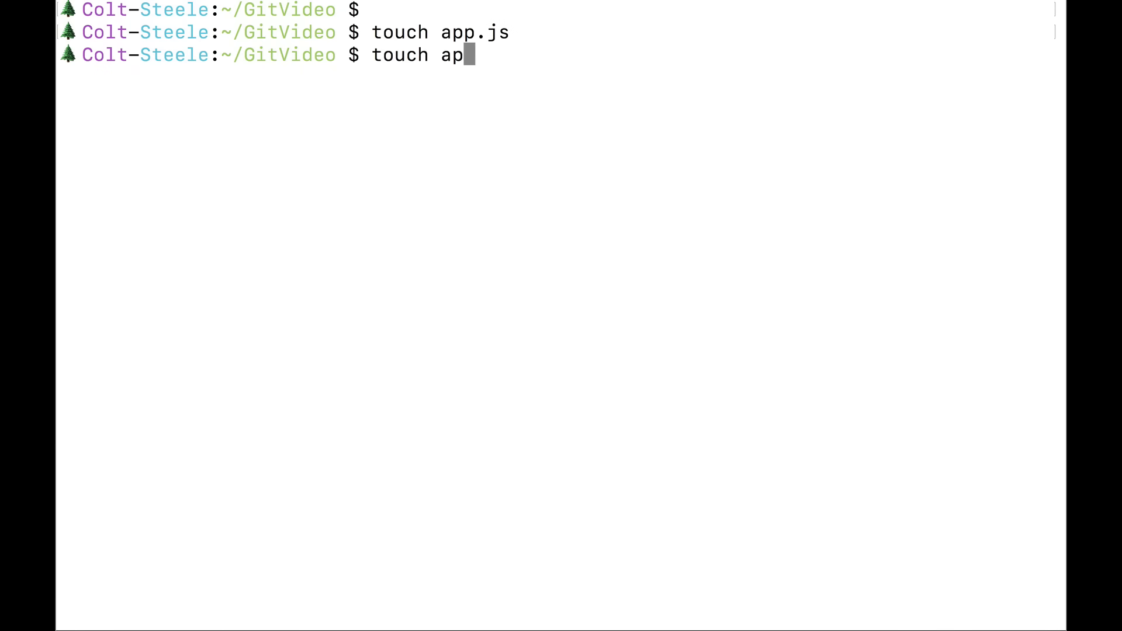
pyautogui.write('styles.css')
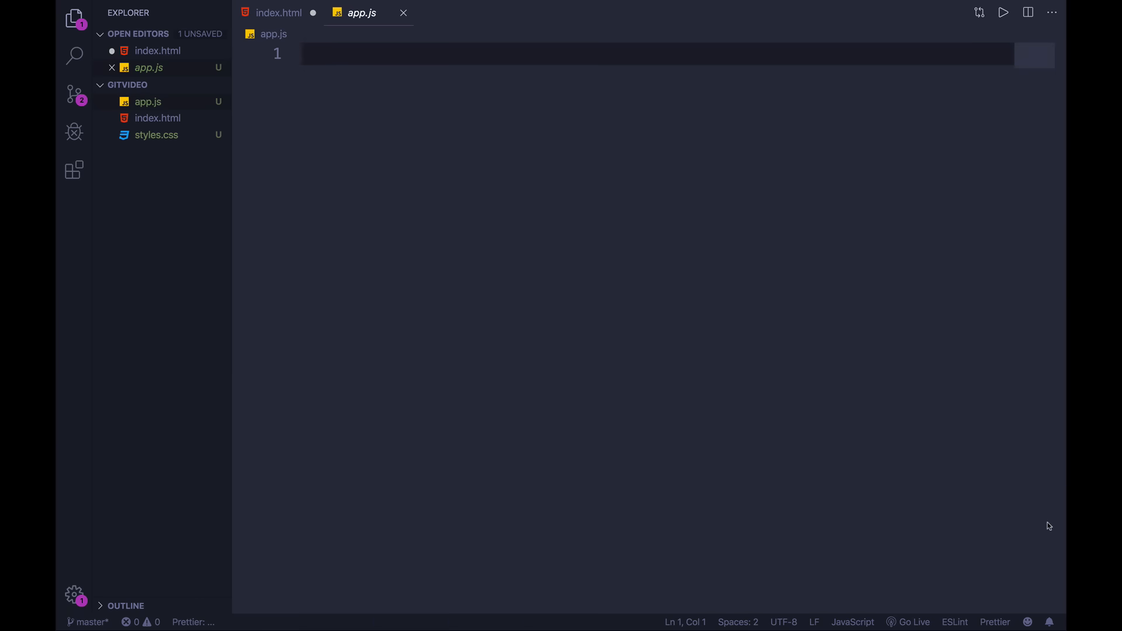
# Step: Write alert("HELLO THERE!!!"); in app.js
pyautogui.write('alert("HE")')
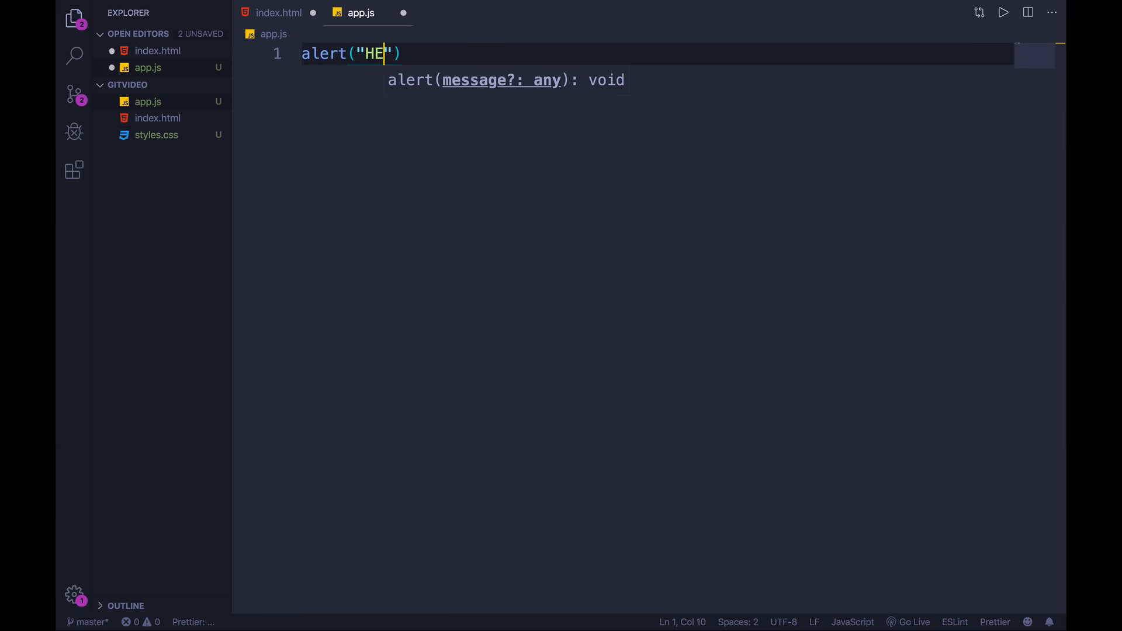
pyautogui.write('LLO THERE!!!')
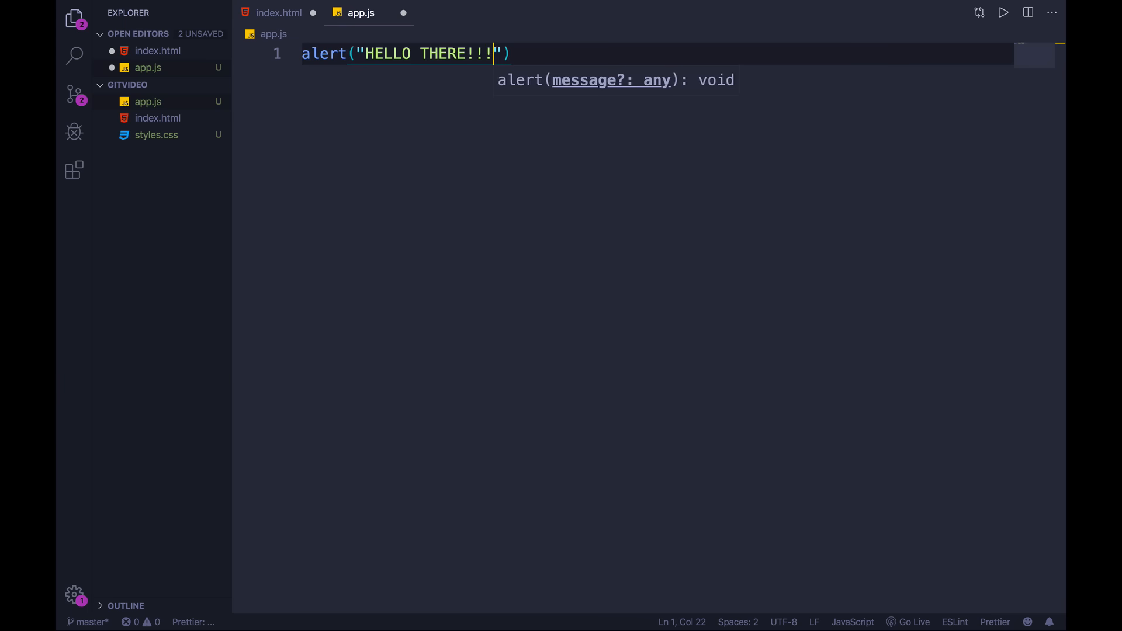
# Step: Give index.html a Git Demo Page h1 heading and a <script src="app.js"> tag
pyautogui.click(279, 12)
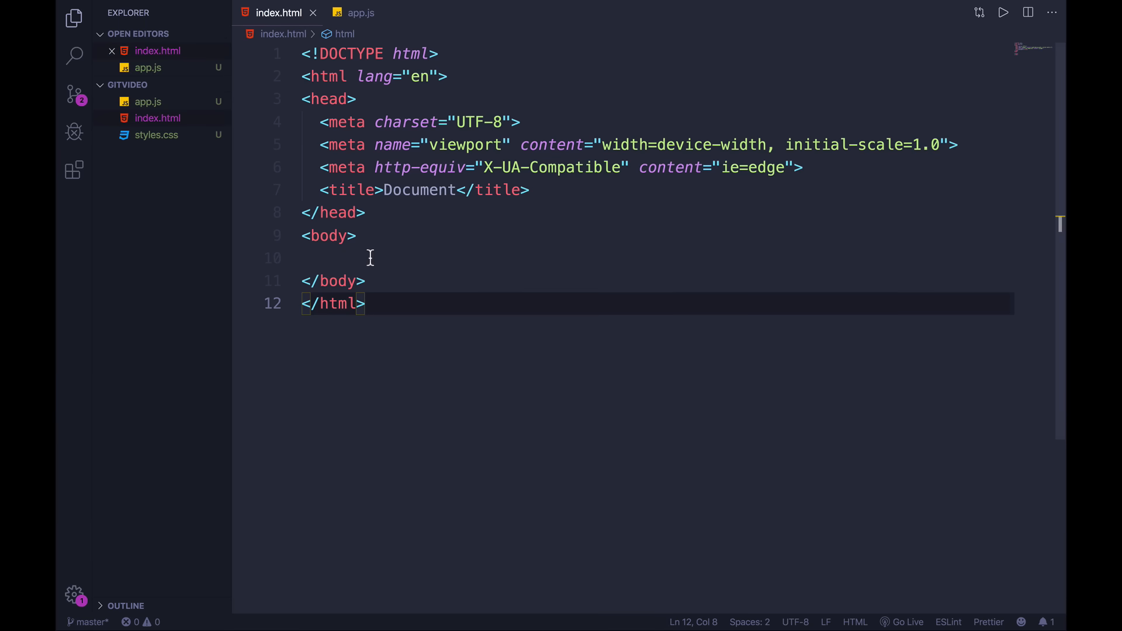
pyautogui.write('<script src="app.js"></script>')
pyautogui.click(656, 257)
pyautogui.write('<h1>G</h1>')
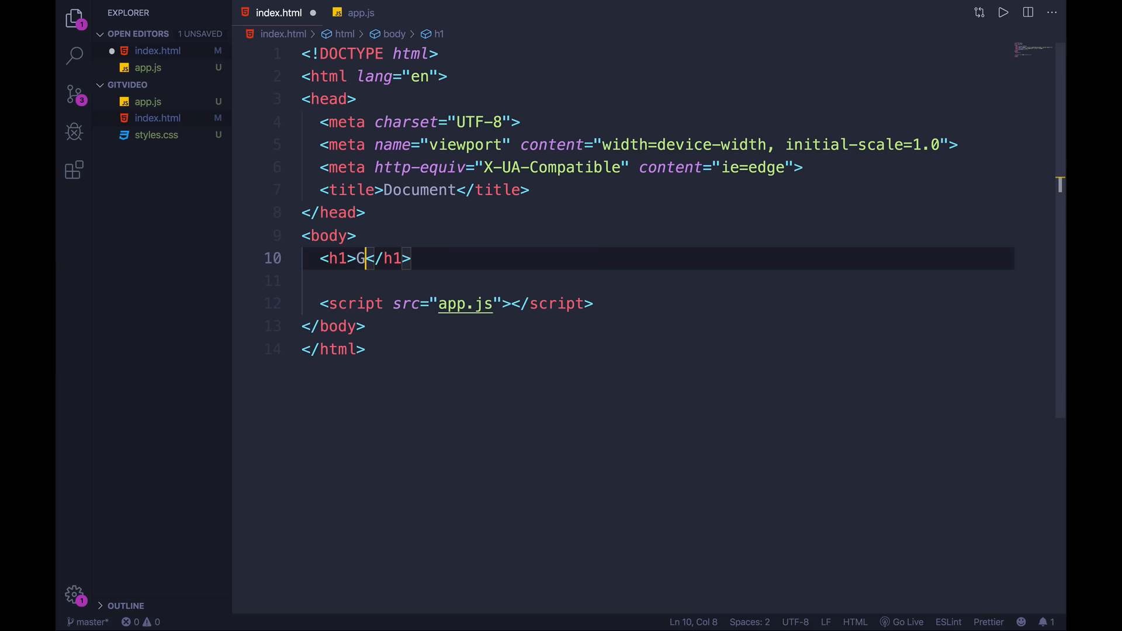
pyautogui.write('it Demo Page')
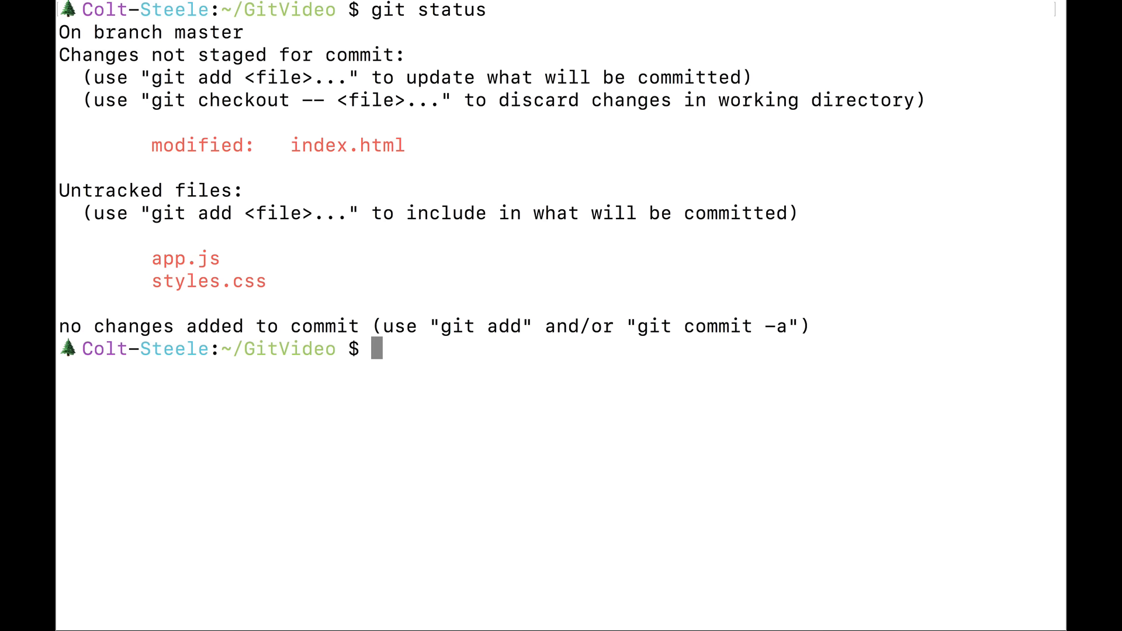
pyautogui.moveTo(303, 168)
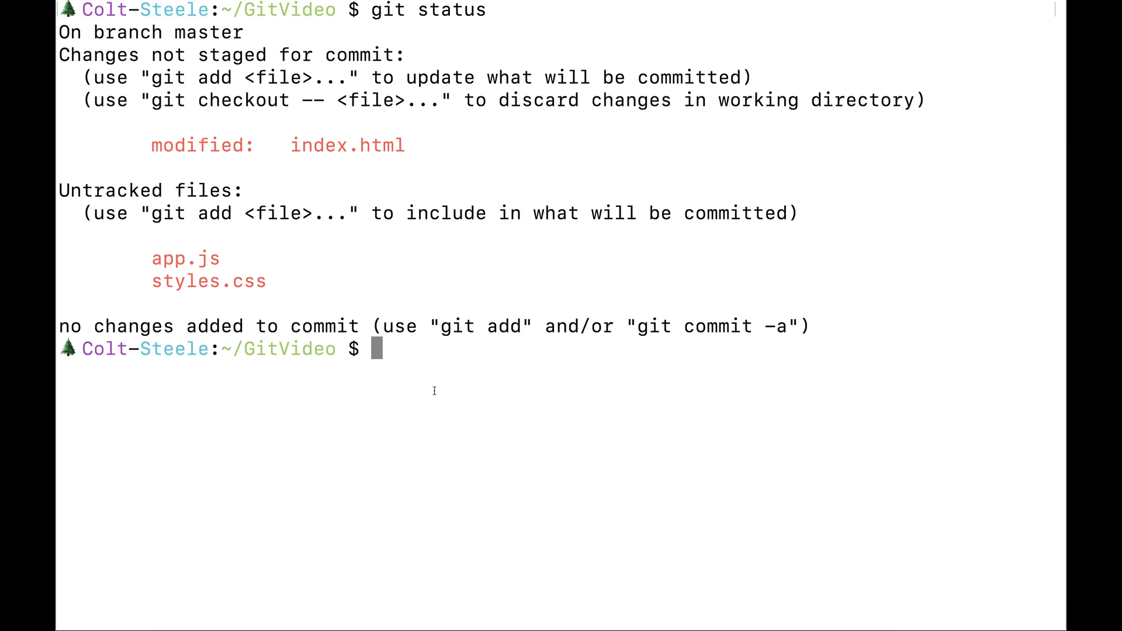
pyautogui.moveTo(300, 151)
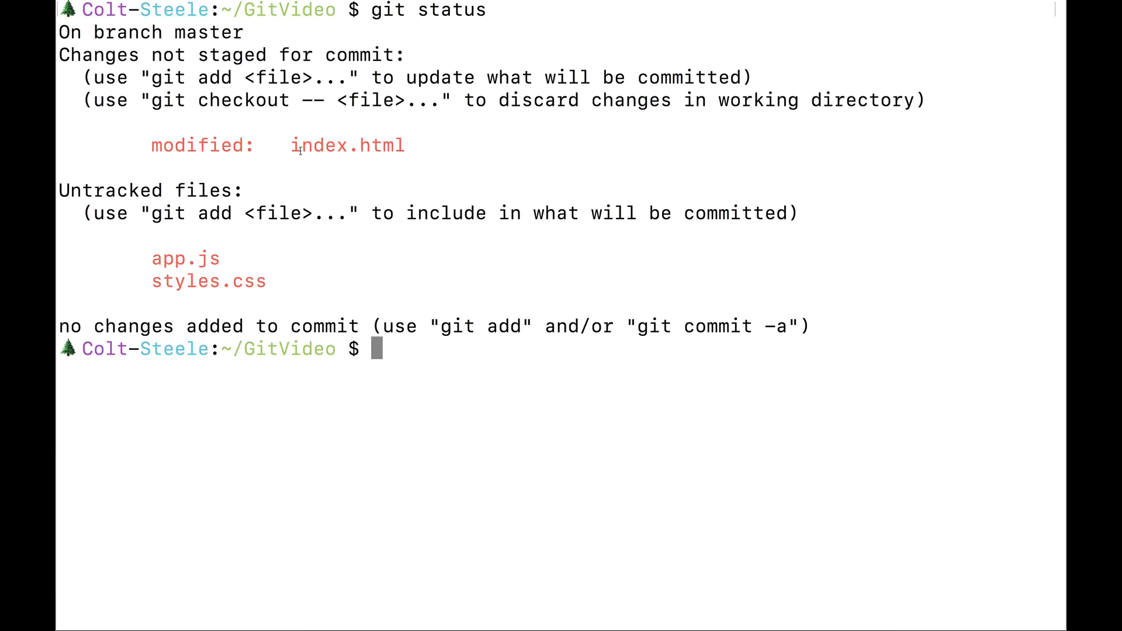
pyautogui.moveTo(228, 257)
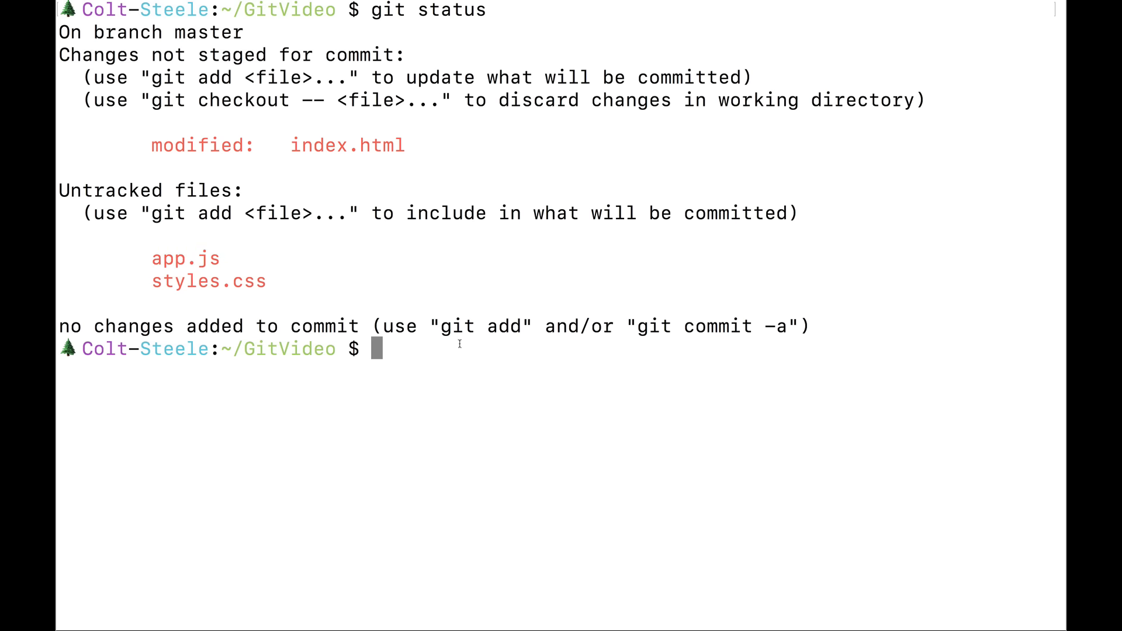
pyautogui.moveTo(493, 358)
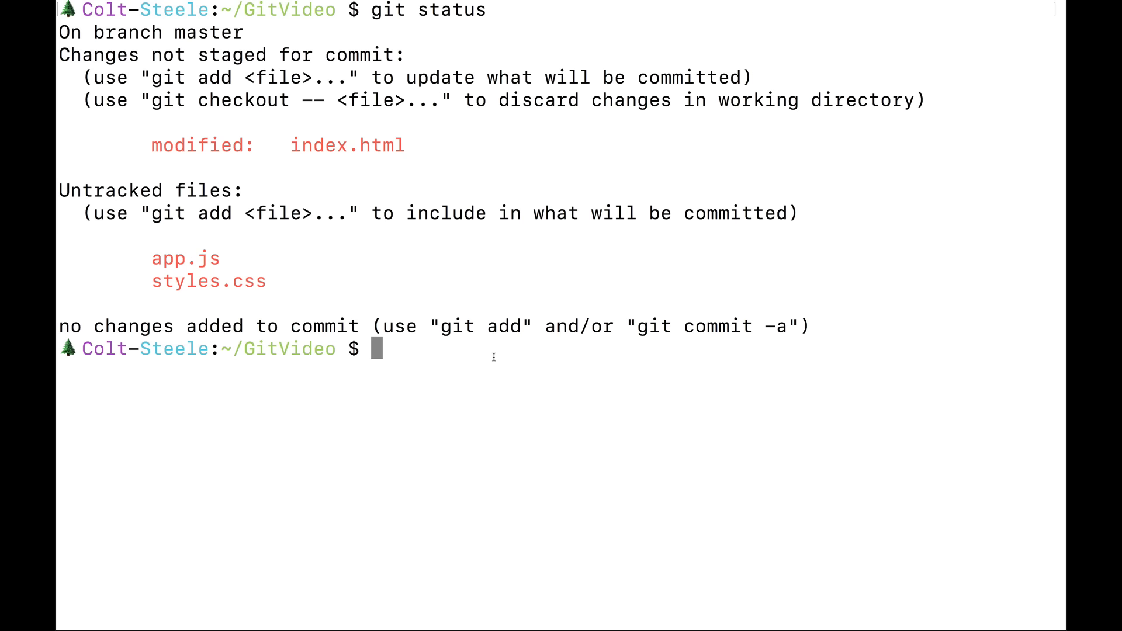
pyautogui.moveTo(464, 368)
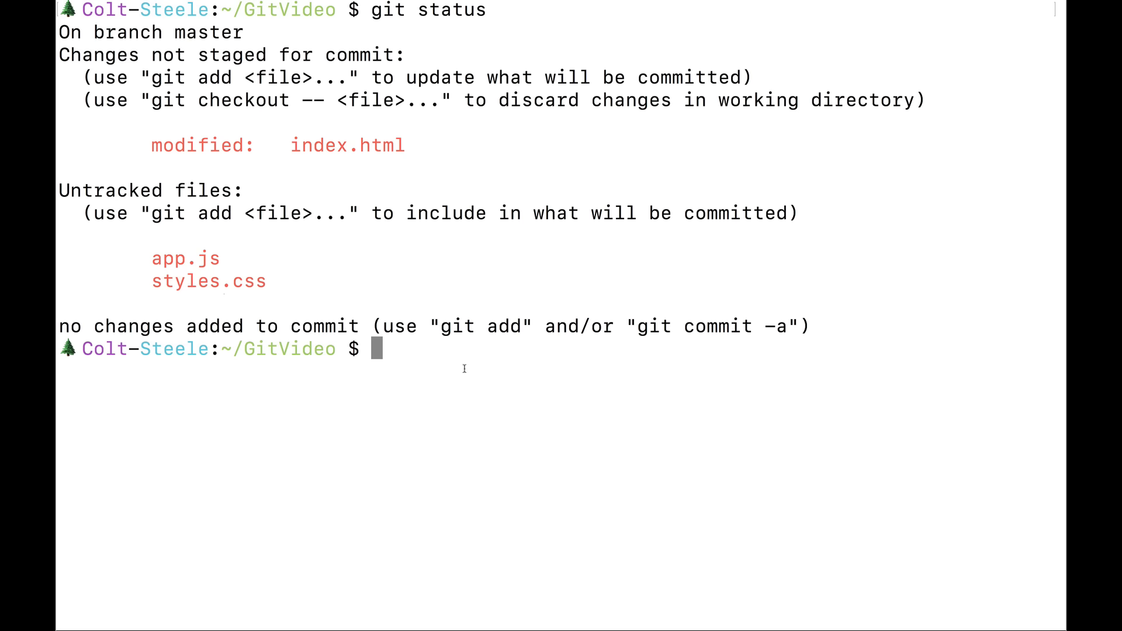
# Step: Stage index.html and app.js and confirm with git status, styles.css left untracked
pyautogui.write('git add')
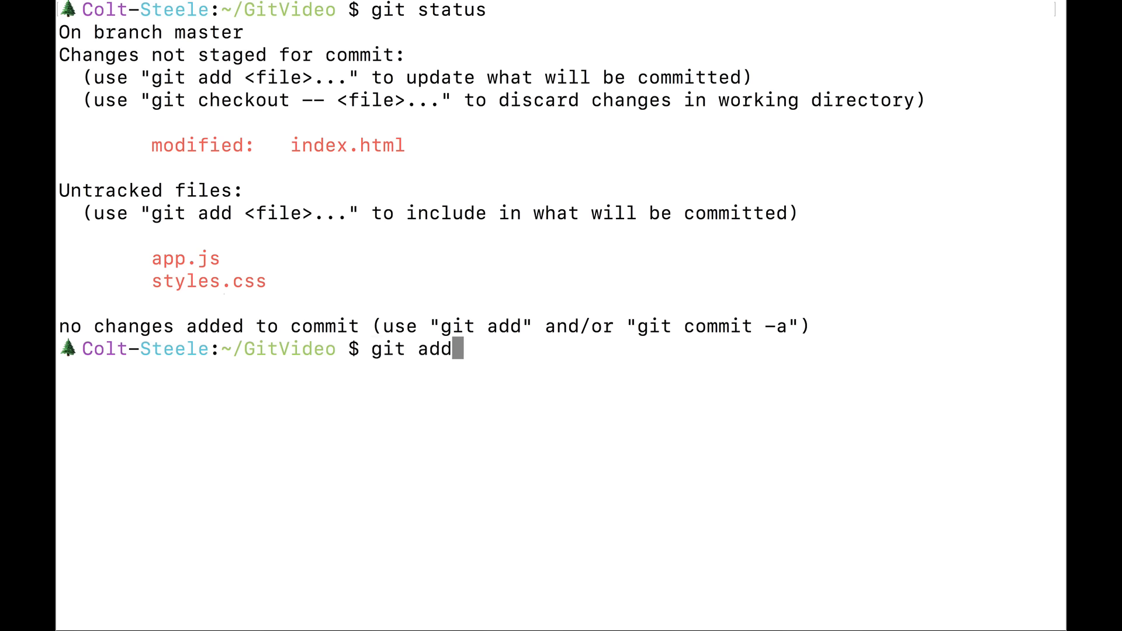
pyautogui.write('index.html')
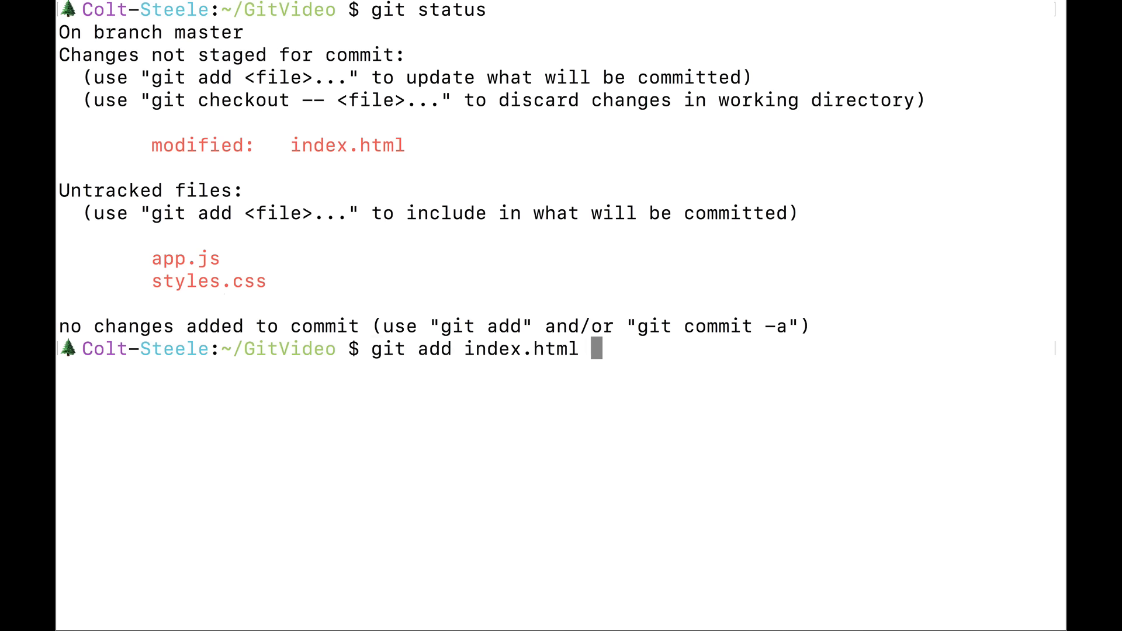
pyautogui.write('app.js')
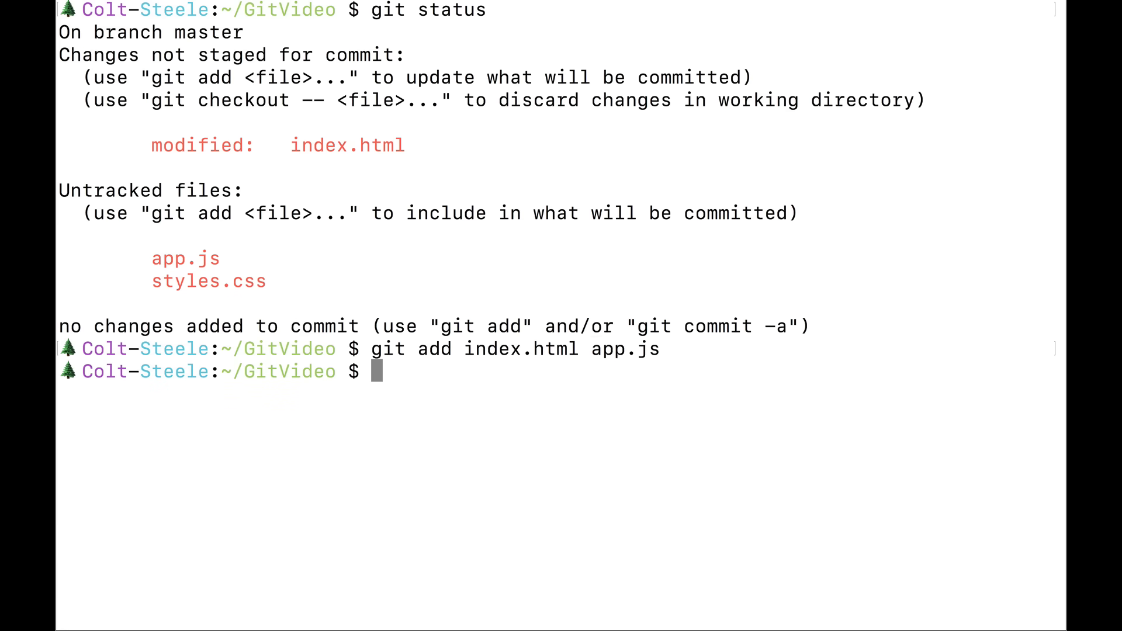
pyautogui.write('git status')
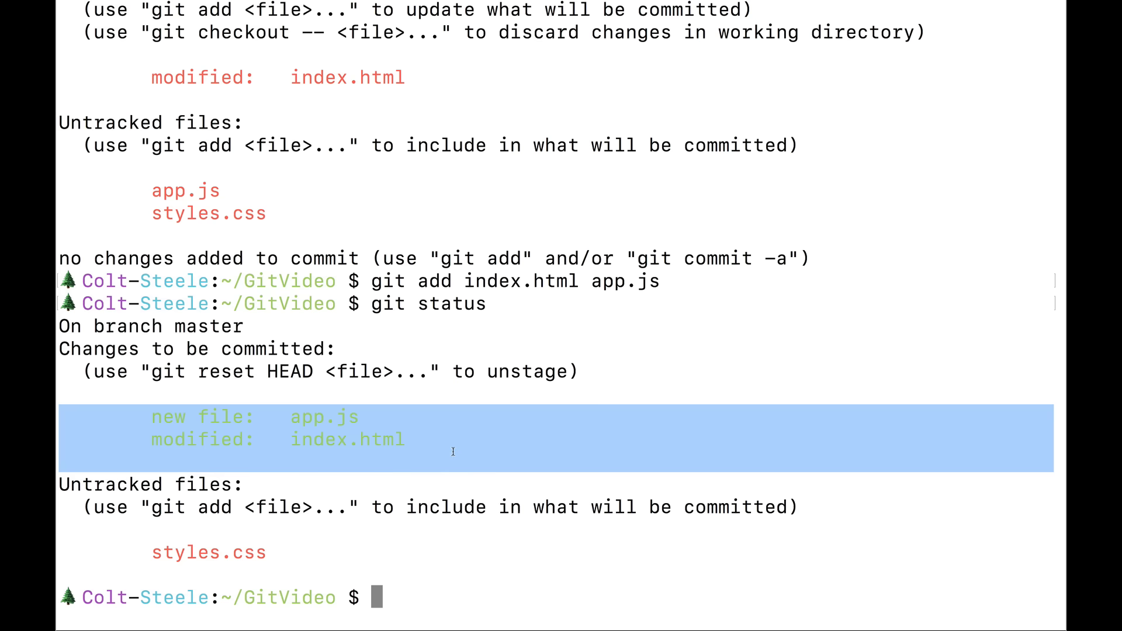
pyautogui.click(454, 448)
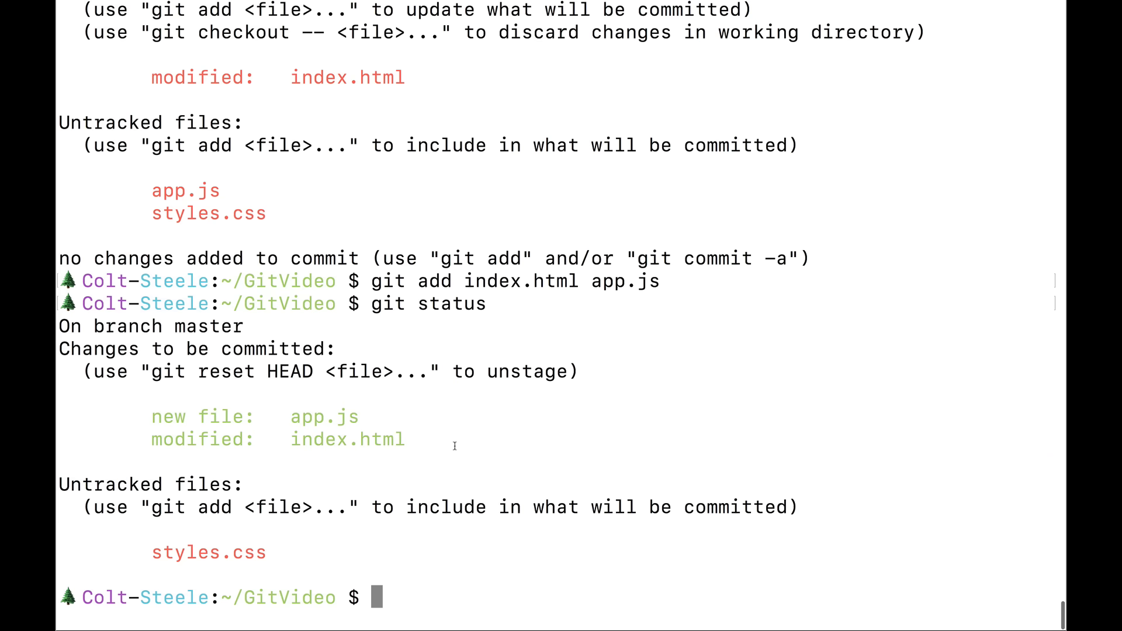
# Step: Commit the staged files as "add app logic" and view the two-commit git log
pyautogui.write('git commit -m "a')
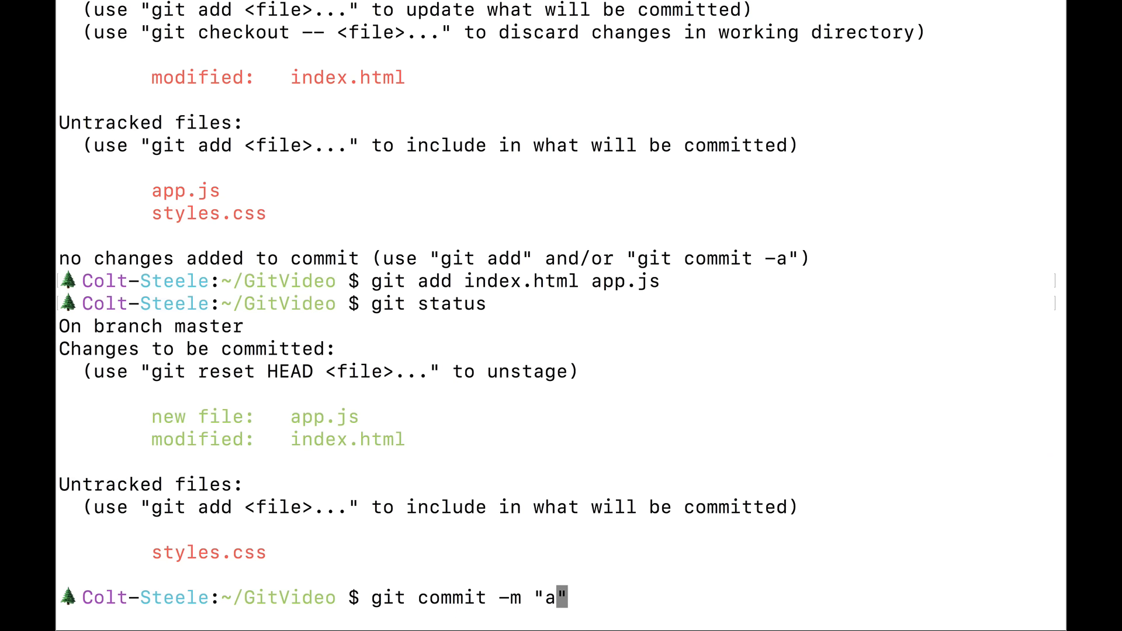
pyautogui.write('dd app logic')
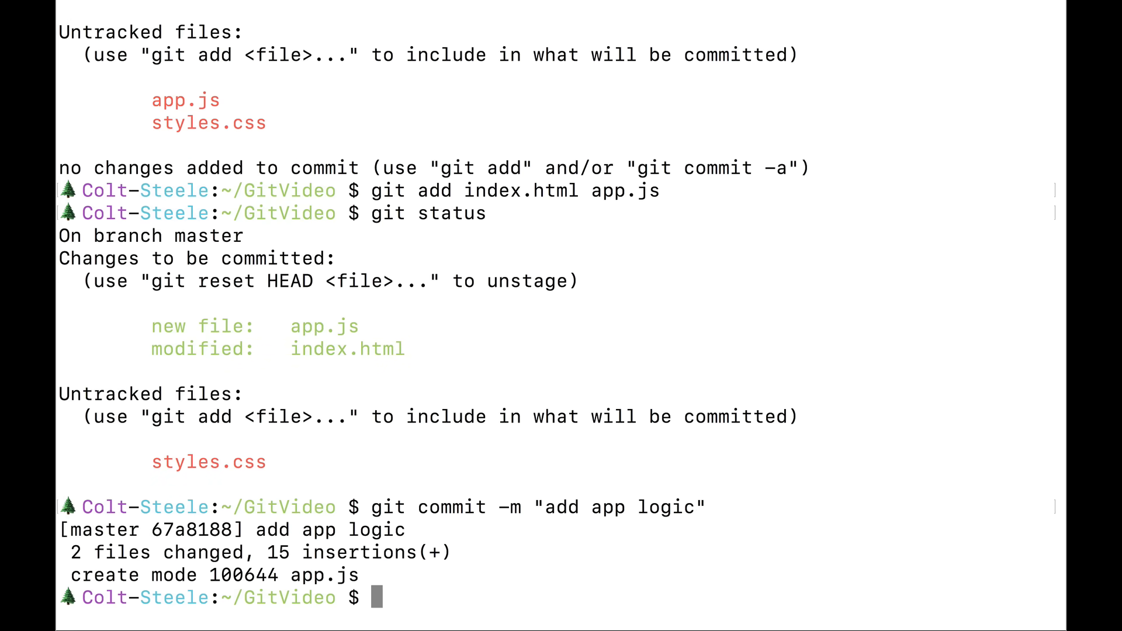
pyautogui.write('git log')
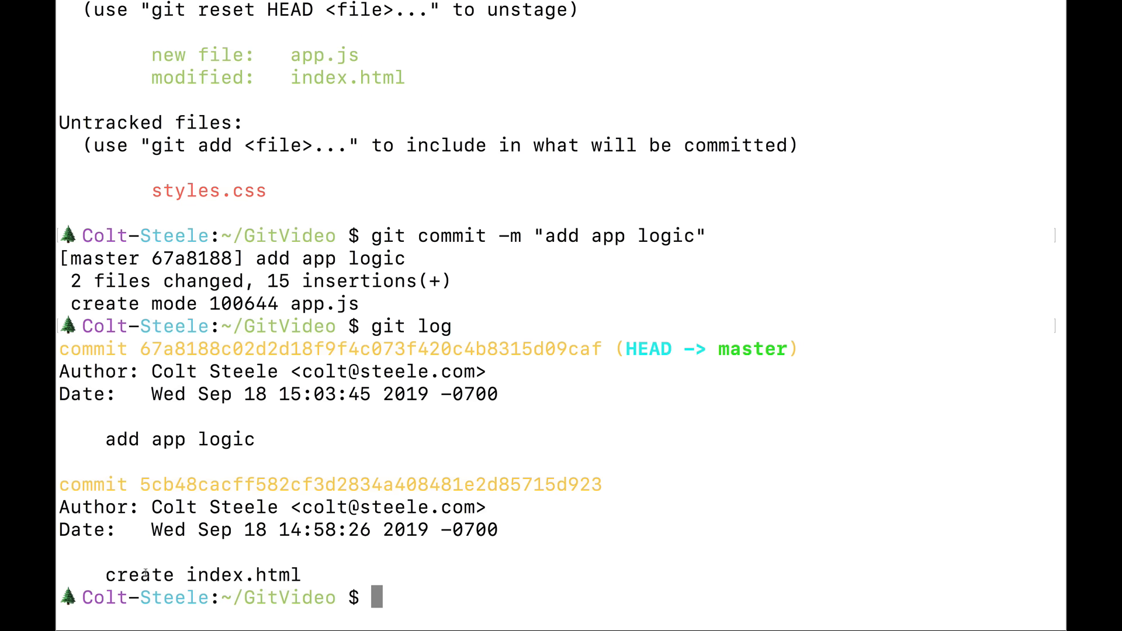
pyautogui.doubleClick(179, 439)
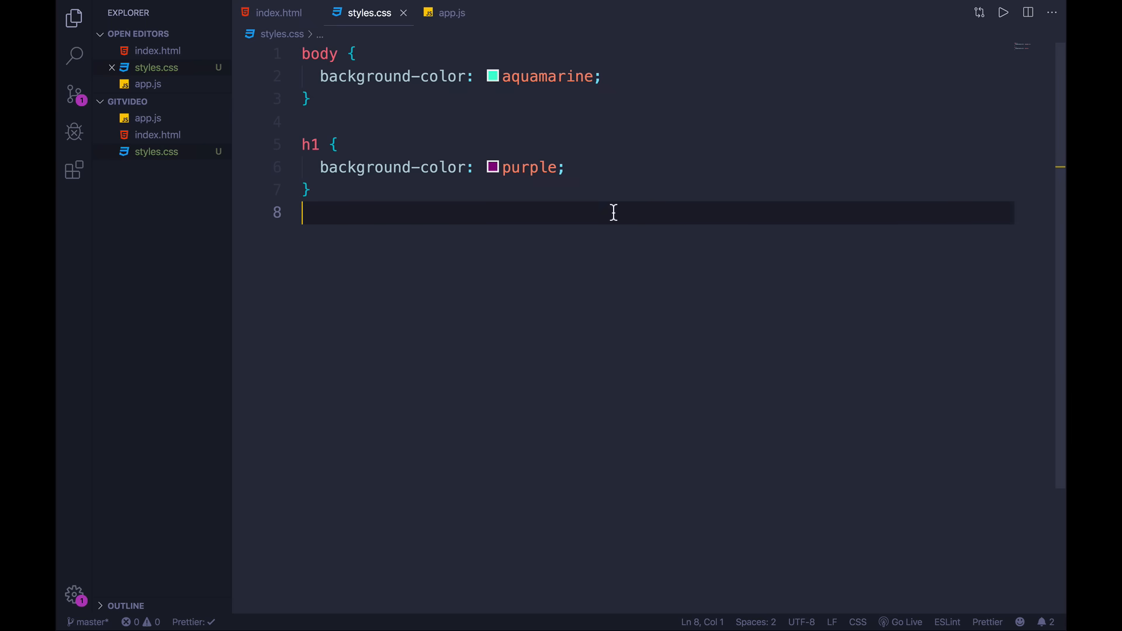
# Step: Add <link rel="stylesheet" href="styles.css"> inside the head of index.html
pyautogui.click(279, 12)
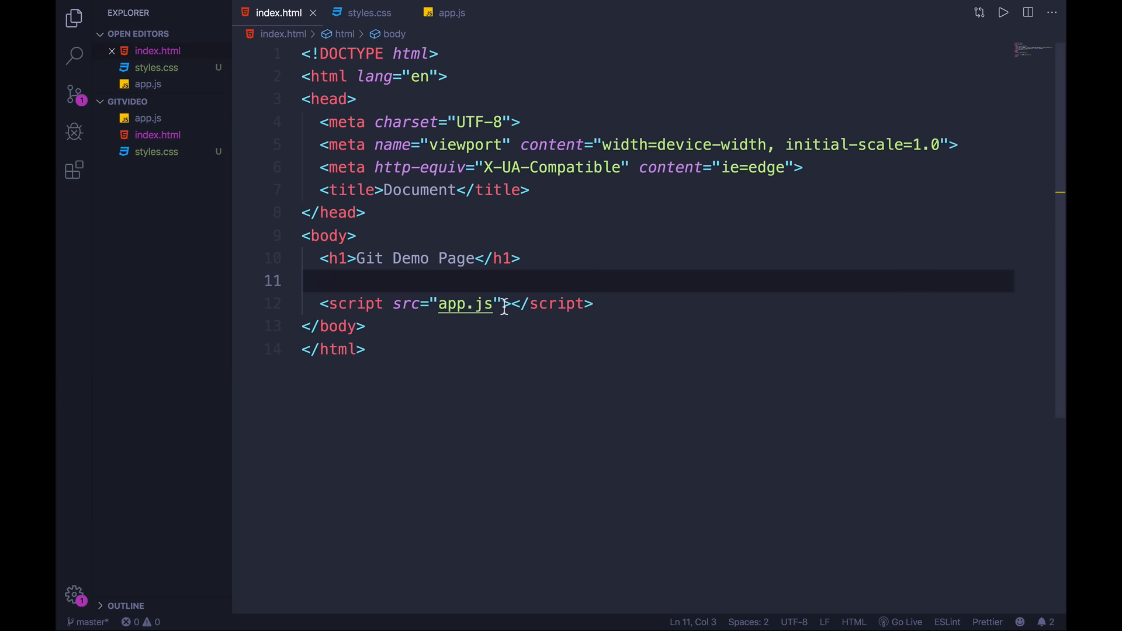
pyautogui.write('<link rel="stylesheet" href="styles.css">')
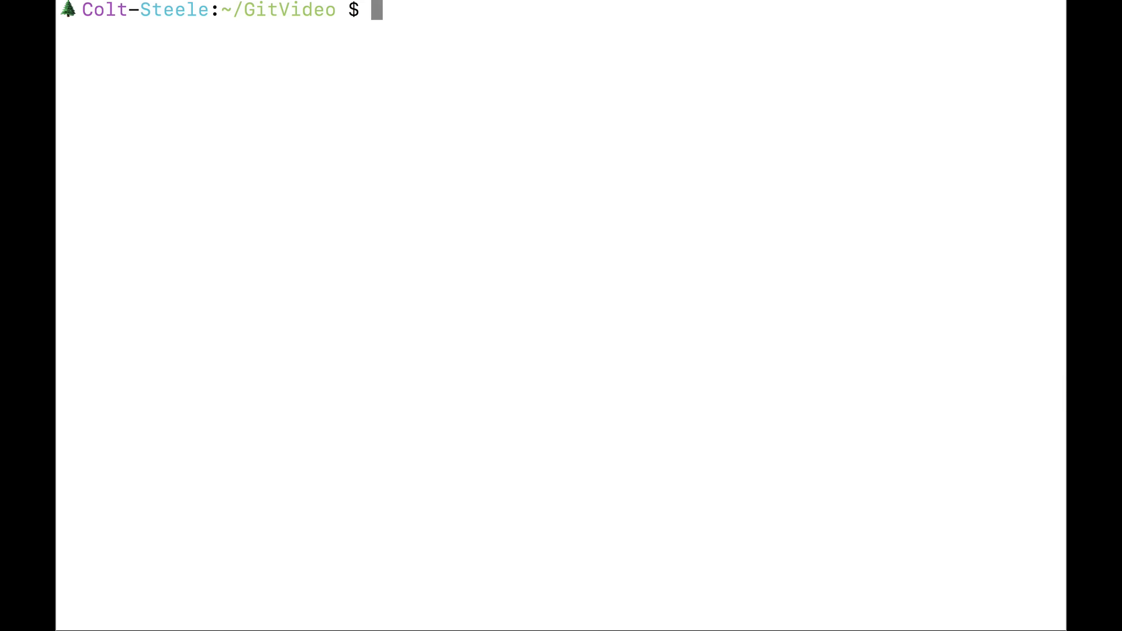
# Step: Check git status, stage everything with git add ., and confirm both files are staged
pyautogui.write('git status')
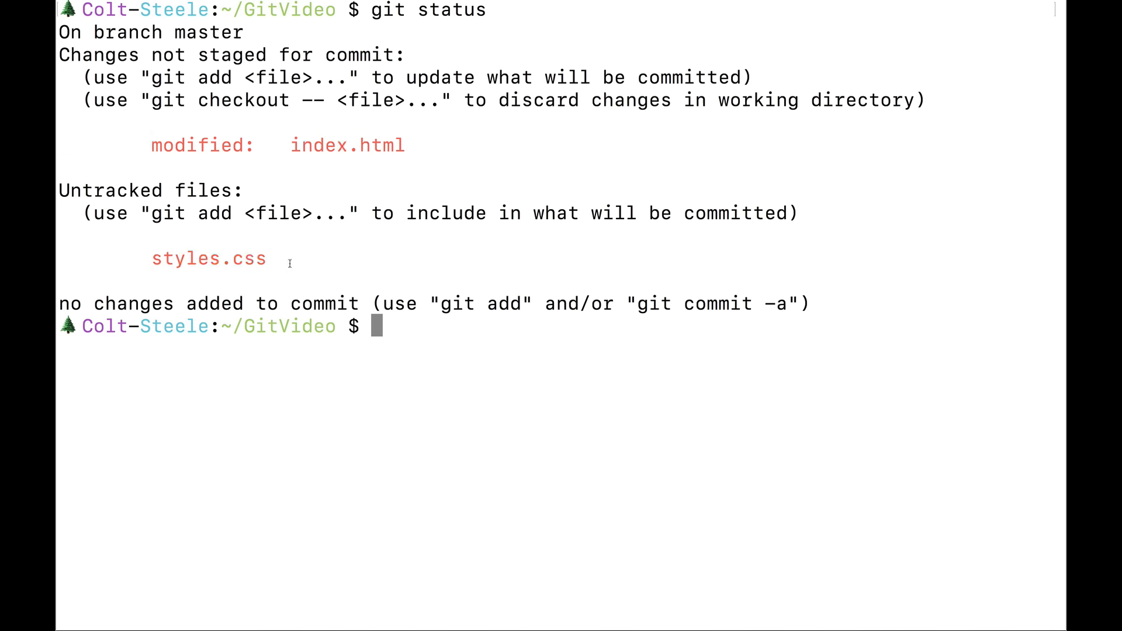
pyautogui.moveTo(428, 337)
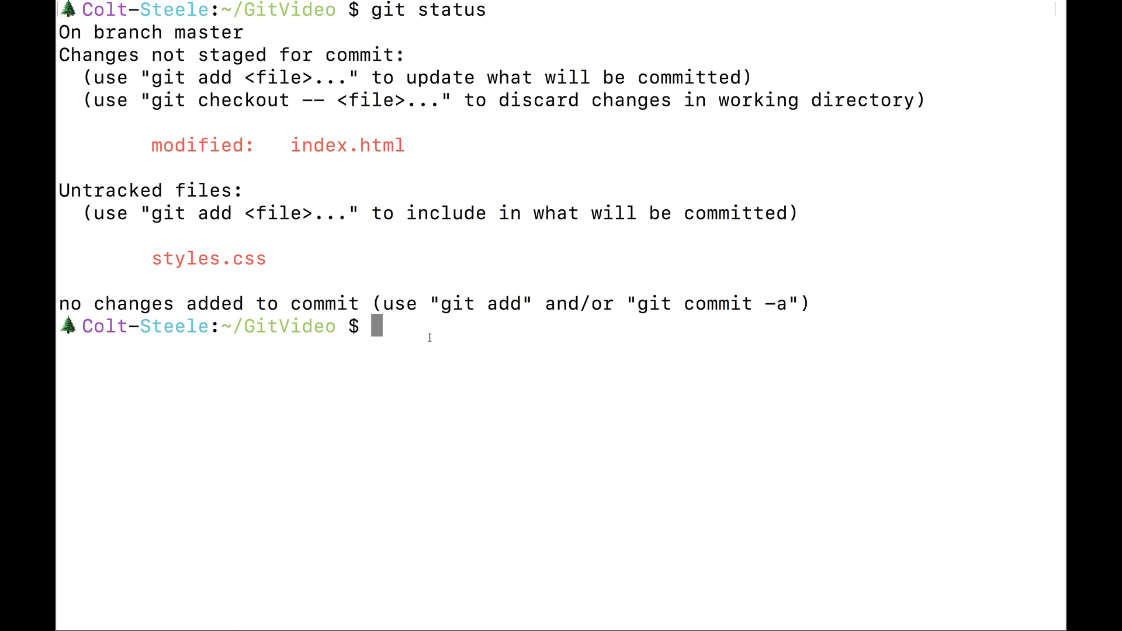
pyautogui.write('git add')
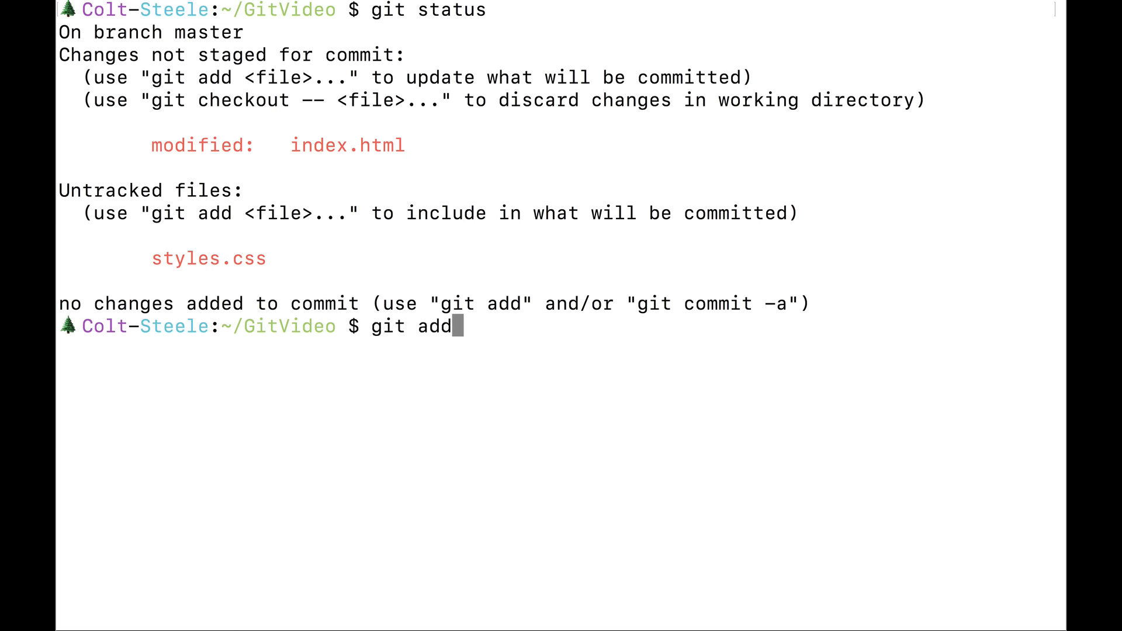
pyautogui.write('" "')
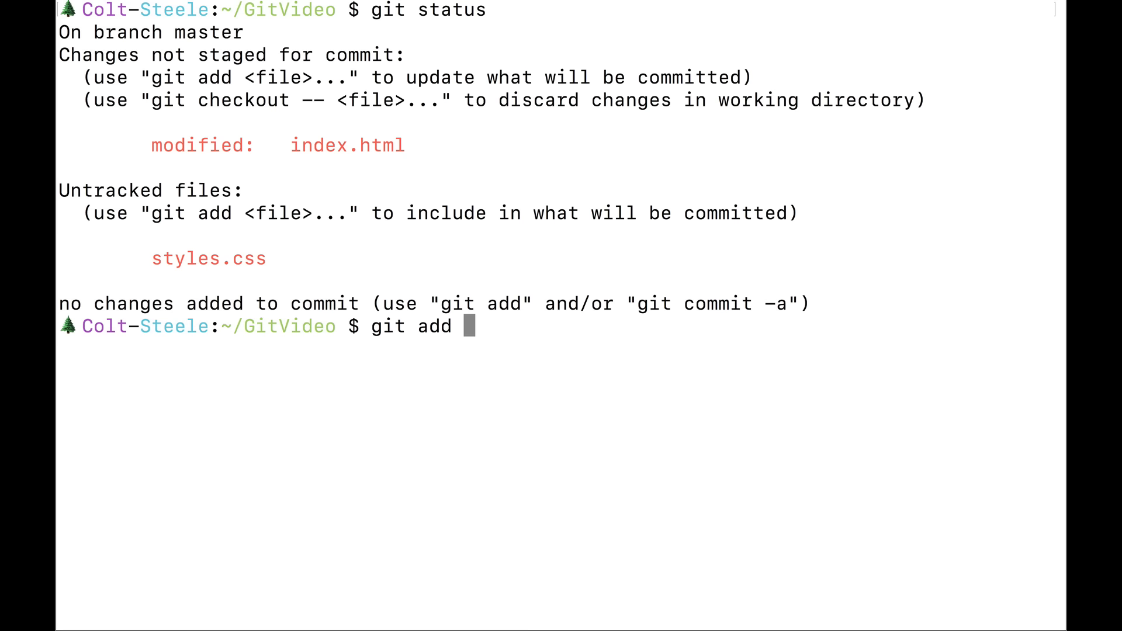
pyautogui.write('.')
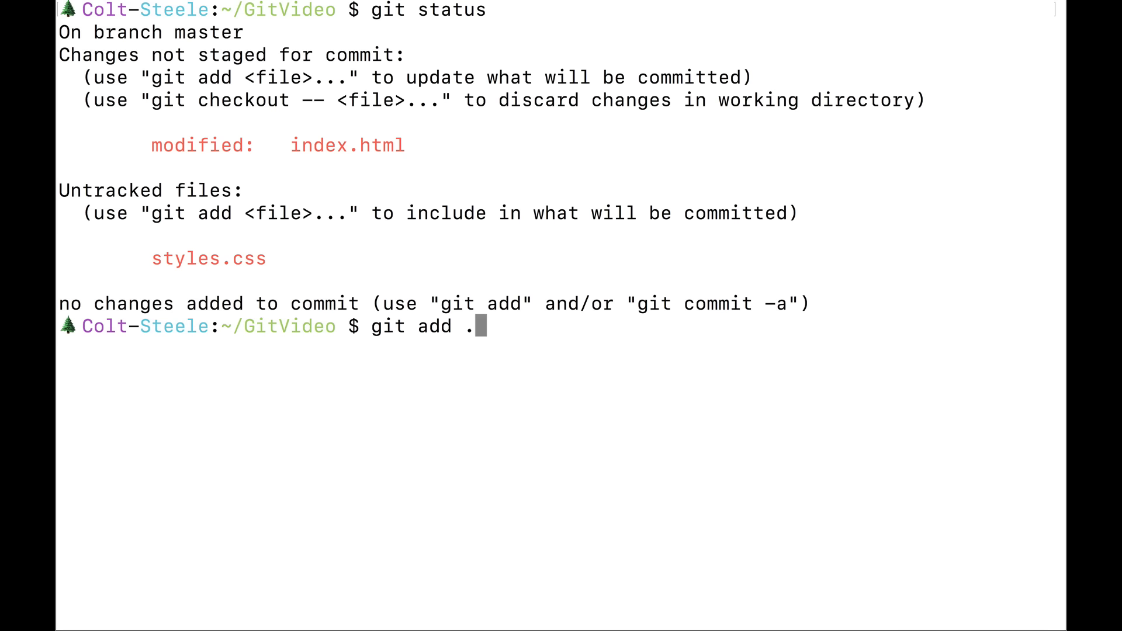
pyautogui.moveTo(367, 239)
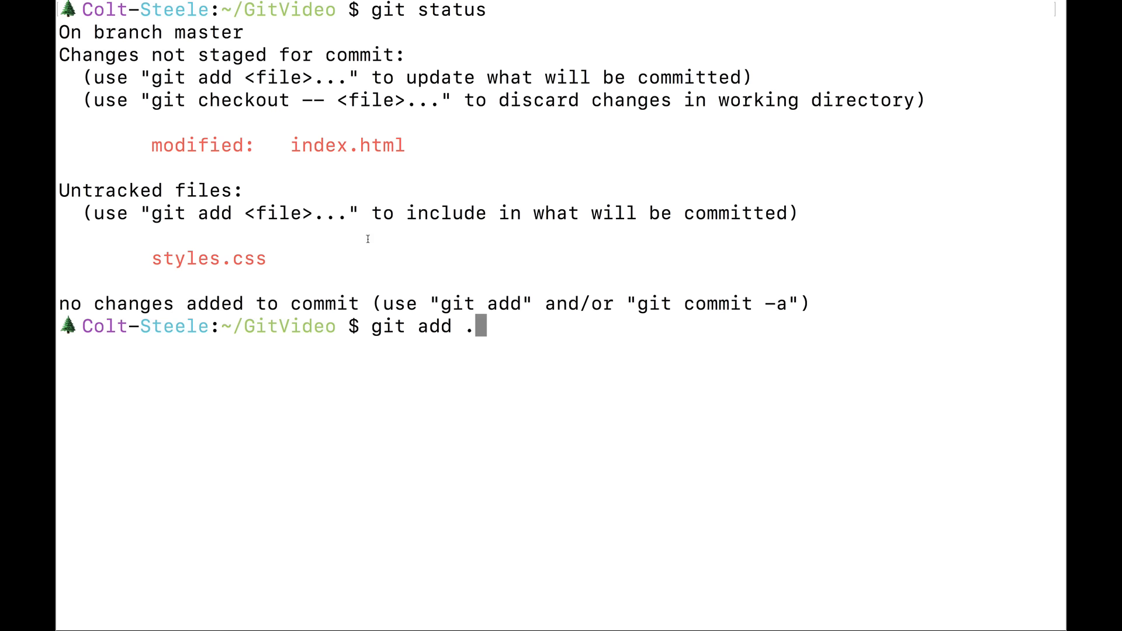
pyautogui.moveTo(391, 257)
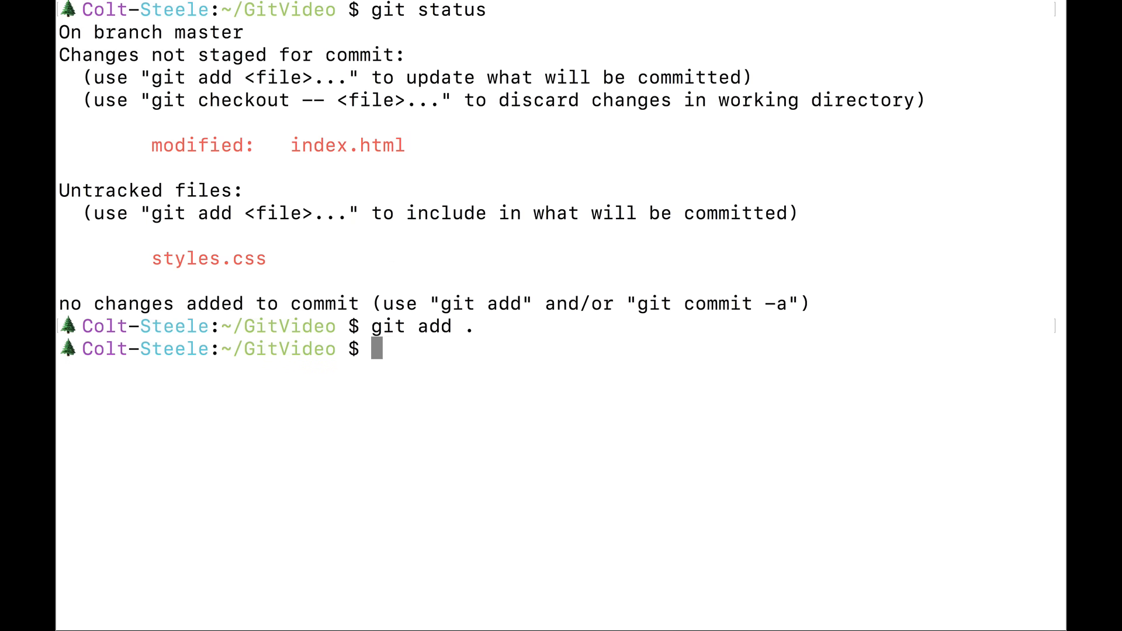
pyautogui.write('git status')
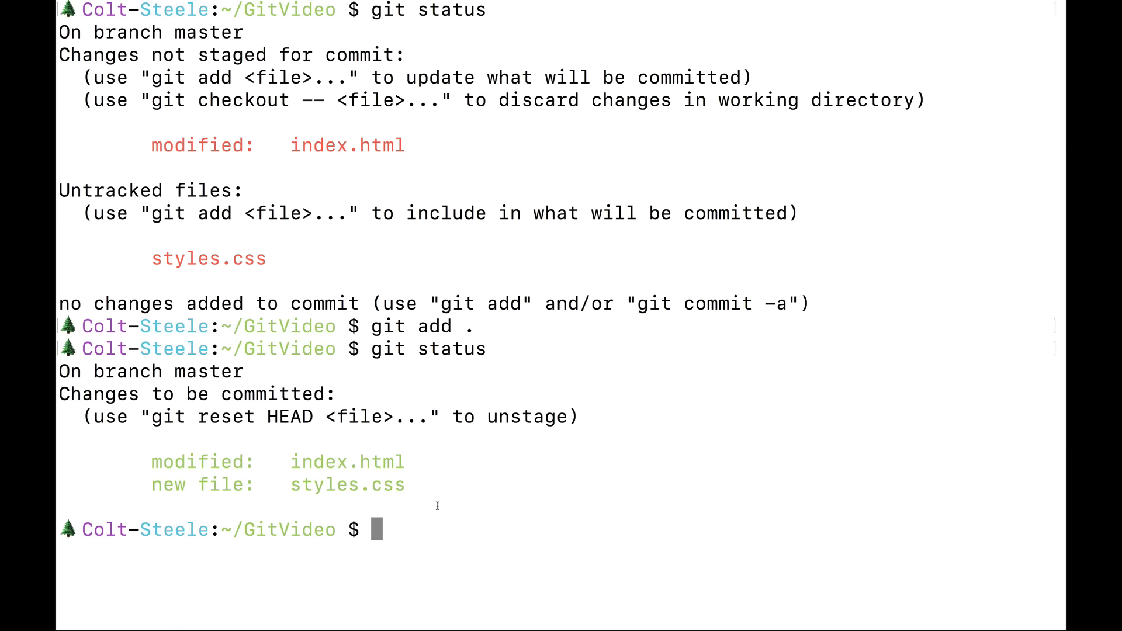
# Step: Commit index.html and styles.css as "add basic styles"
pyautogui.write('git commit -m')
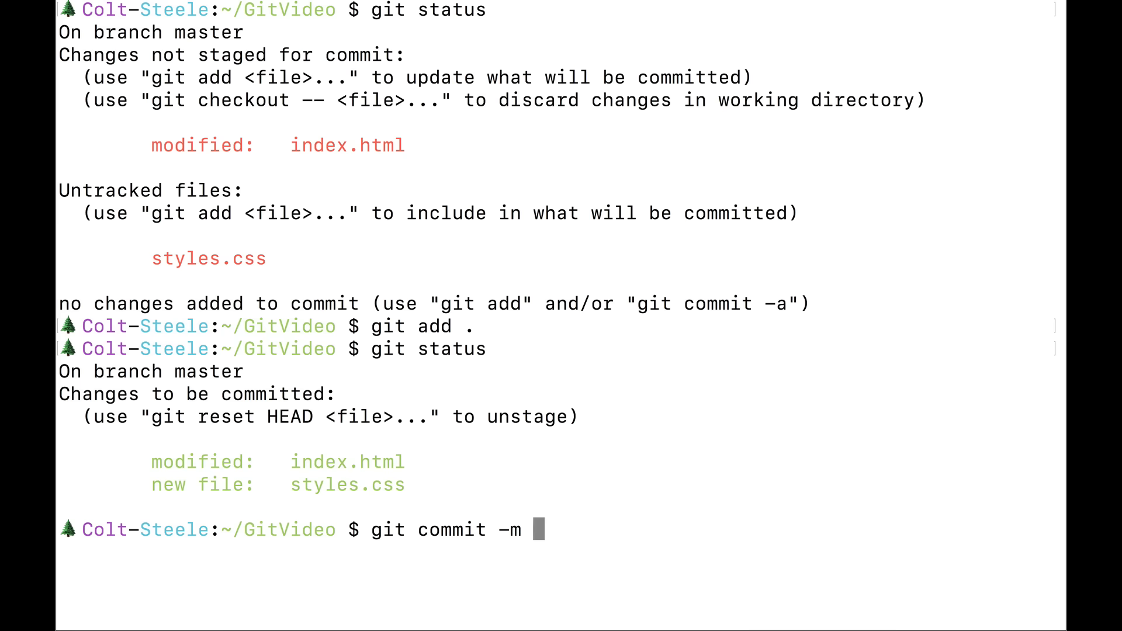
pyautogui.write('"add basic styles"')
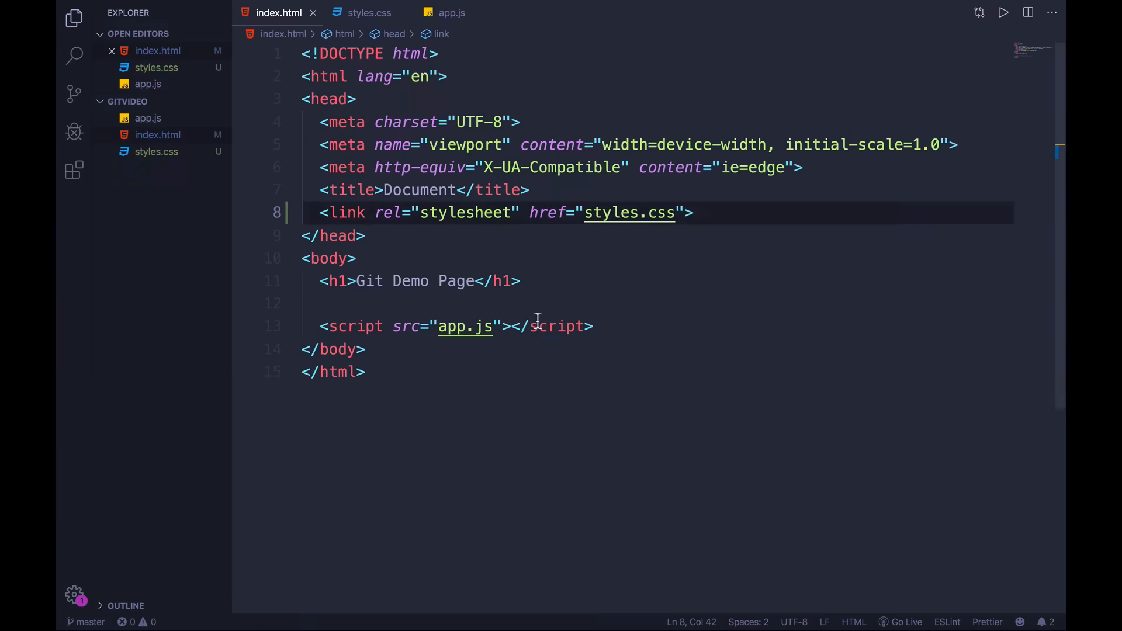
# Step: Replace the aquamarine body background in styles.css with a new colour and save
pyautogui.click(369, 12)
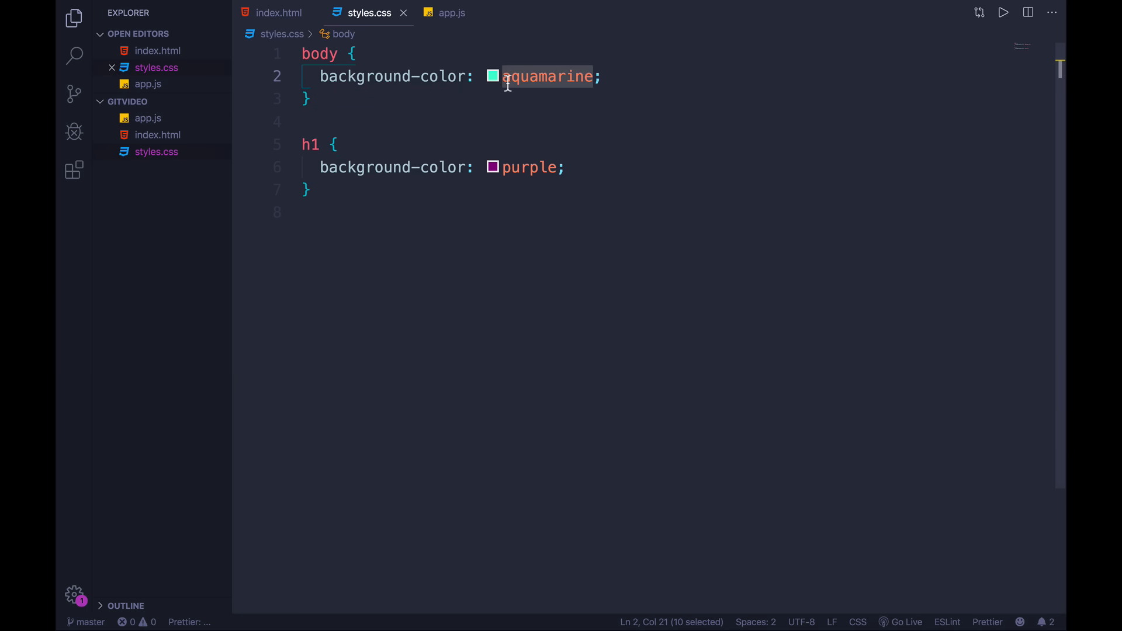
pyautogui.write('t-Steele:~/GitVideo $ git ad')
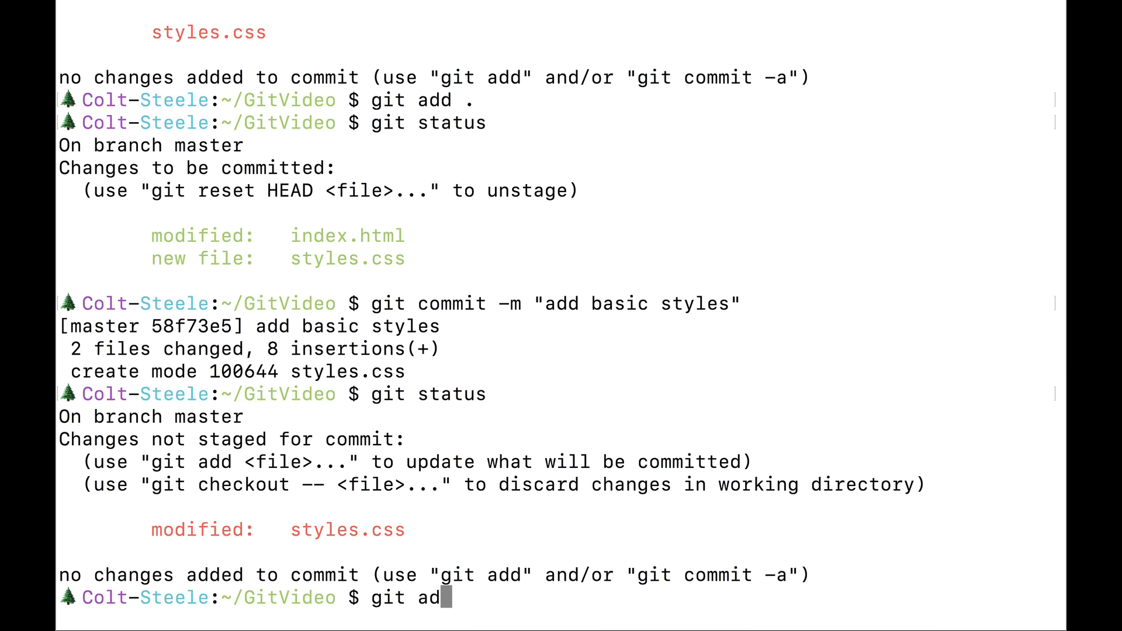
# Step: Stage styles.css, commit it as "change bg color on body", and view the four-commit log
pyautogui.write('styles.css')
pyautogui.write('git c')
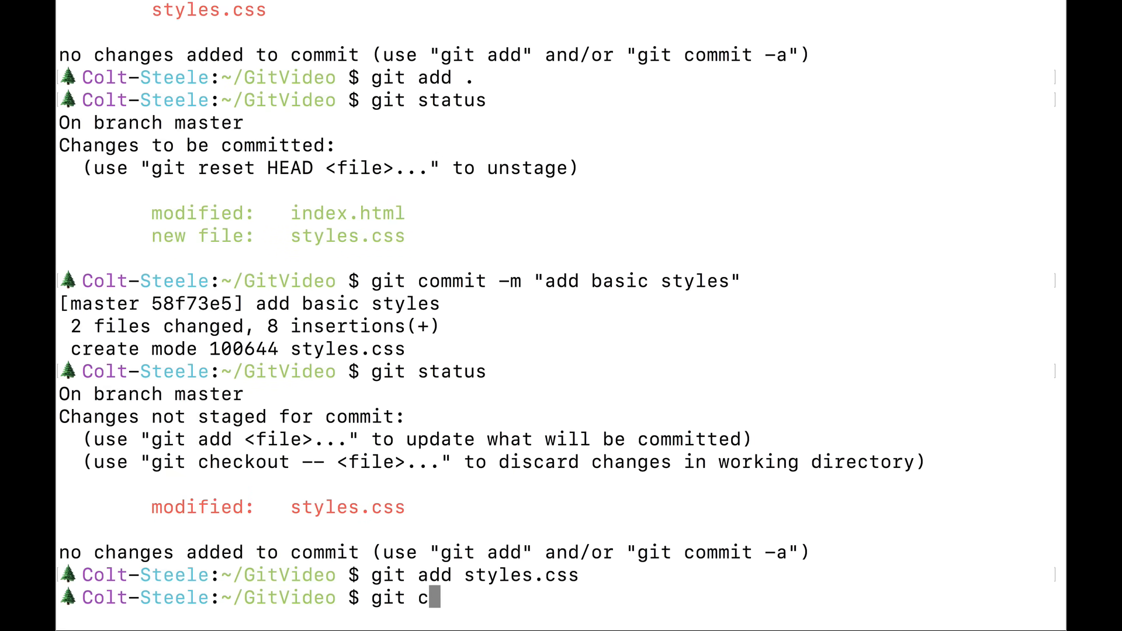
pyautogui.write('ommit -m "change bg color on body')
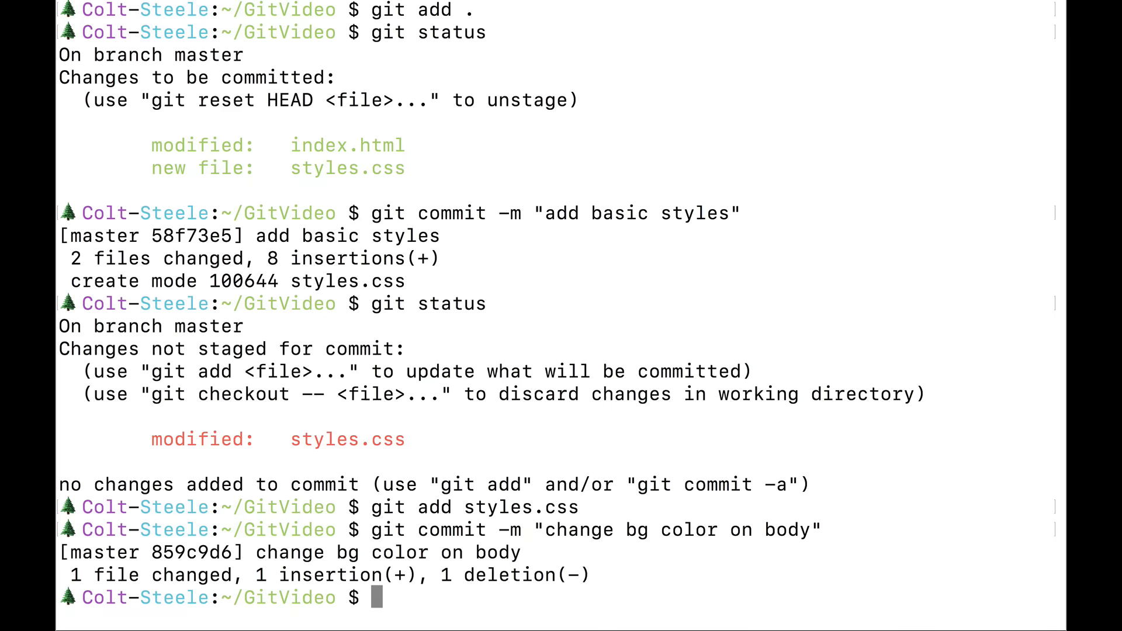
pyautogui.write('git log')
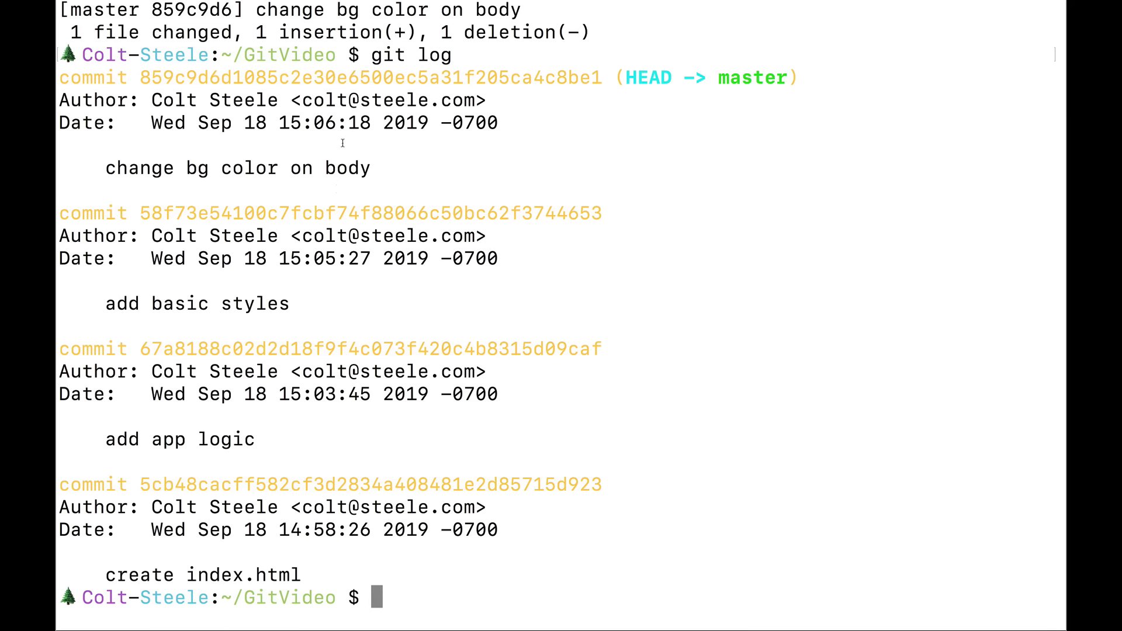
pyautogui.moveTo(470, 304)
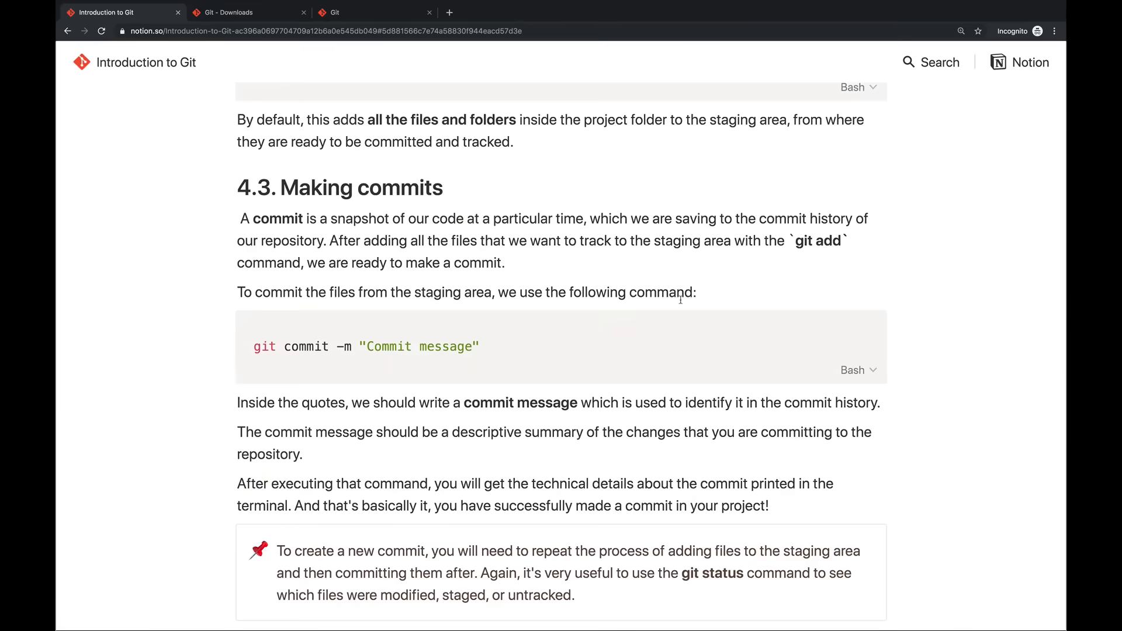
# Step: Scroll the Notion guide down to the git checkout <commit-hash> section
pyautogui.scroll(-3)
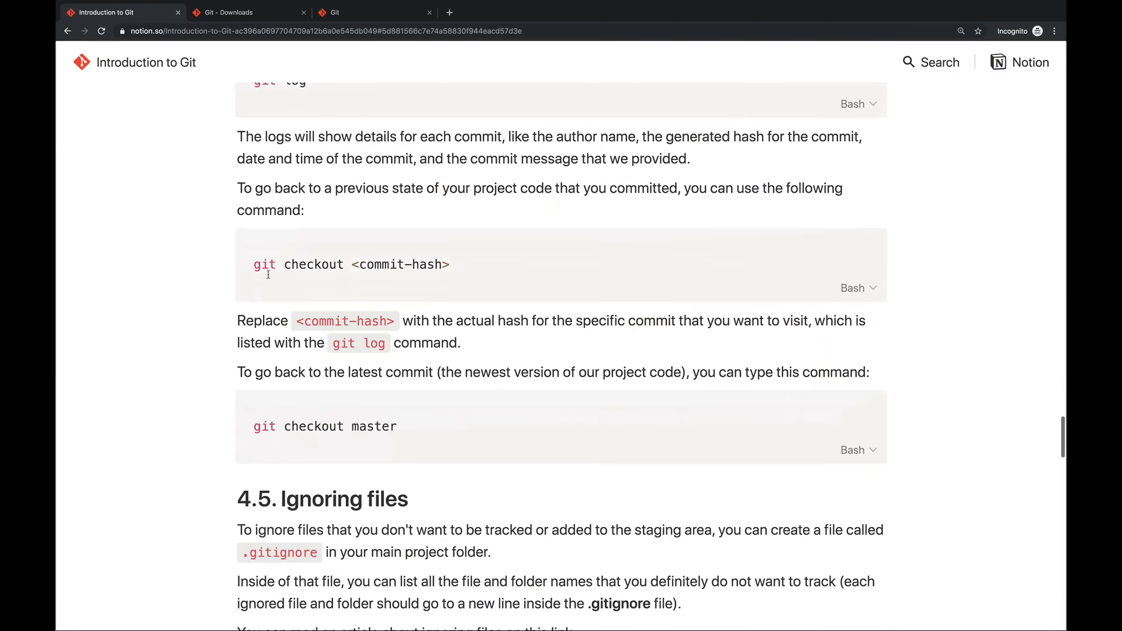
pyautogui.scroll(-3)
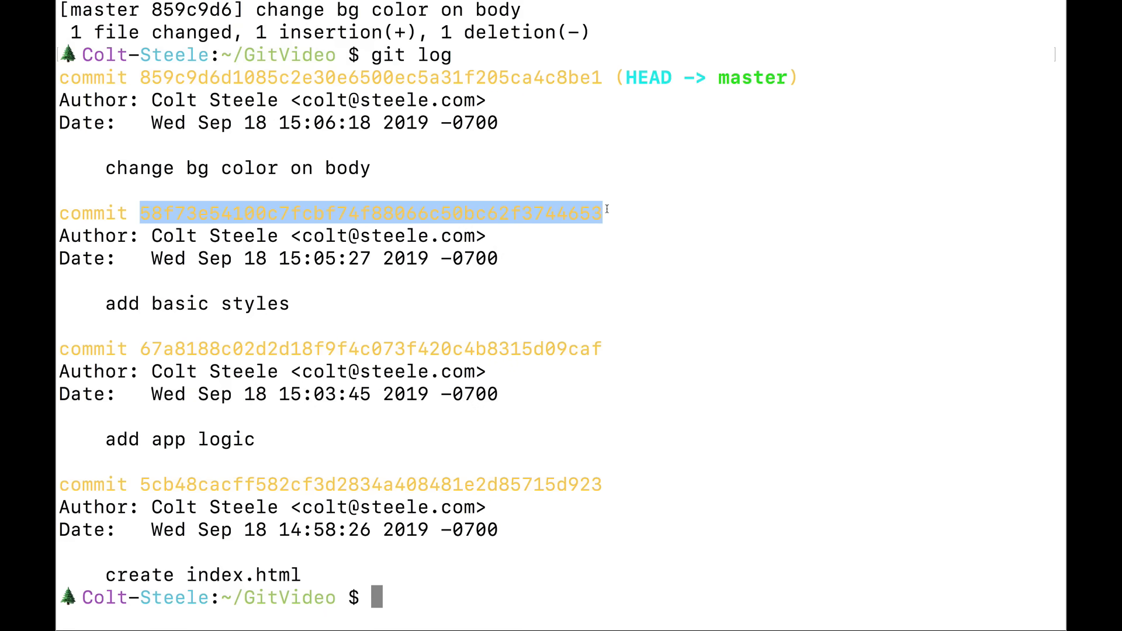
# Step: Check out commit 58f73e5 (add basic styles) in detached HEAD
pyautogui.write('git')
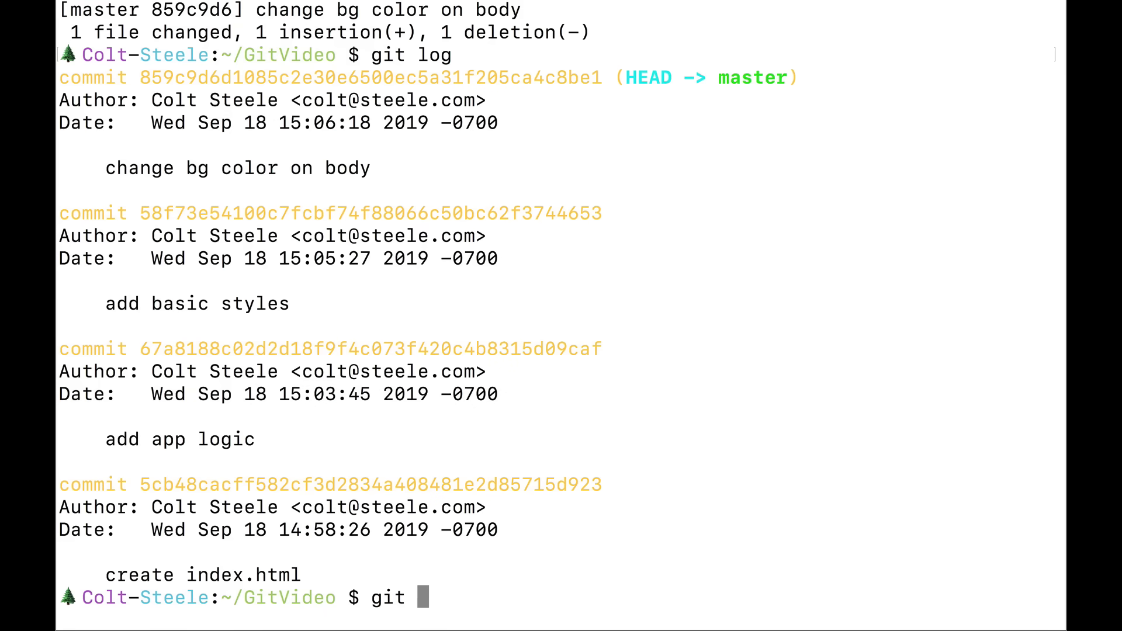
pyautogui.write('checkout 58f73e54100c7fcbf74f88066c50bc62f3744653')
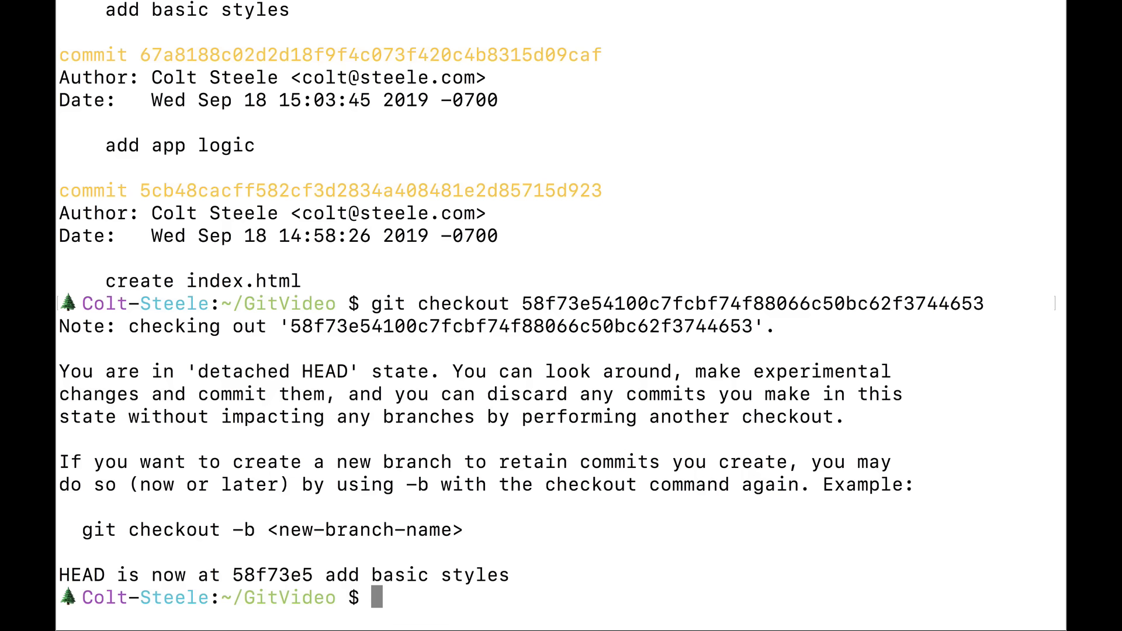
pyautogui.moveTo(247, 367)
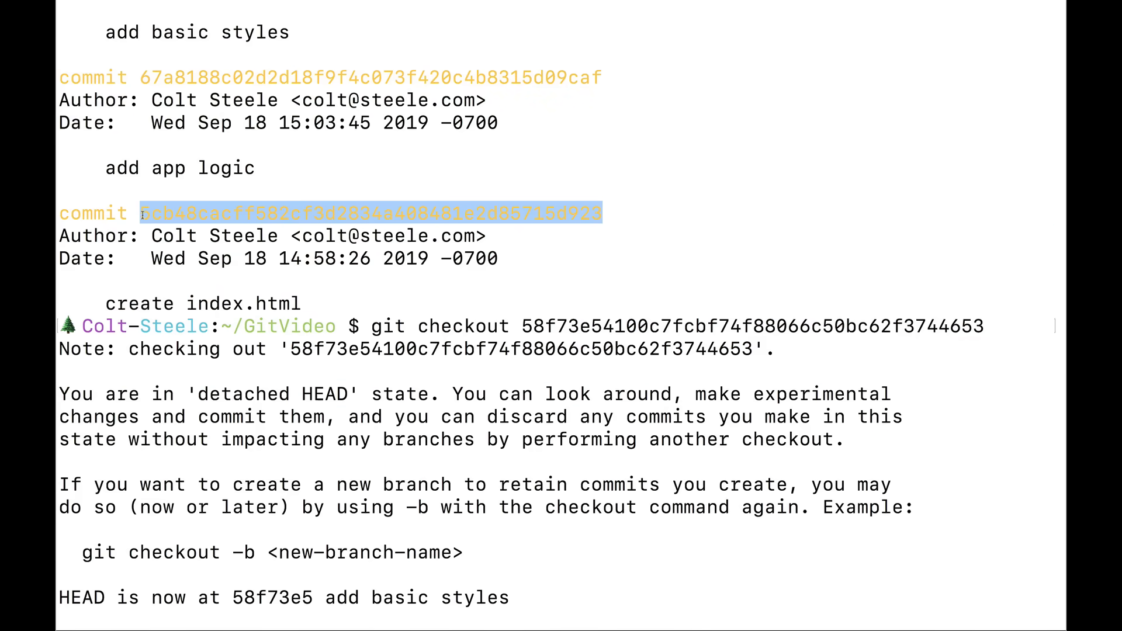
# Step: Check out commit 5cb48ca (create index.html) and confirm the detached HEAD with git status
pyautogui.write('gut')
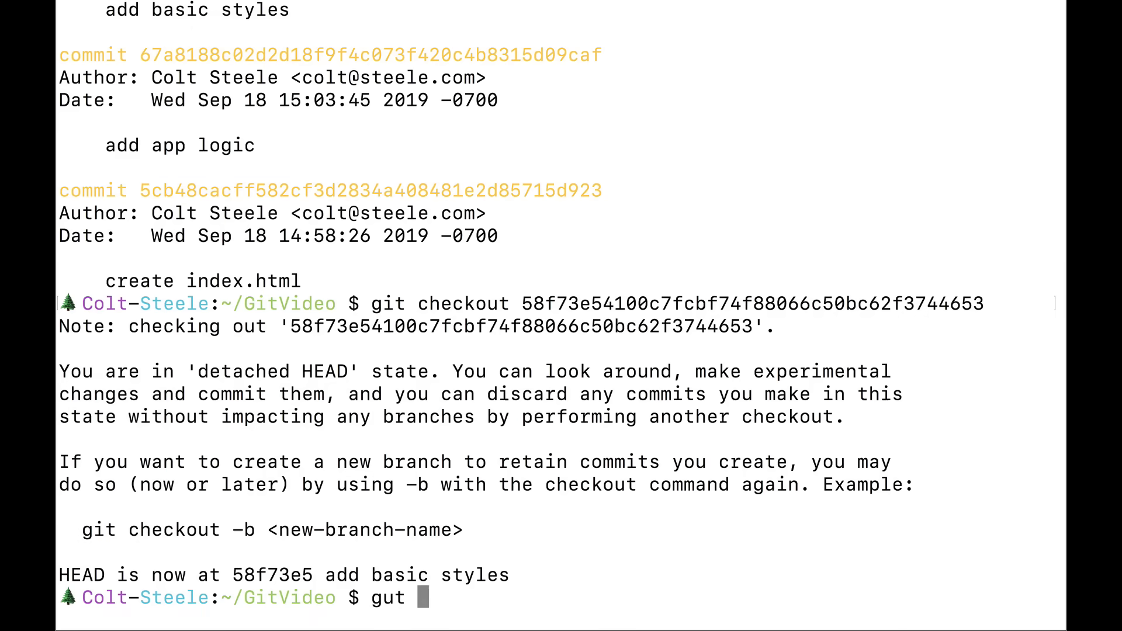
pyautogui.write('git checkout 5cb48cacff582cf3d2834a408481e2d85715d923')
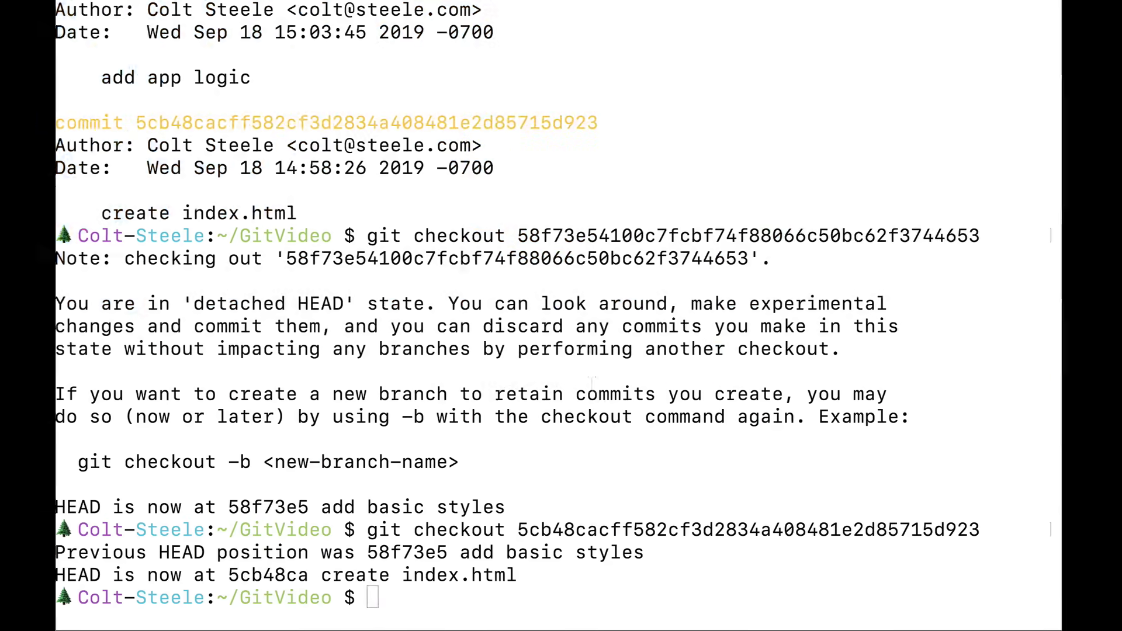
pyautogui.write('git status')
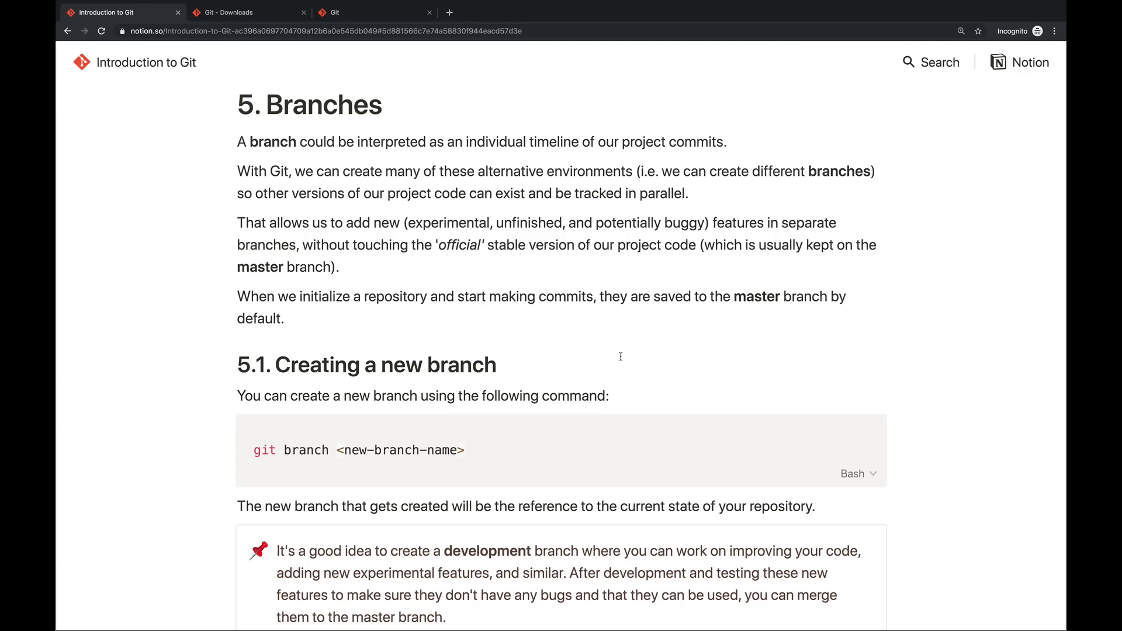
pyautogui.moveTo(687, 365)
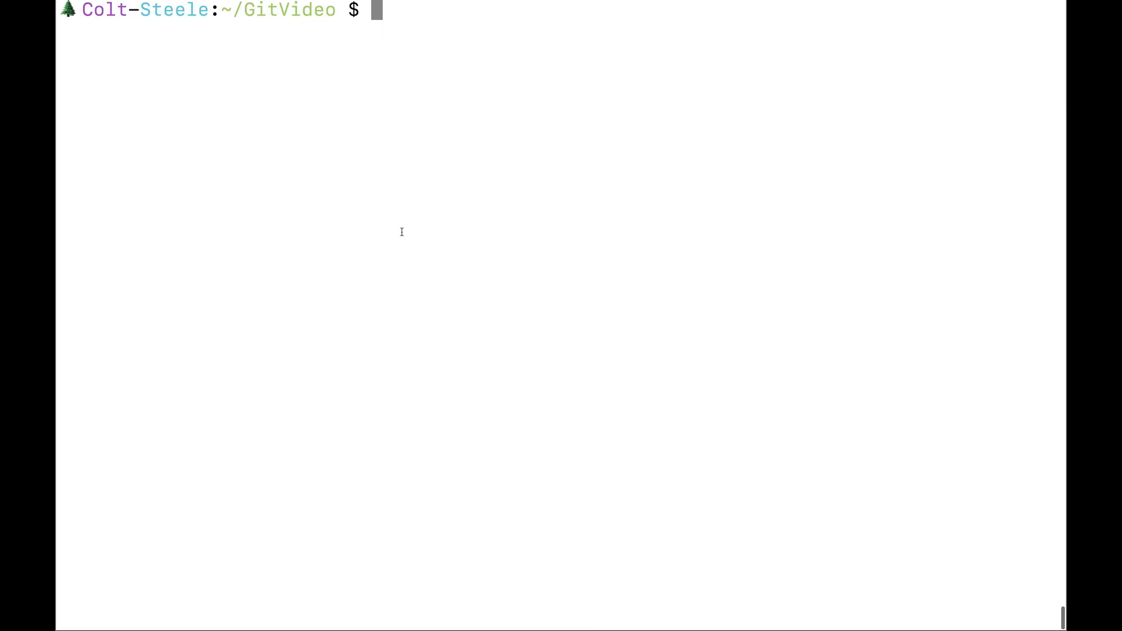
# Step: List branches showing the detached HEAD, check out master, and list branches again
pyautogui.write('git branch')
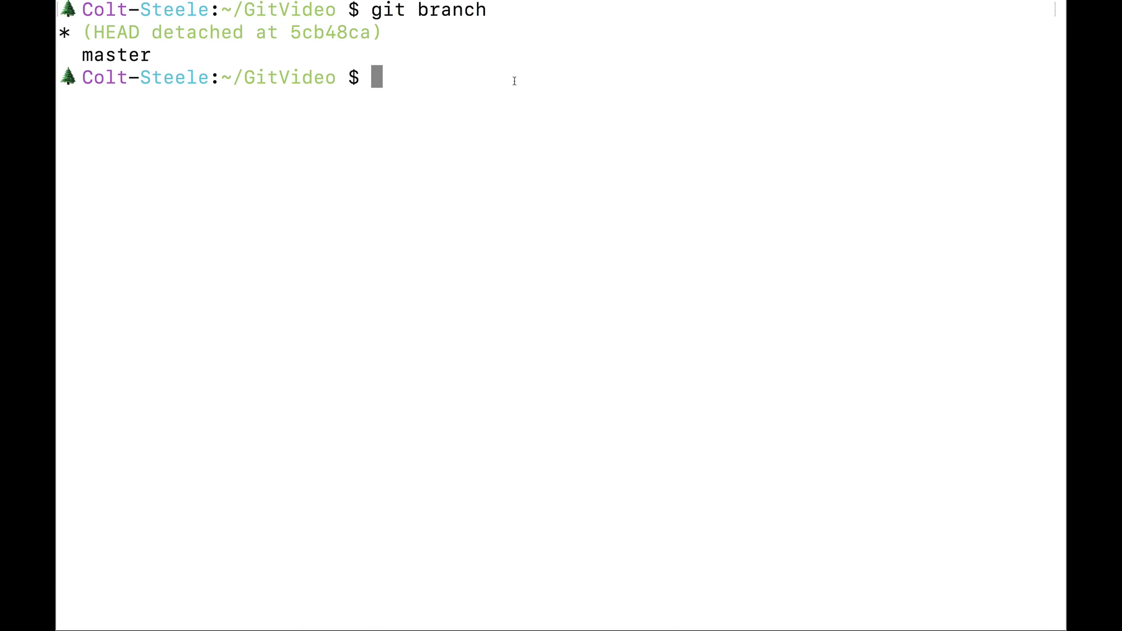
pyautogui.write('git checkout master')
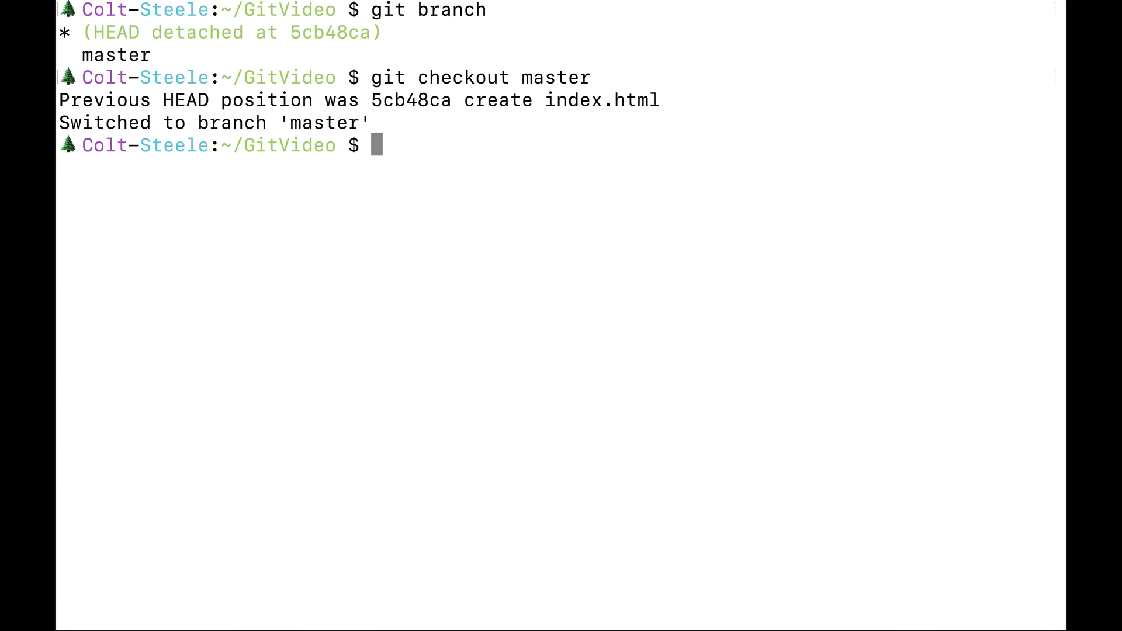
pyautogui.write('git bran')
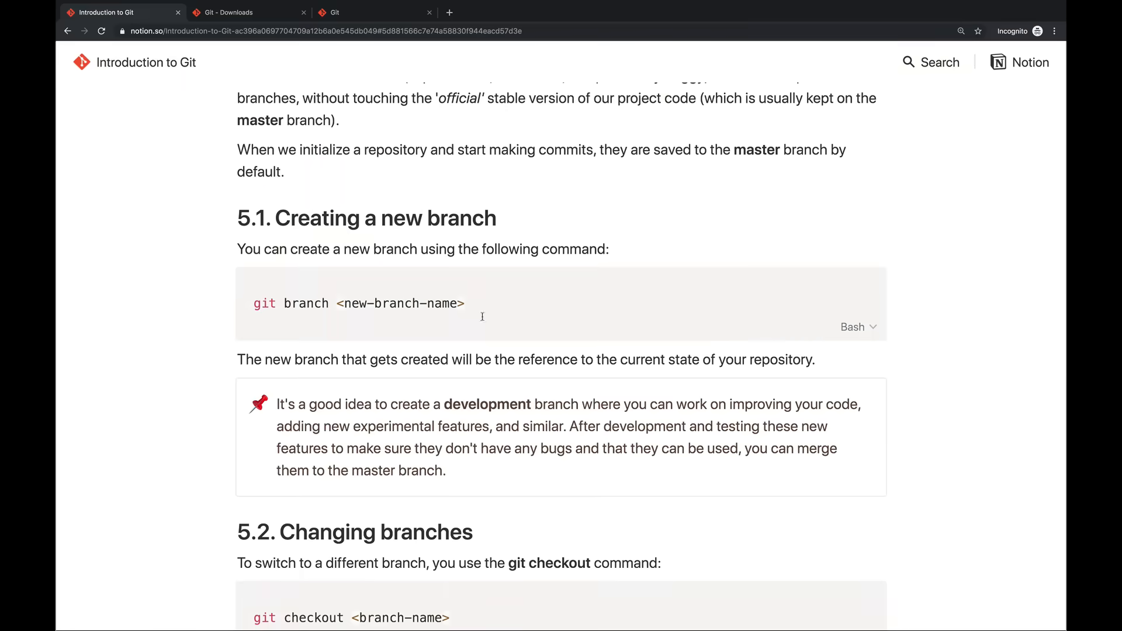
# Step: Scroll to 5.1 Creating a new branch and highlight the git branch command text
pyautogui.scroll(-3)
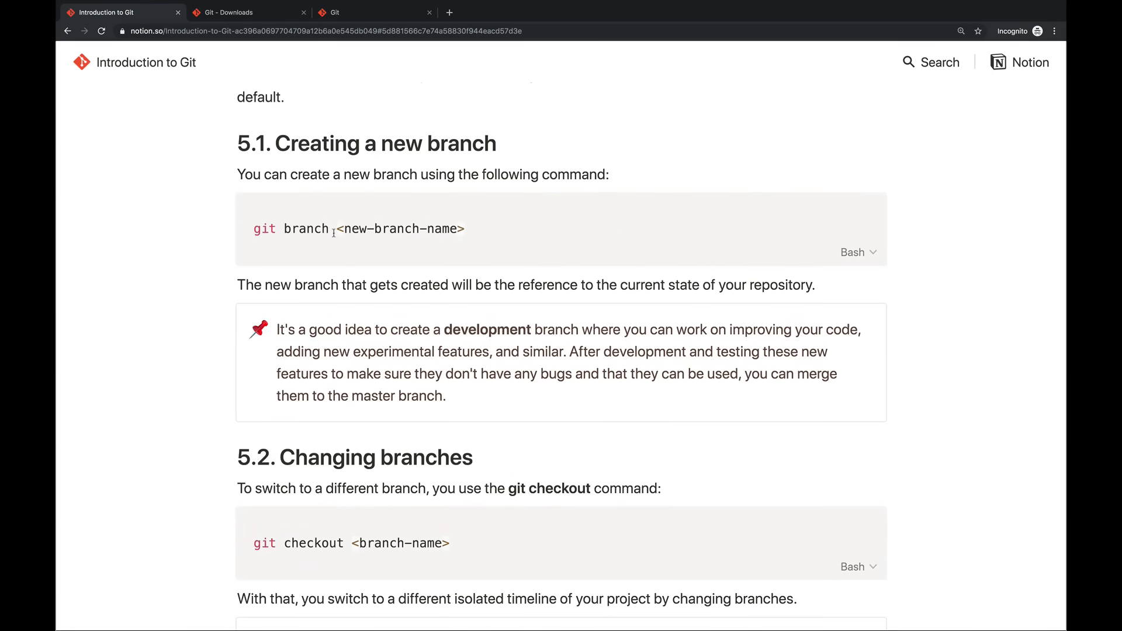
pyautogui.moveTo(252, 228); pyautogui.dragTo(331, 228)
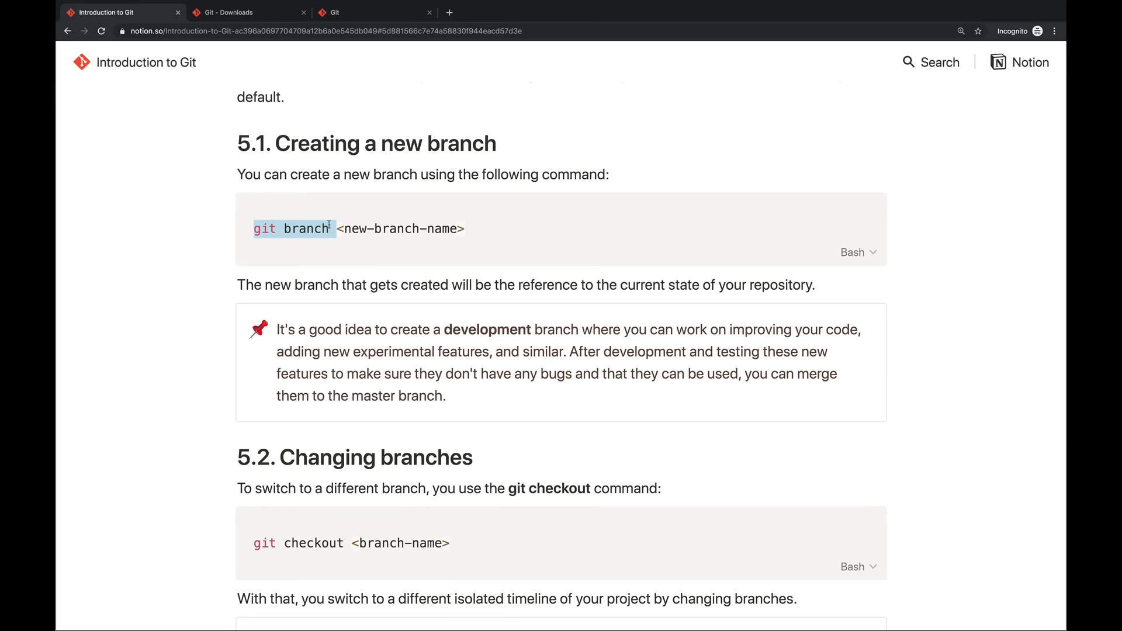
pyautogui.click(560, 282)
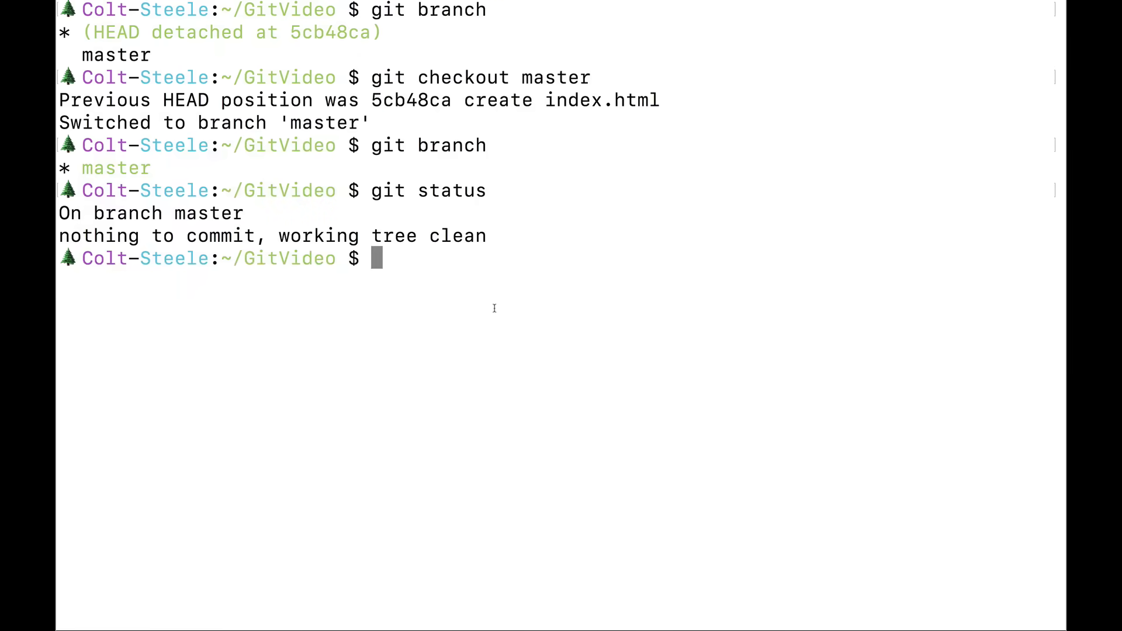
# Step: Create the crazycolors branch with git branch crazycolors
pyautogui.write('git branch')
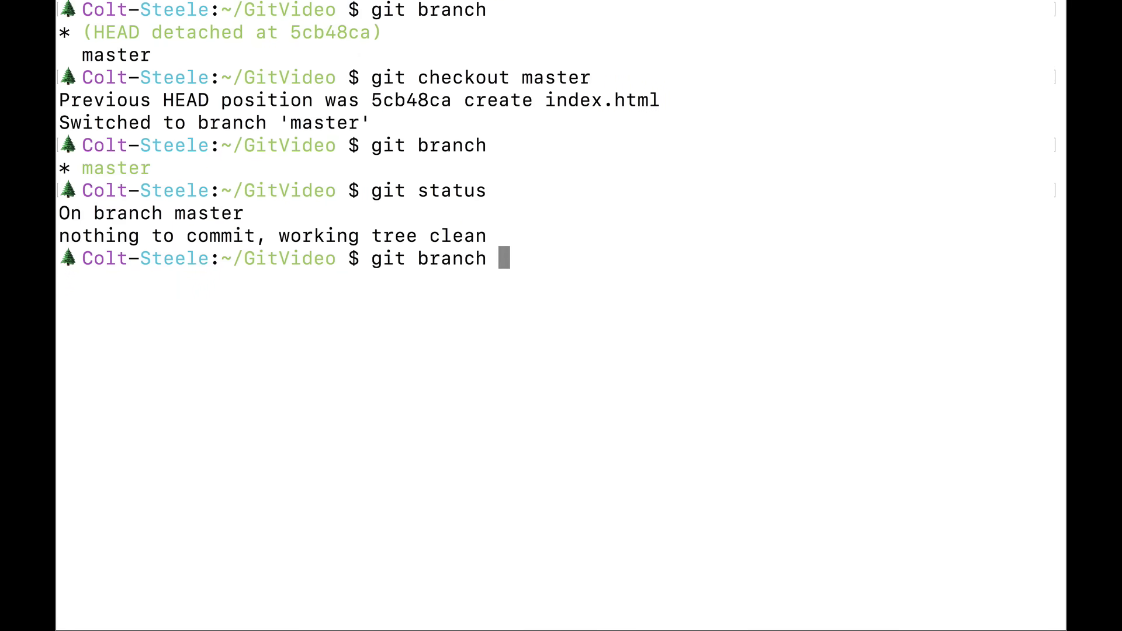
pyautogui.write('crazycolors')
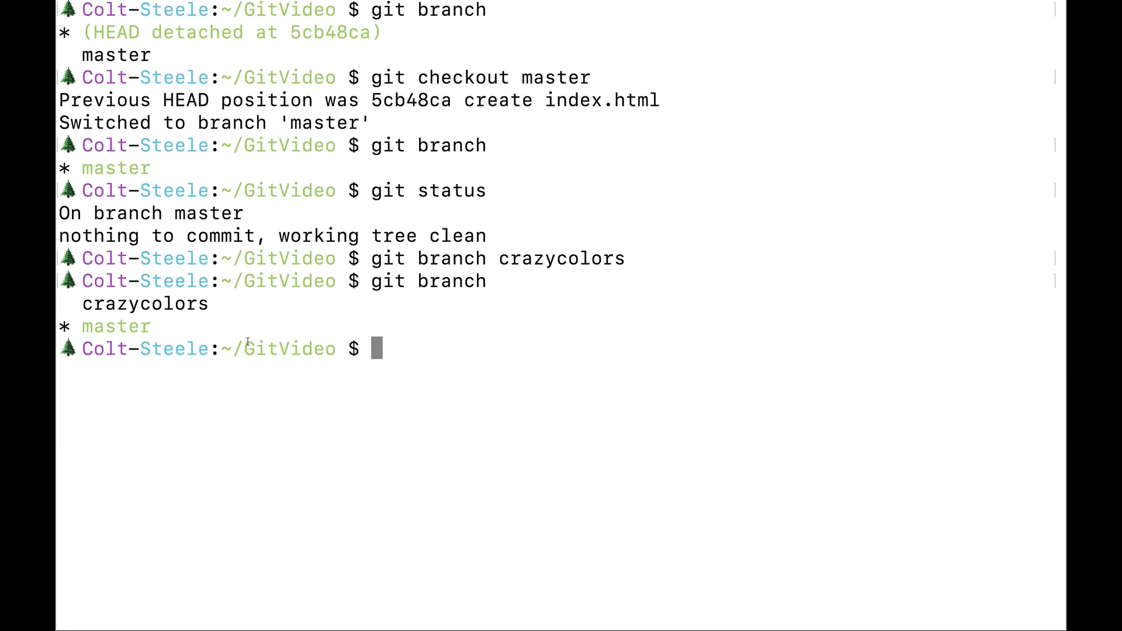
pyautogui.moveTo(435, 306)
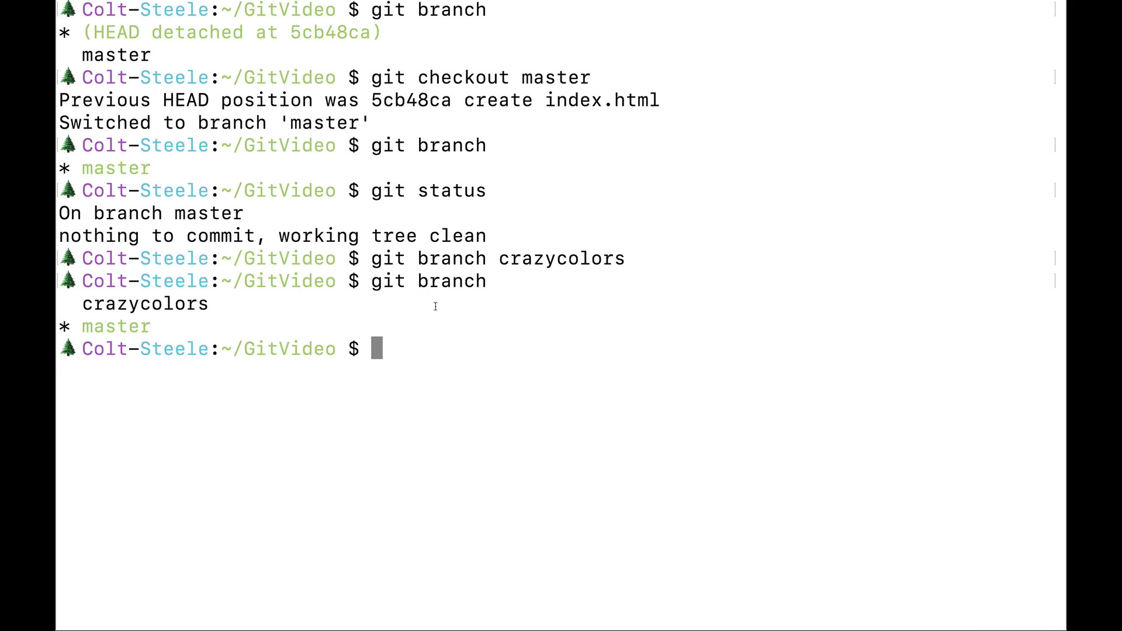
pyautogui.moveTo(481, 339)
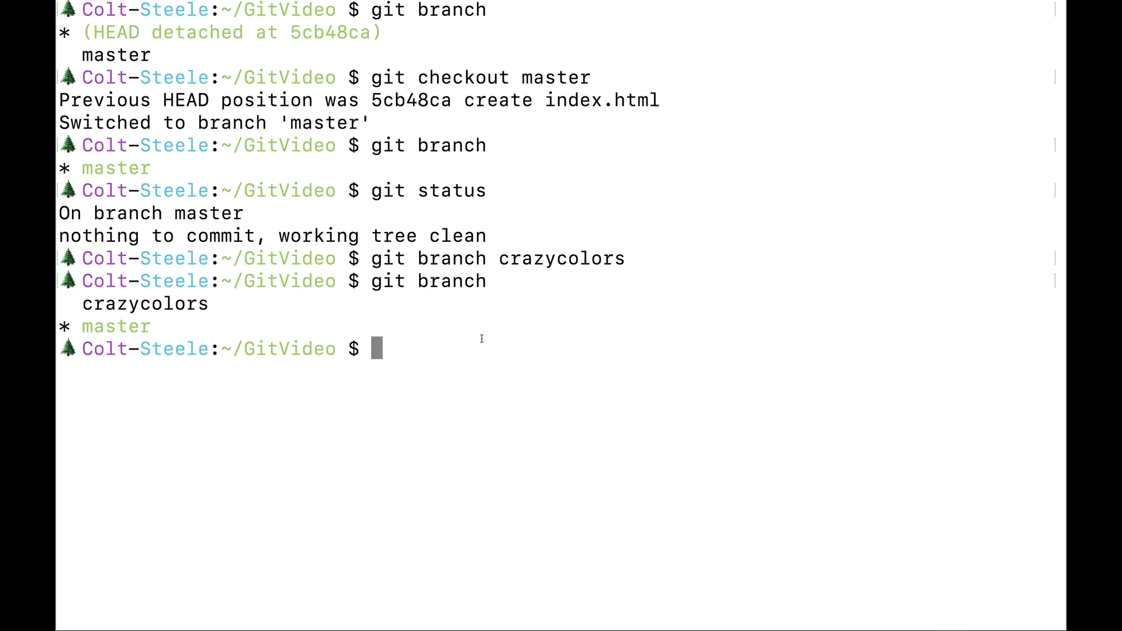
# Step: Check out crazycolors and confirm with git log that HEAD sits at master's commit
pyautogui.write('git checkout')
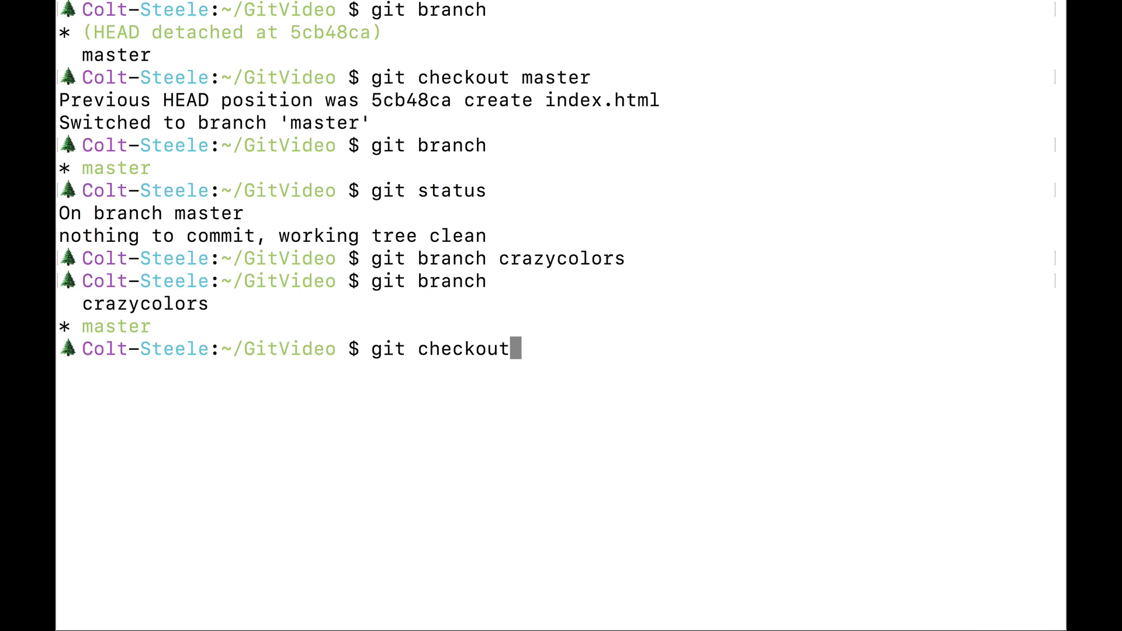
pyautogui.write('crazycolors')
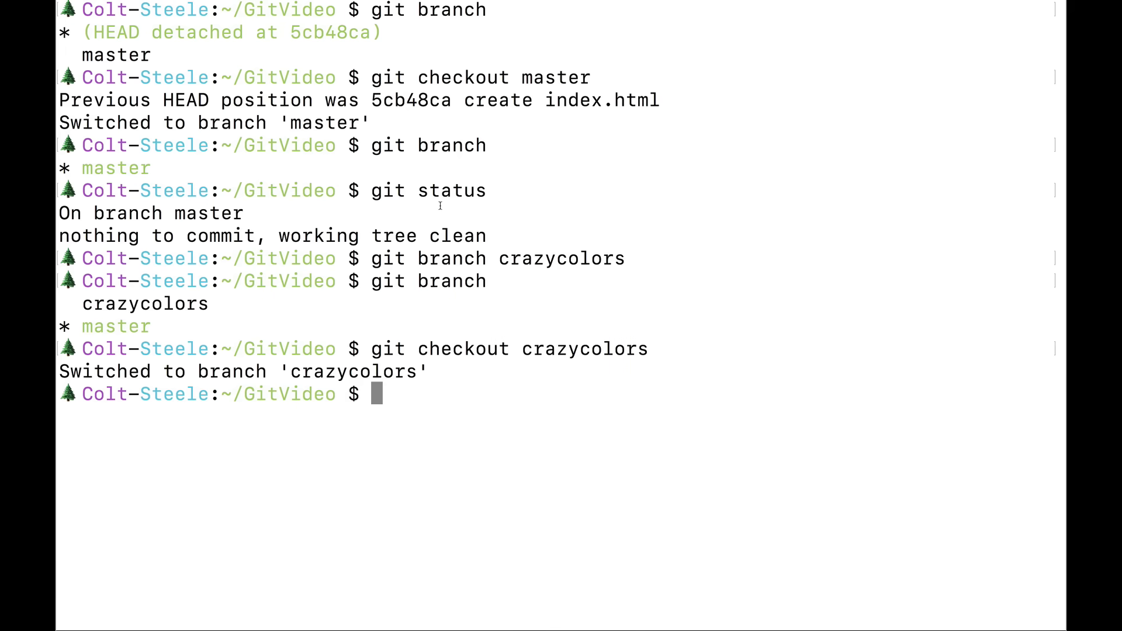
pyautogui.write('git log')
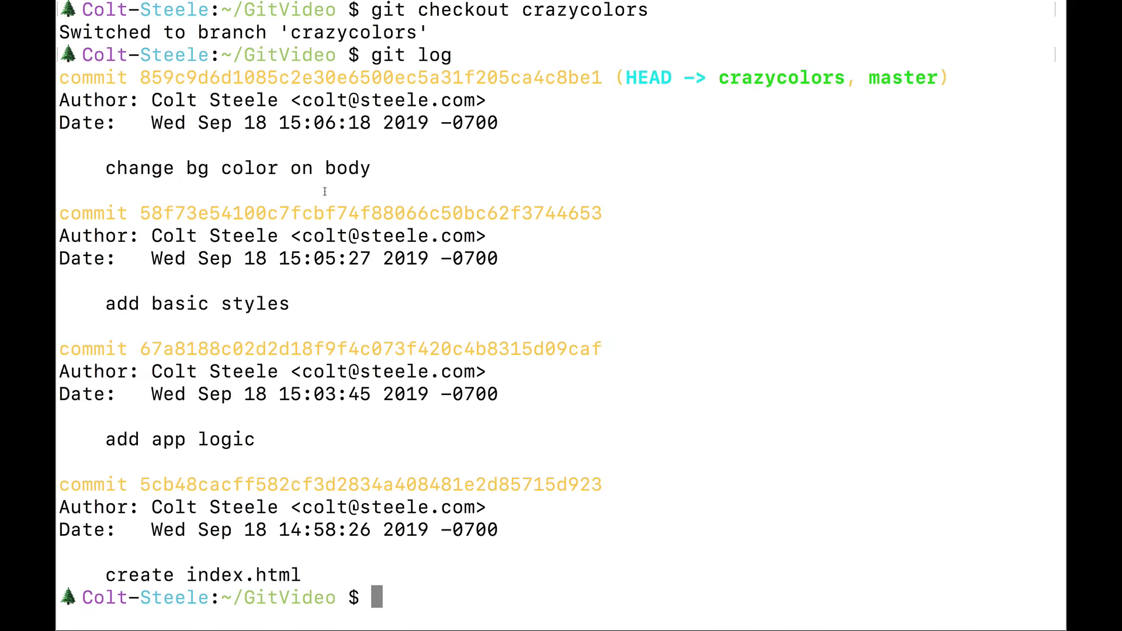
pyautogui.moveTo(414, 279)
pyautogui.write('git status')
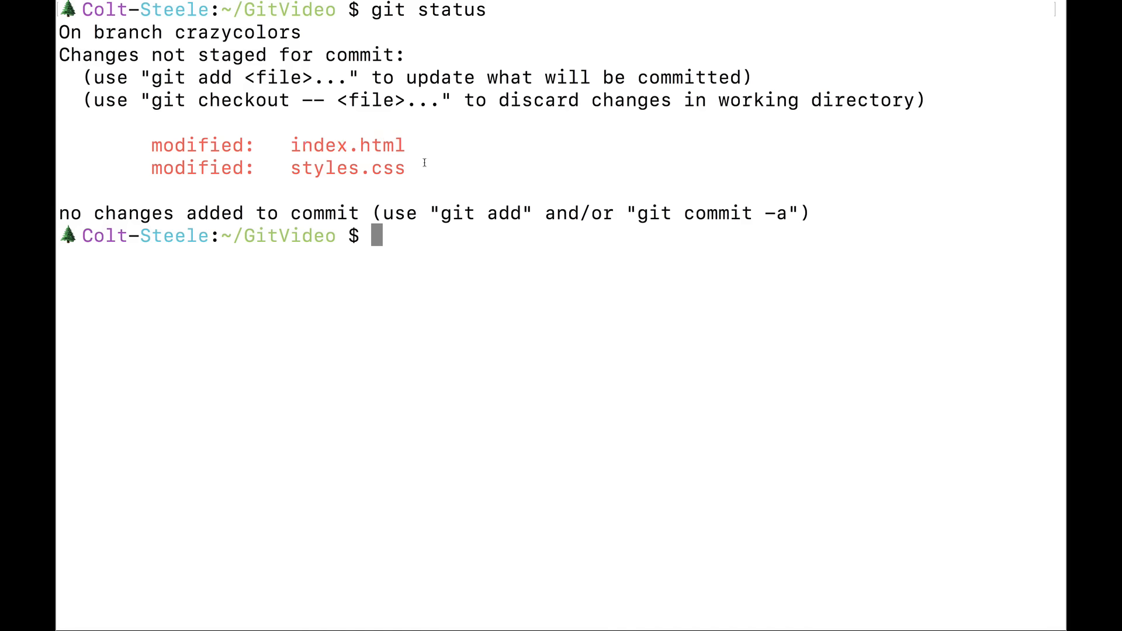
# Step: Stage and commit the changes as "add animated bg" on crazycolors, then check out master
pyautogui.write('git co')
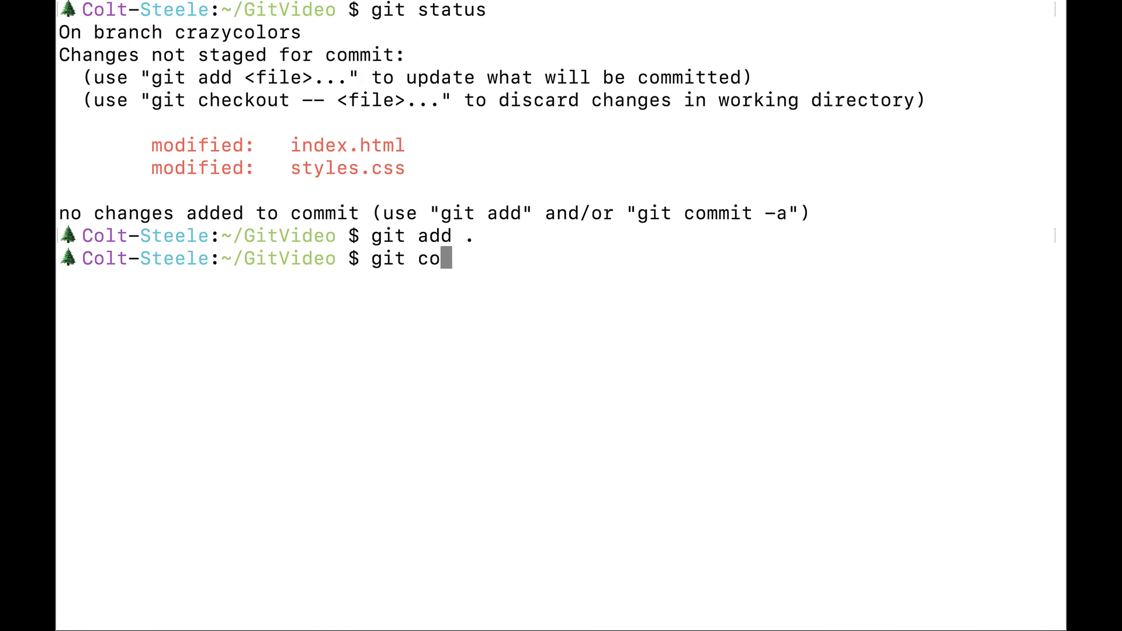
pyautogui.write('mmit -m "add')
pyautogui.write('git branch')
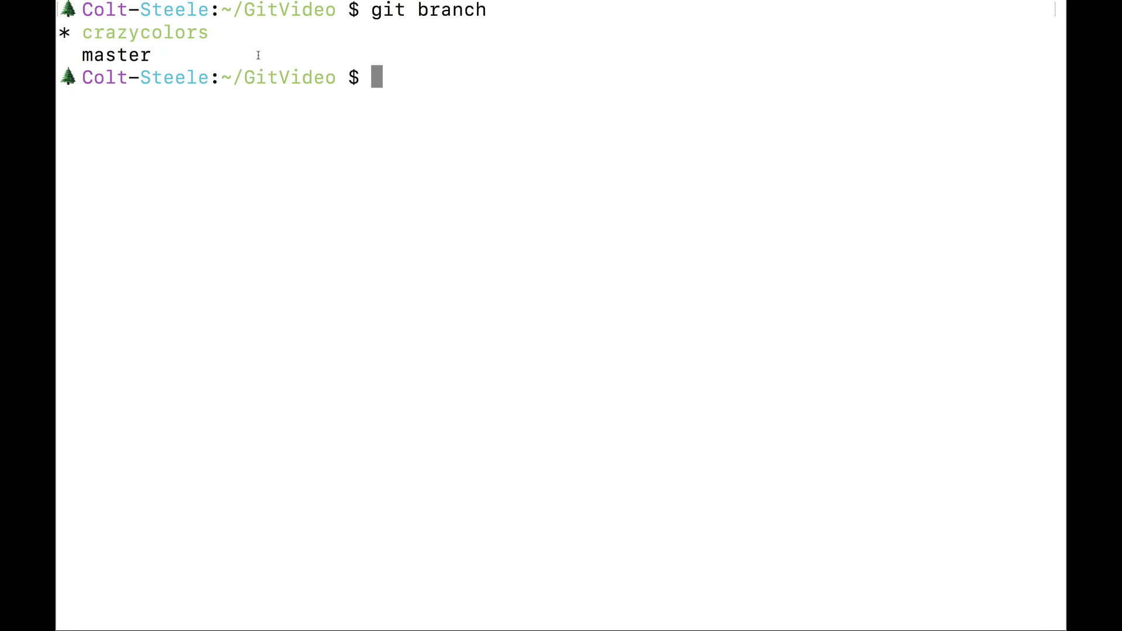
pyautogui.write('git checkout ma')
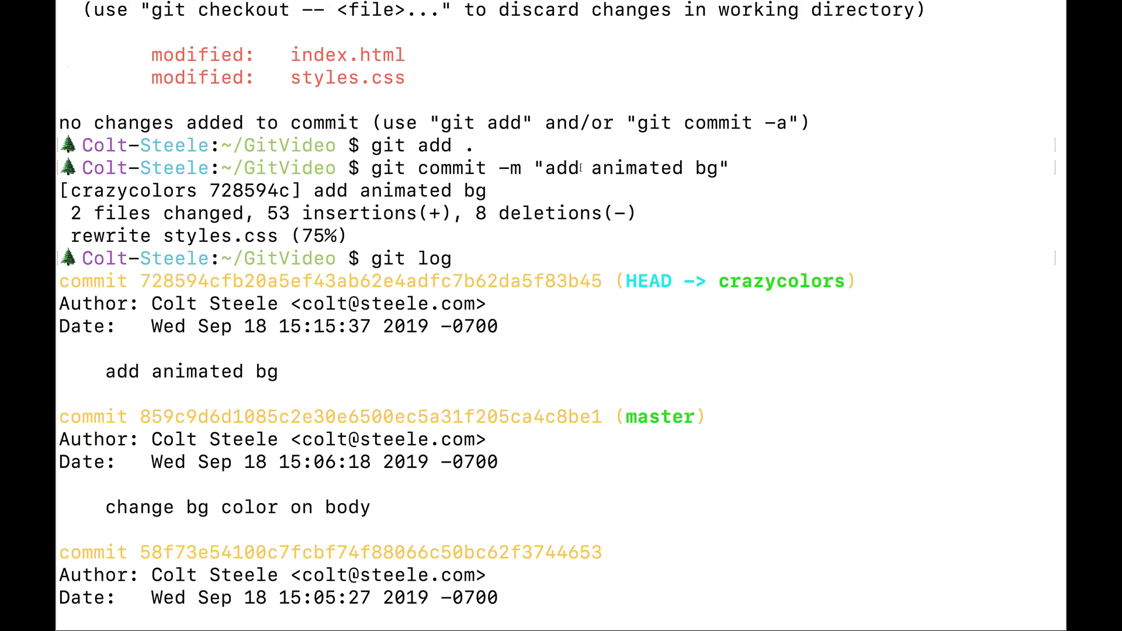
pyautogui.write('git checkout master')
pyautogui.write('git log')
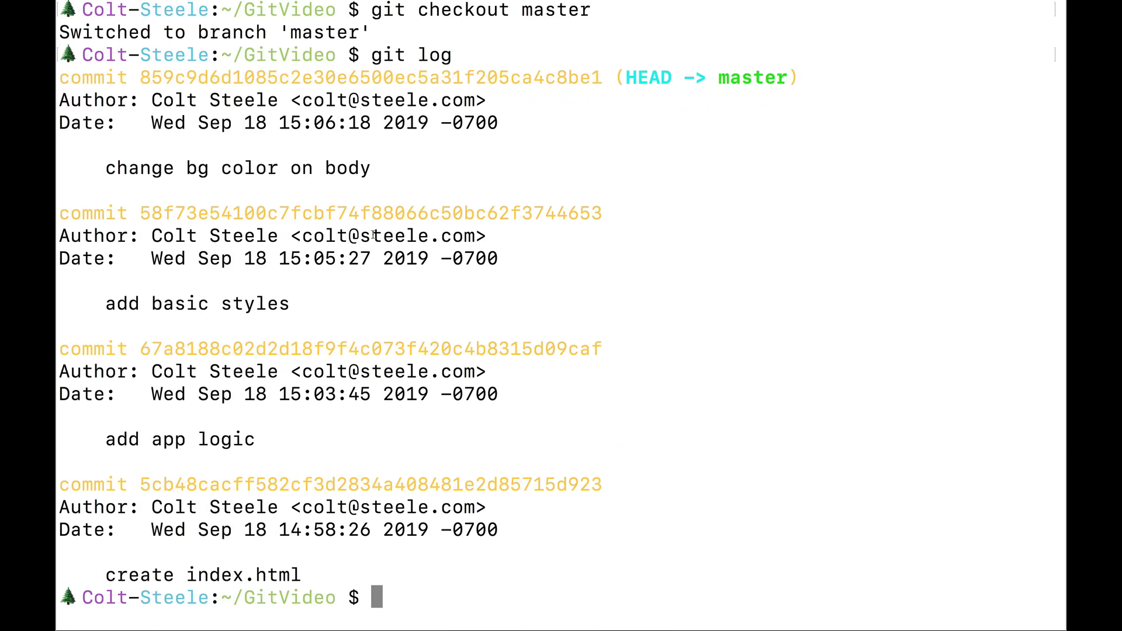
pyautogui.moveTo(527, 323)
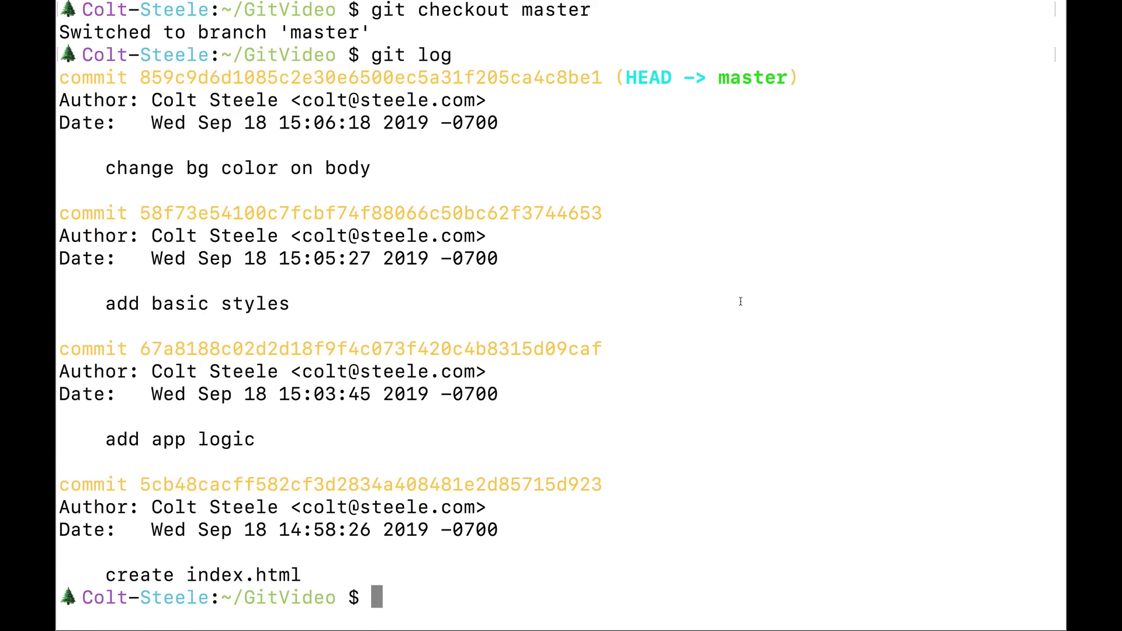
pyautogui.moveTo(453, 167)
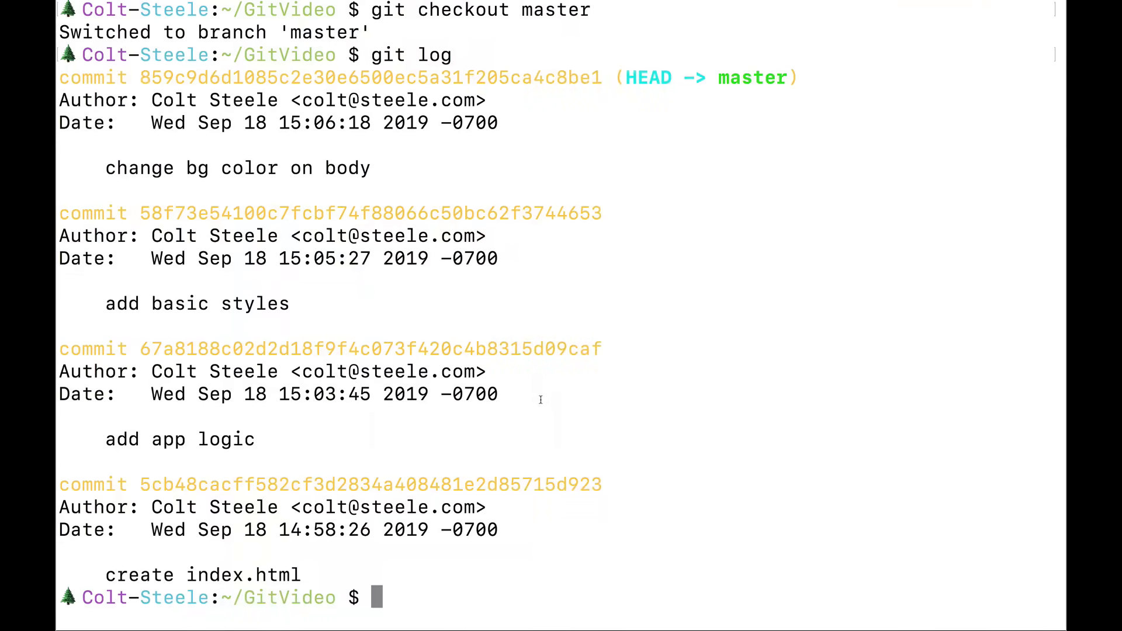
# Step: Merge crazycolors into master (fast-forward) and confirm with git log that HEAD is on master
pyautogui.write('git branch')
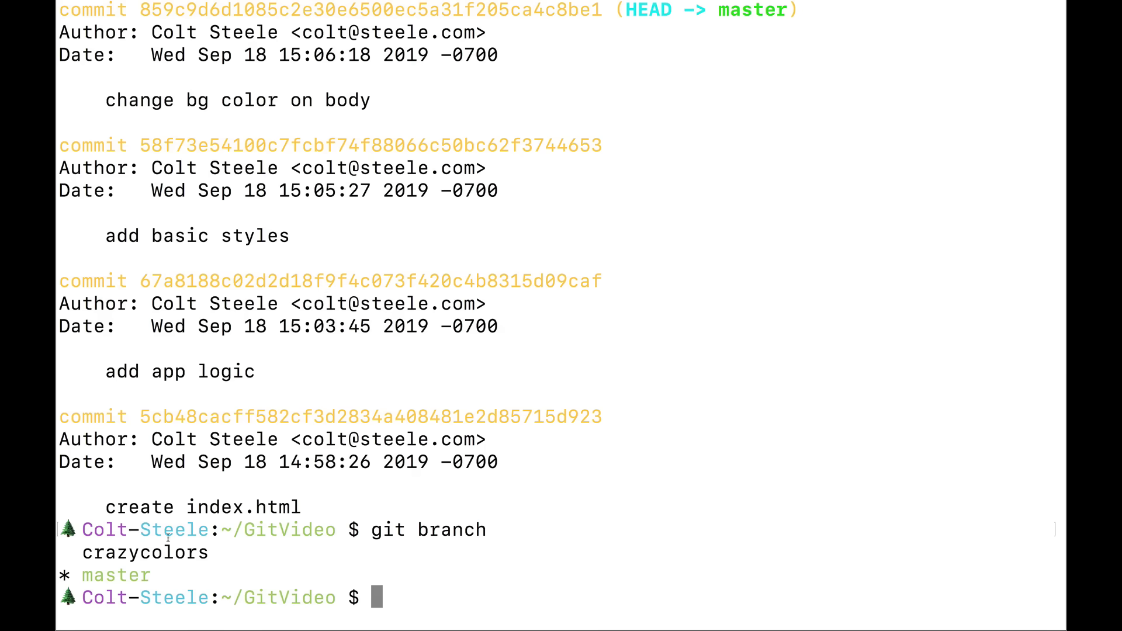
pyautogui.write('git merge crazycolors')
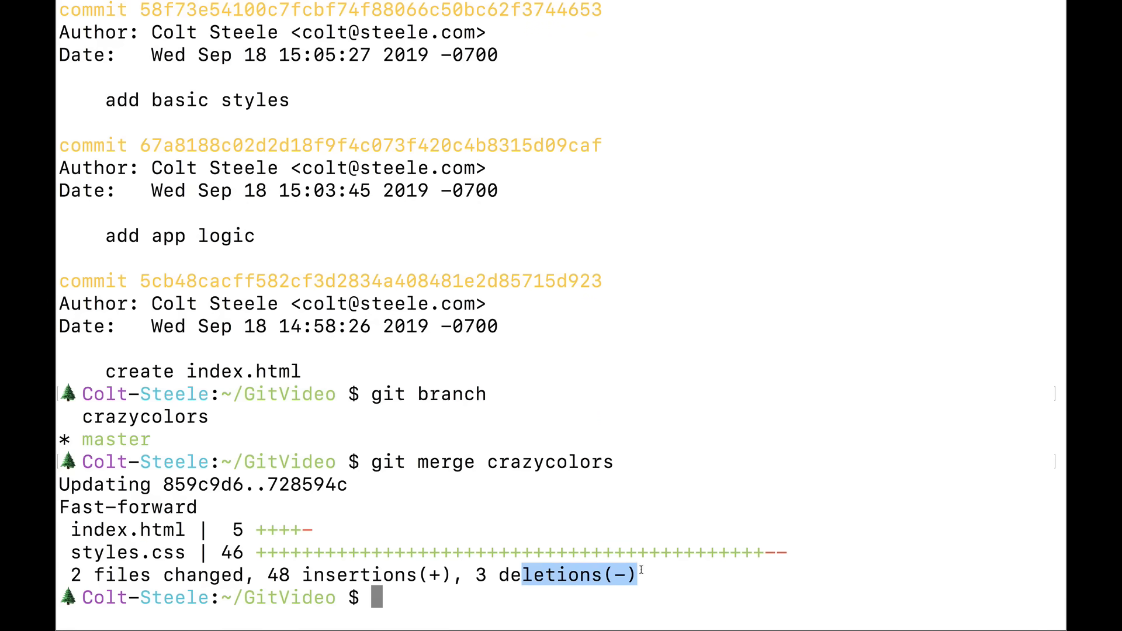
pyautogui.write('git log')
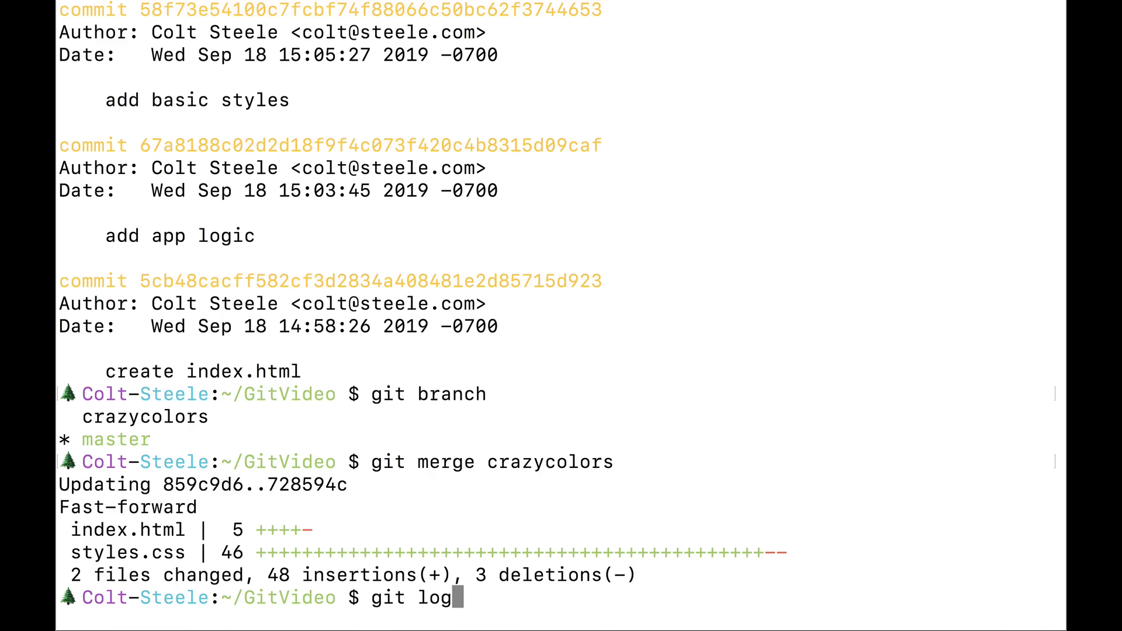
pyautogui.press('Return')
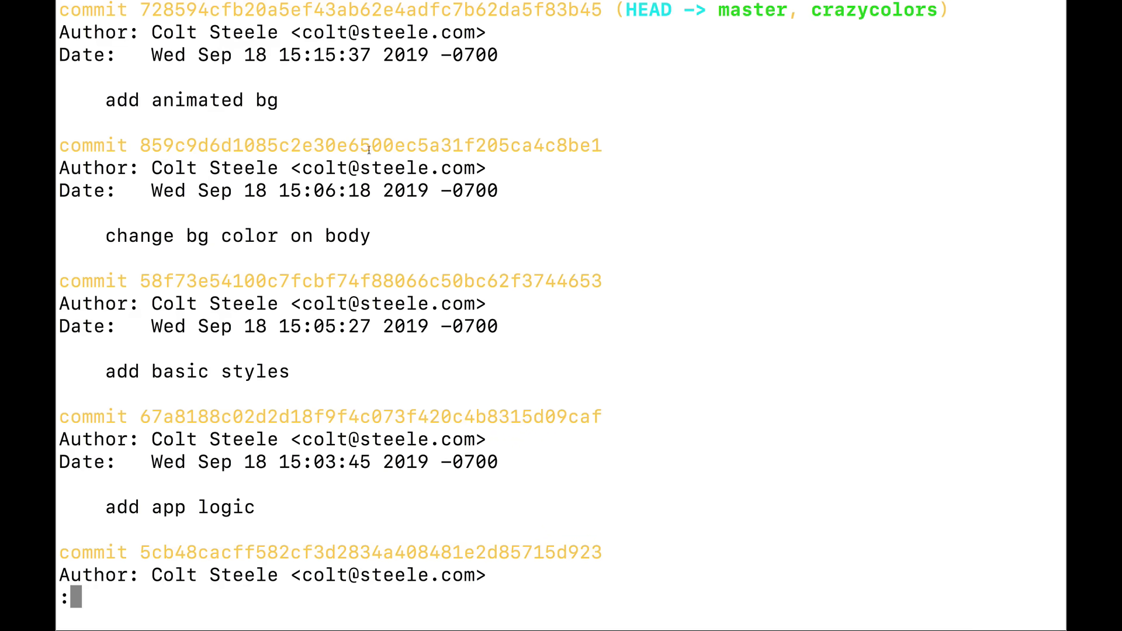